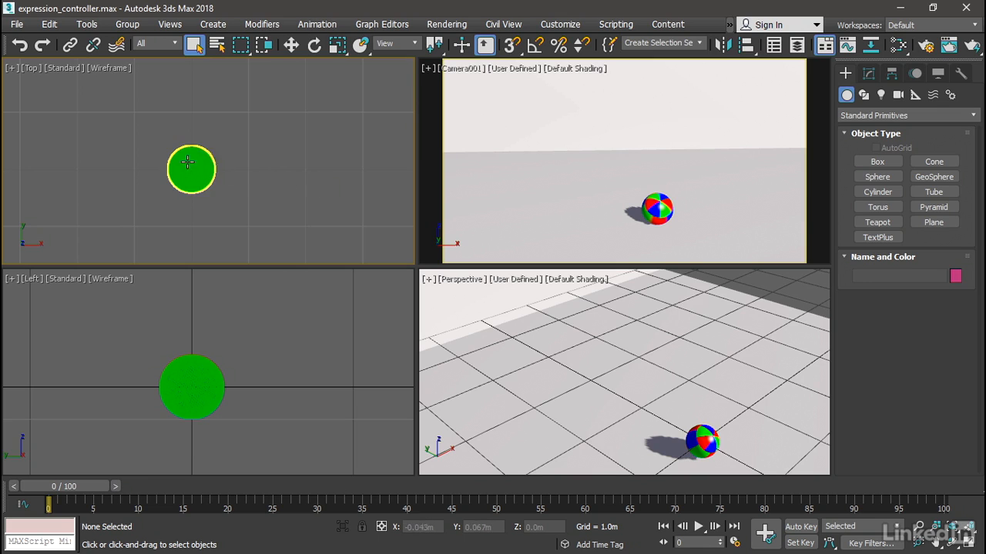
{"action": "mouse_move", "coordinate": [276, 146]}
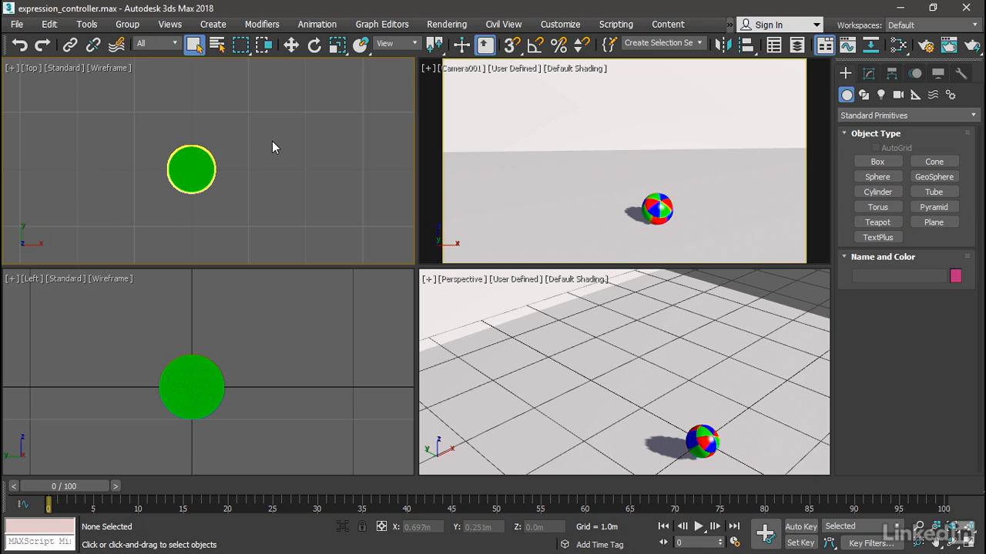
{"action": "mouse_move", "coordinate": [493, 69]}
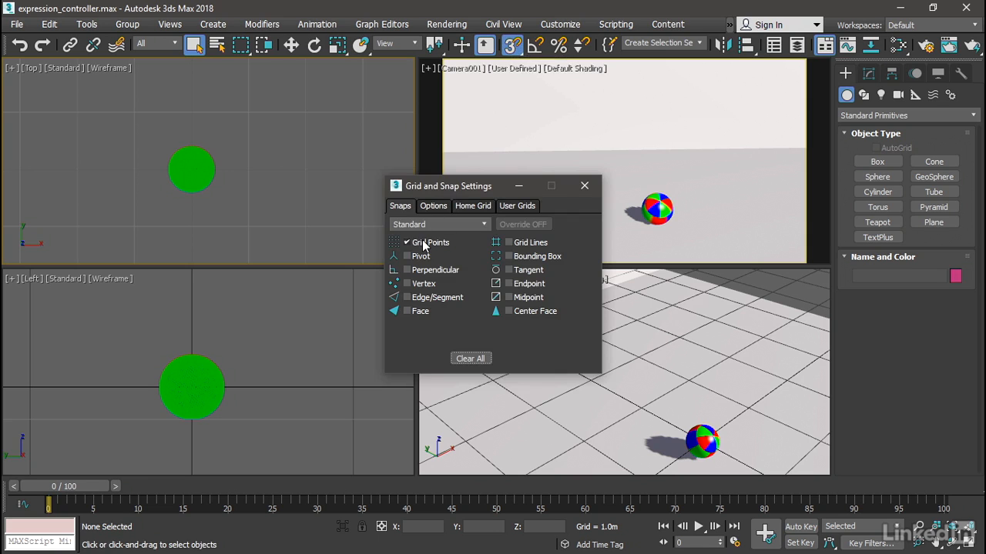
Limit snapping to Grid Points in the Grid and Snap Settings
{"action": "left_click", "coordinate": [584, 184]}
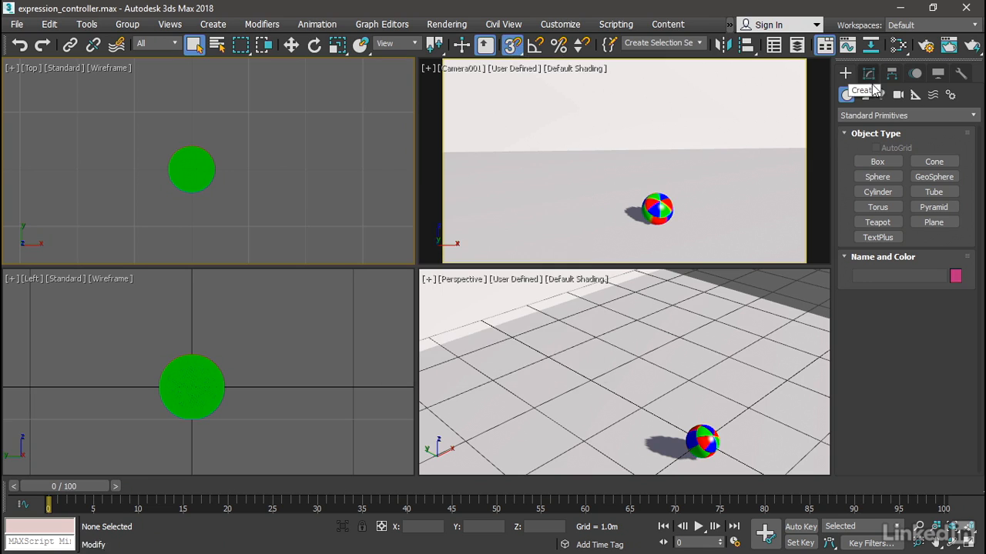
{"action": "mouse_move", "coordinate": [915, 96]}
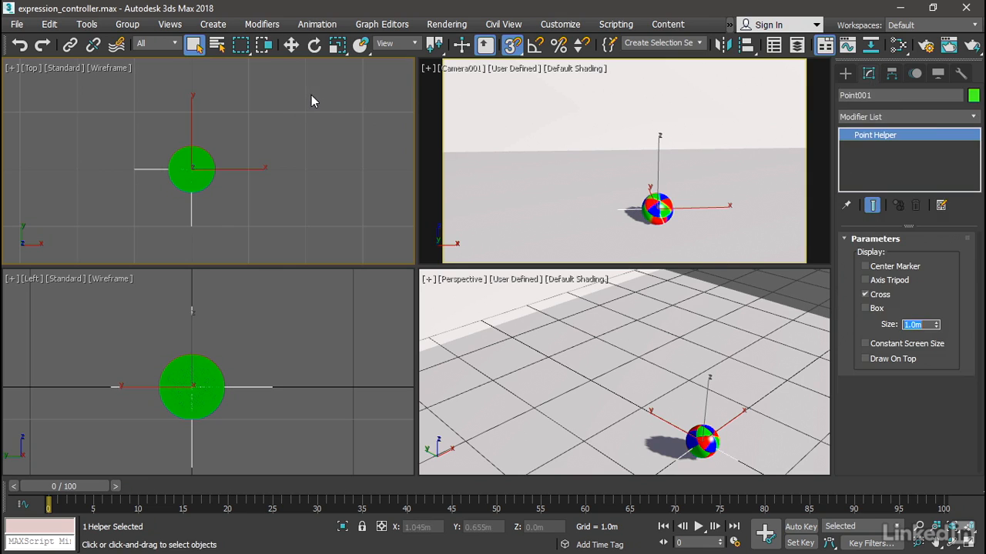
{"action": "mouse_move", "coordinate": [115, 43]}
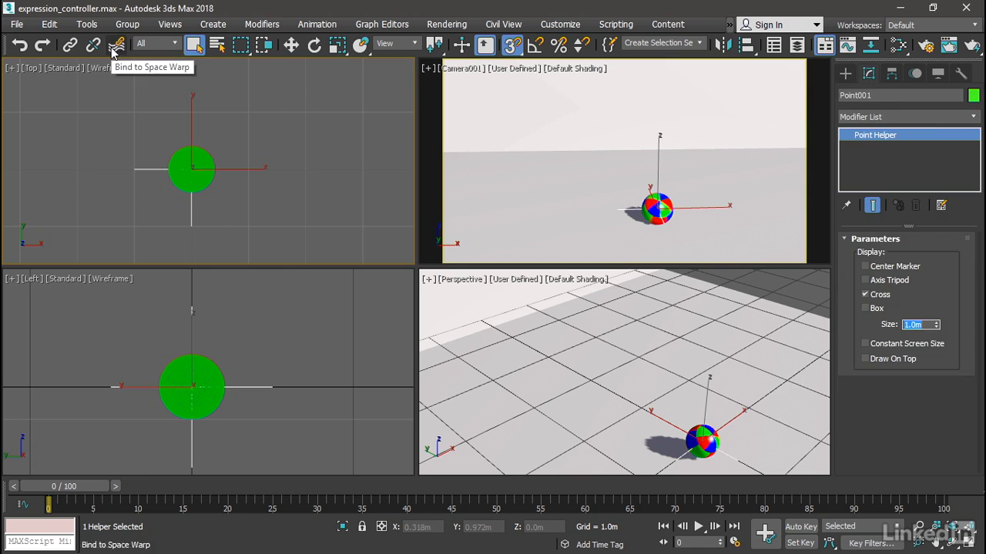
{"action": "mouse_move", "coordinate": [69, 45]}
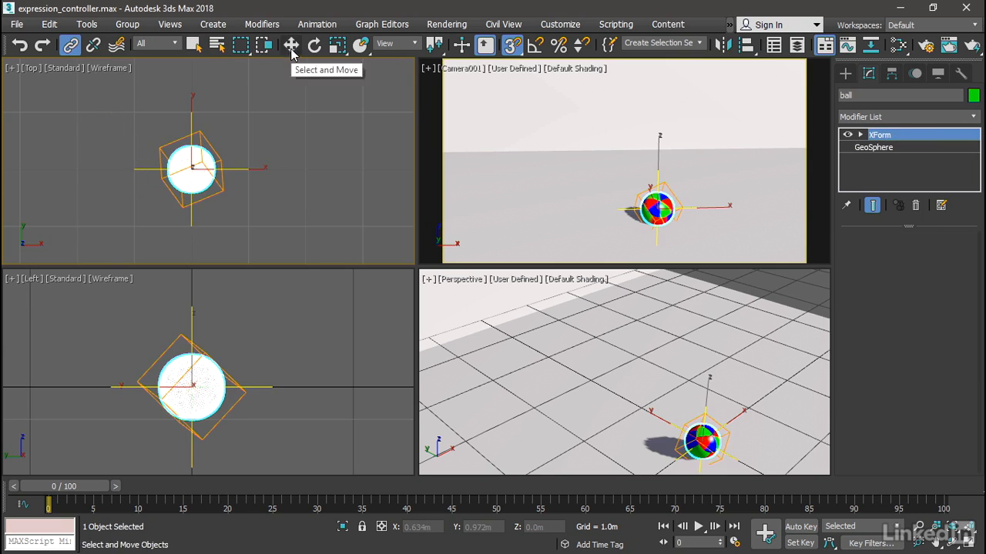
Move the Point001 helper with the ball to a new X position in grid steps
{"action": "left_click", "coordinate": [292, 43]}
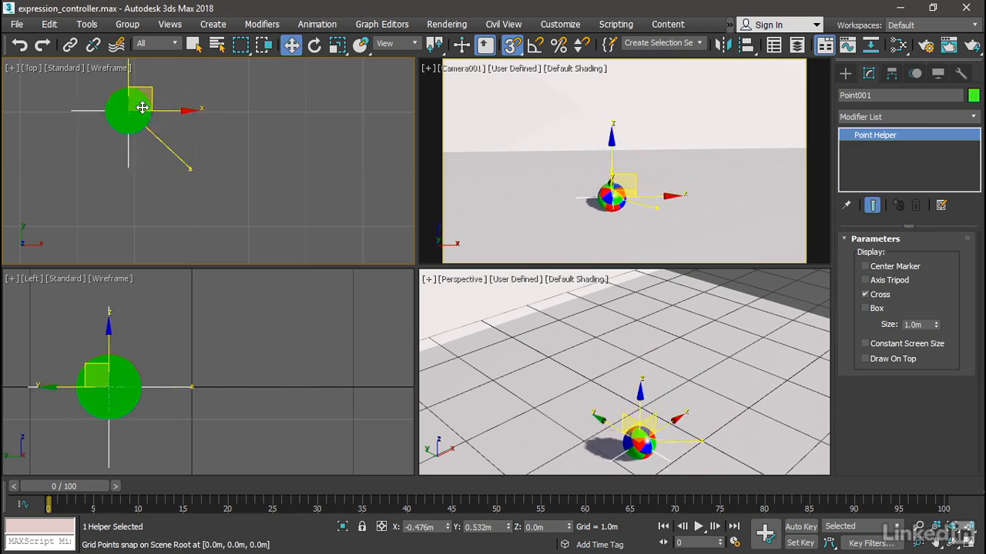
{"action": "left_click_drag", "start_coordinate": [142, 108], "coordinate": [109, 188]}
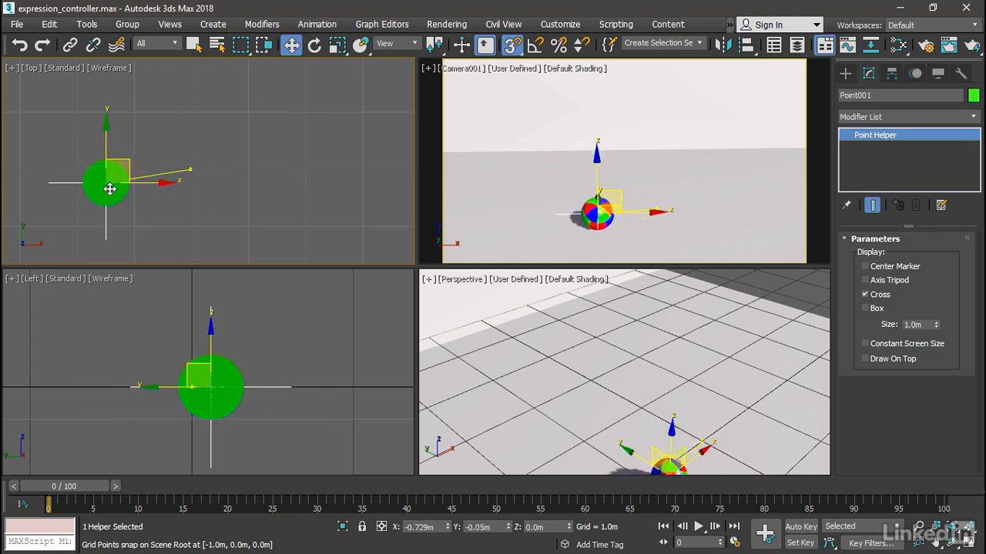
{"action": "left_click_drag", "start_coordinate": [109, 189], "coordinate": [285, 135]}
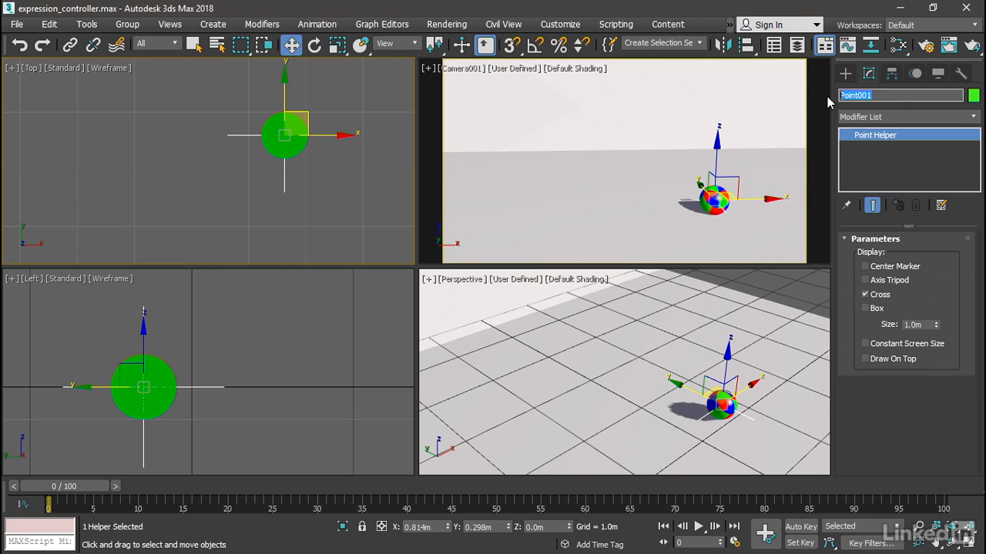
{"action": "mouse_move", "coordinate": [850, 123]}
{"action": "type", "text": "ball control"}
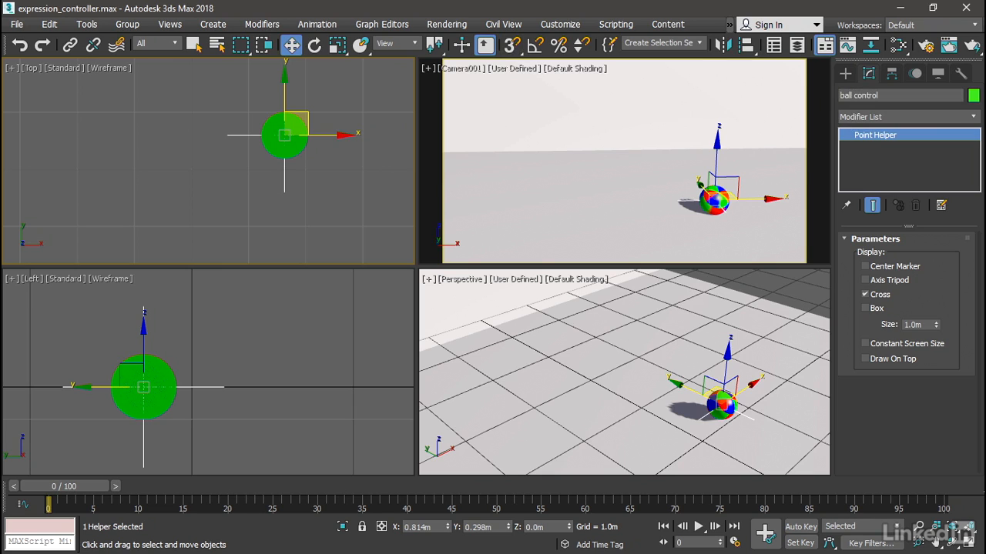
{"action": "mouse_move", "coordinate": [400, 212]}
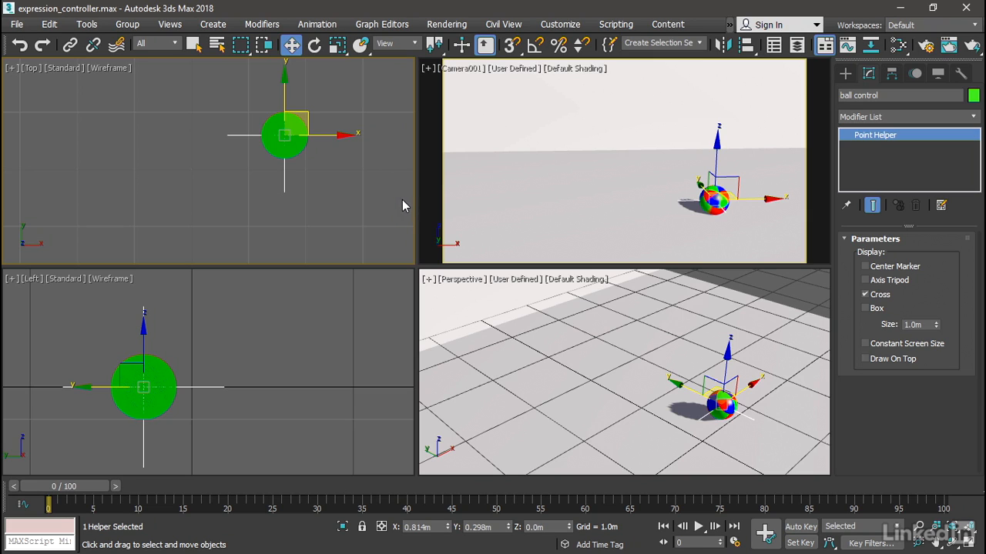
{"action": "mouse_move", "coordinate": [409, 208]}
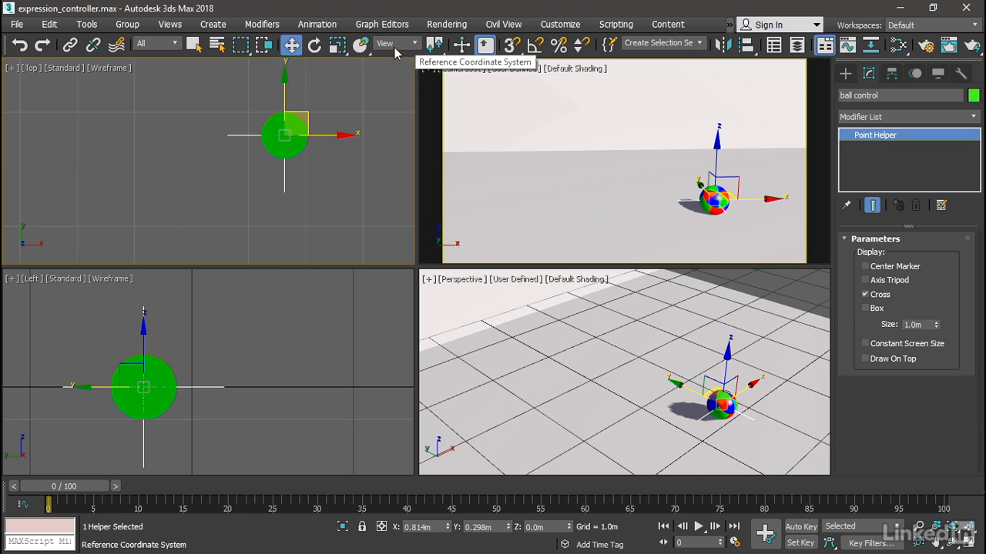
Set Move to Parent coordinates and Rotate to Gimbal coordinates for the ball control helper
{"action": "left_click", "coordinate": [397, 44]}
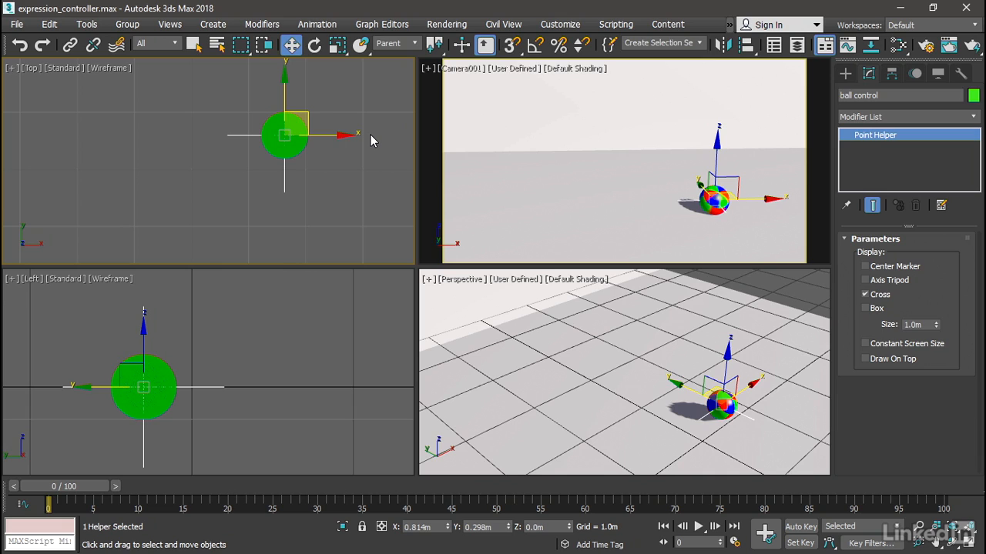
{"action": "mouse_move", "coordinate": [363, 141]}
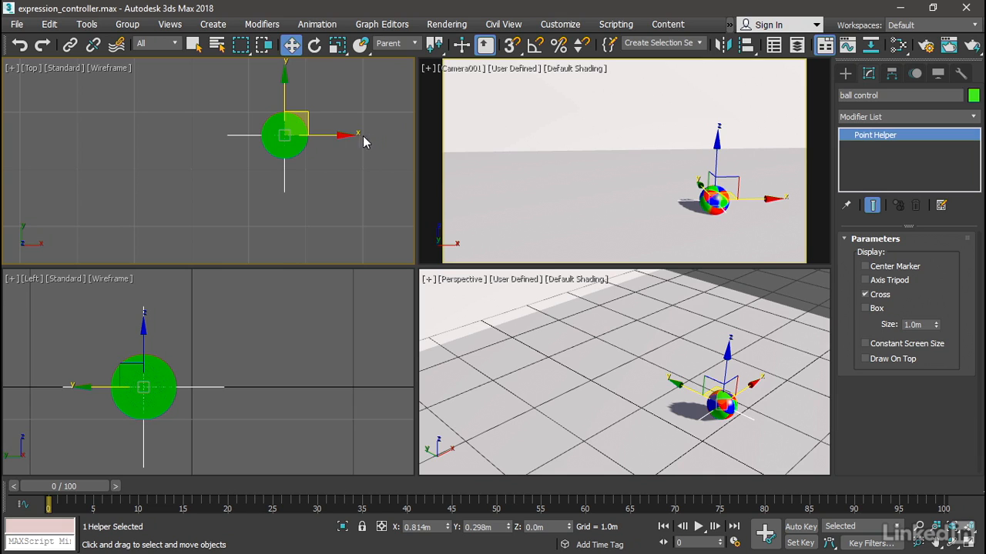
{"action": "mouse_move", "coordinate": [357, 182]}
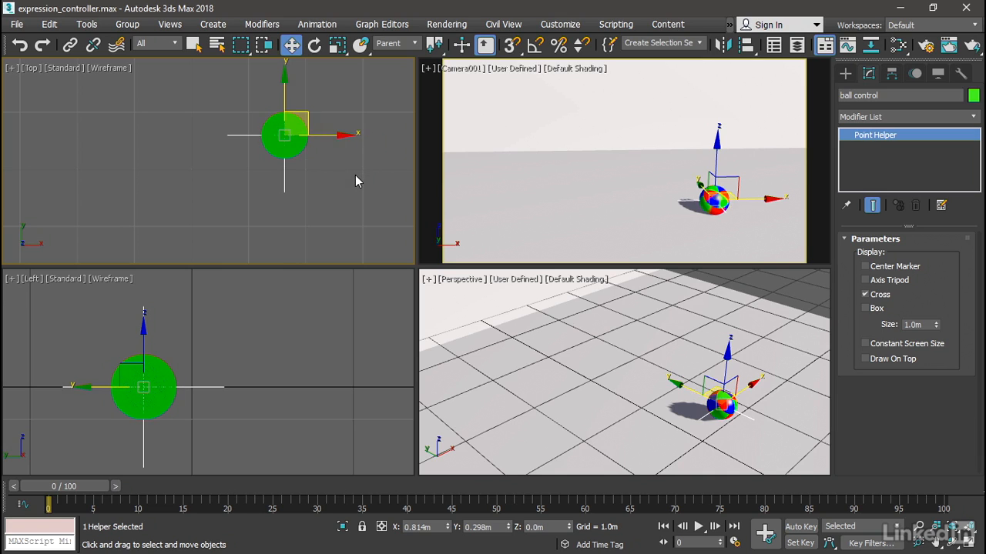
{"action": "mouse_move", "coordinate": [342, 200]}
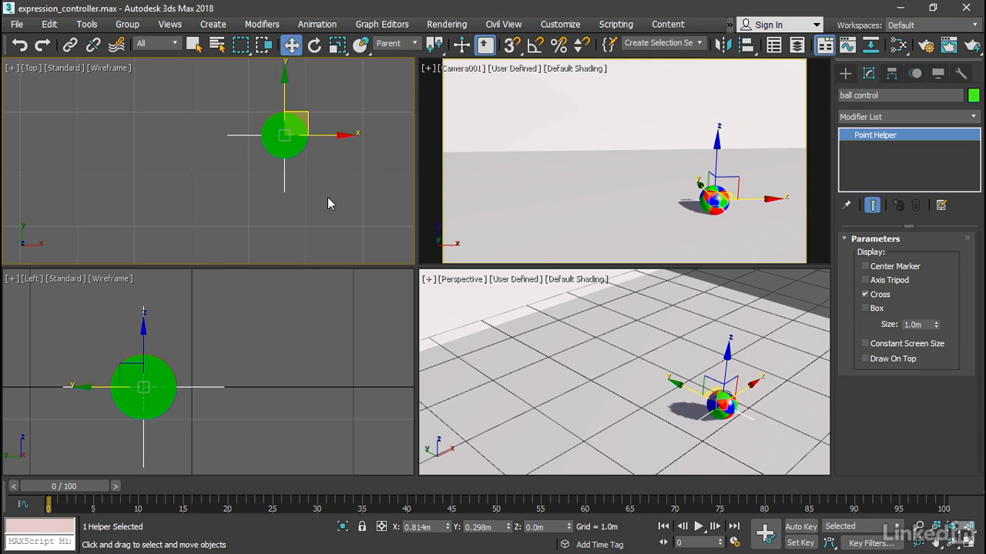
{"action": "left_click", "coordinate": [314, 44]}
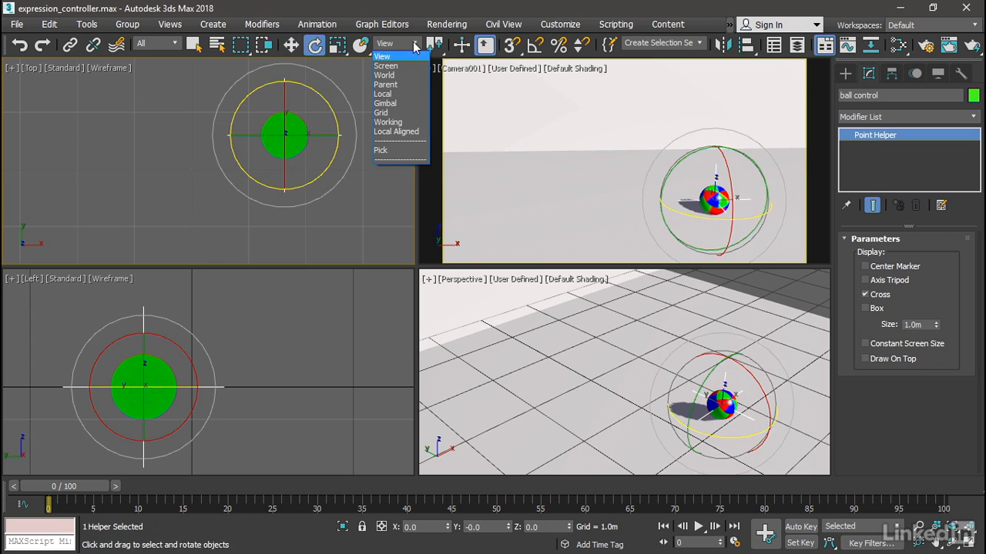
{"action": "left_click", "coordinate": [385, 102]}
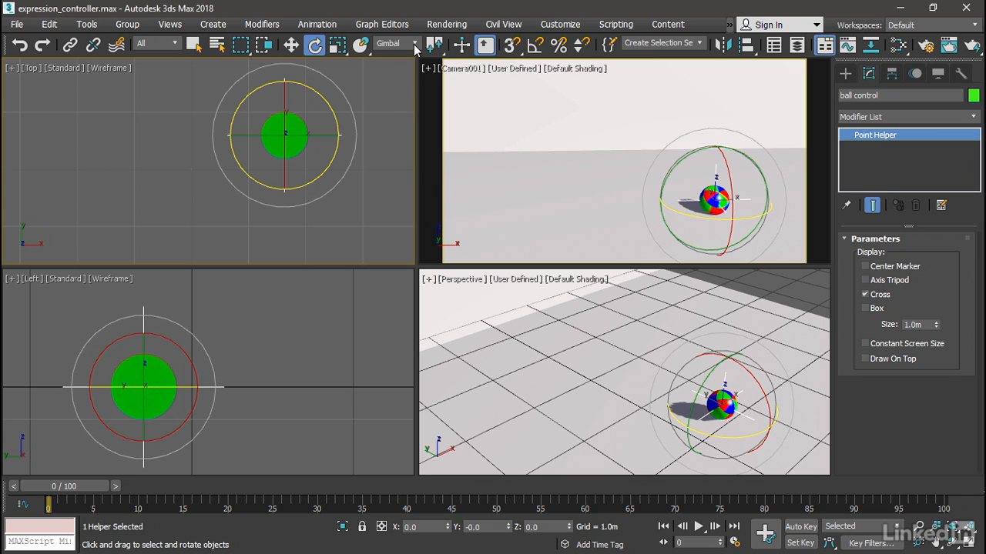
Switch between Move and Rotate to compare their reference coordinate systems
{"action": "left_click", "coordinate": [415, 43]}
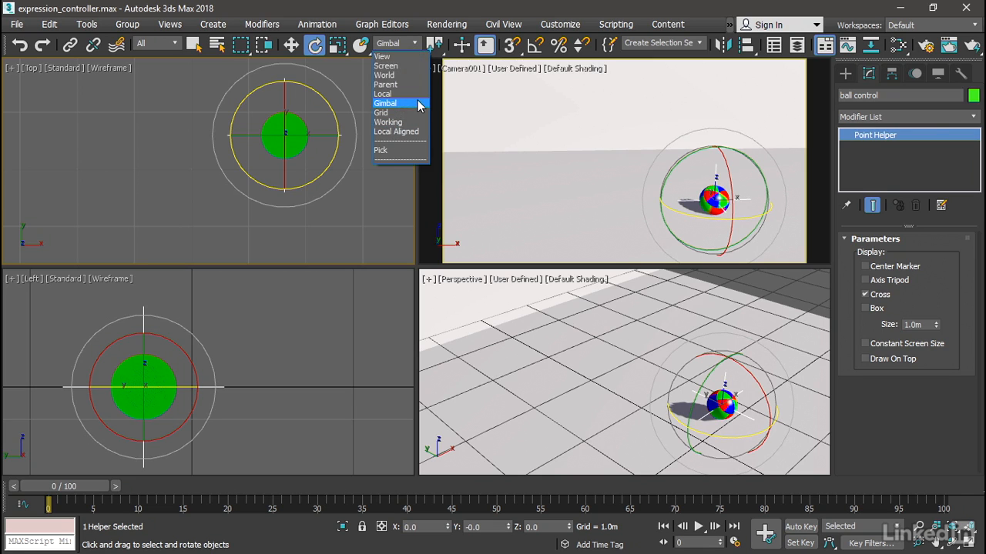
{"action": "mouse_move", "coordinate": [412, 108]}
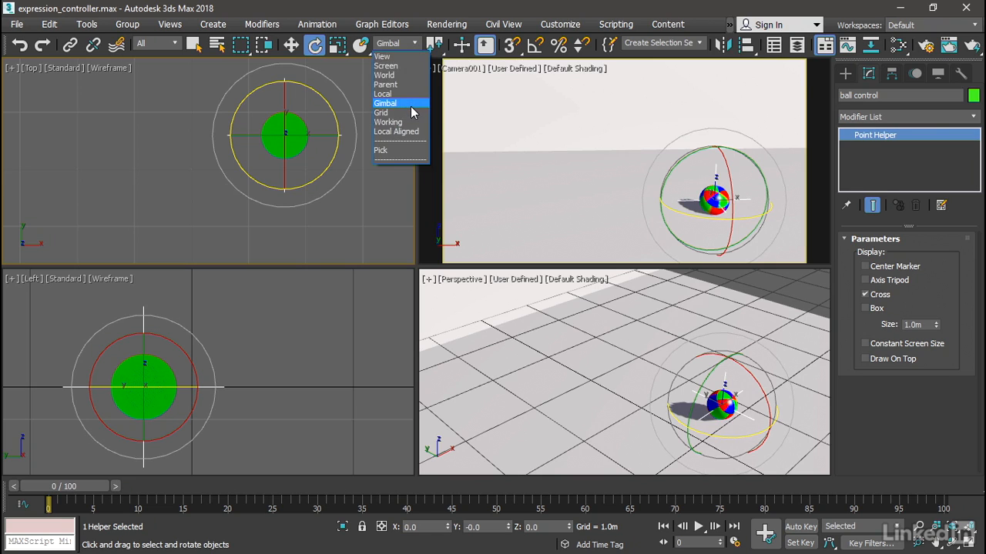
{"action": "mouse_move", "coordinate": [411, 111]}
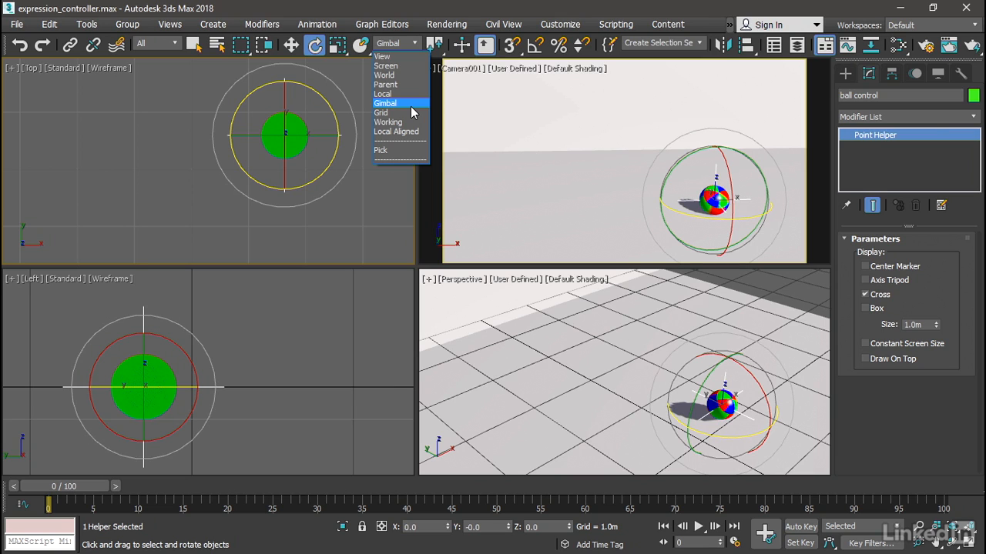
{"action": "left_click", "coordinate": [385, 85]}
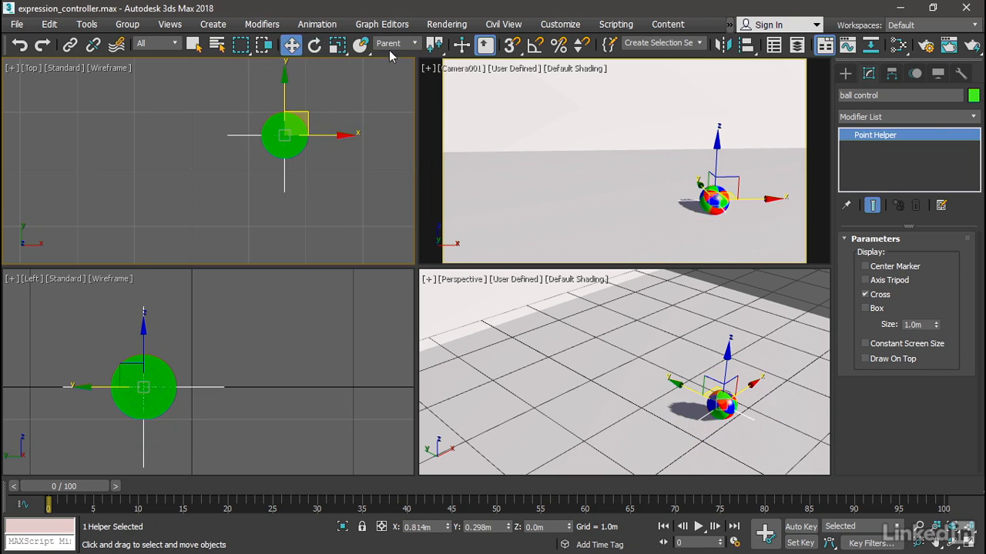
{"action": "left_click", "coordinate": [314, 43]}
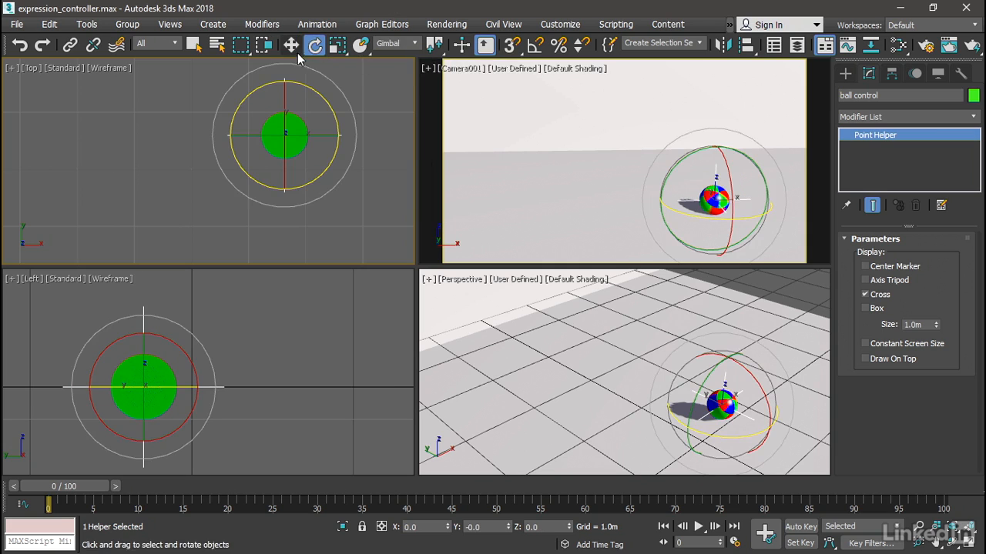
{"action": "left_click", "coordinate": [291, 43]}
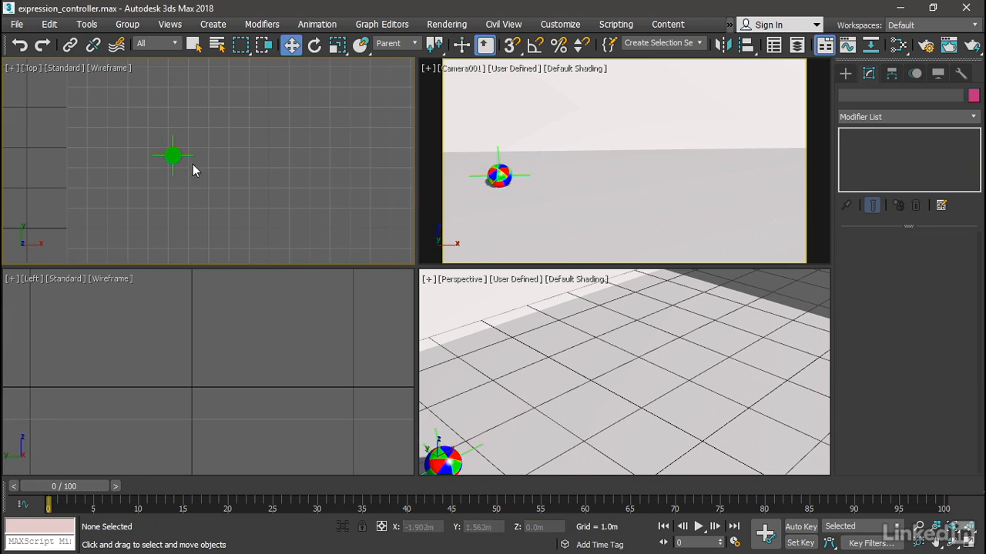
Select the ball and show its Y Rotation track in the Curve Editor
{"action": "left_click", "coordinate": [173, 154]}
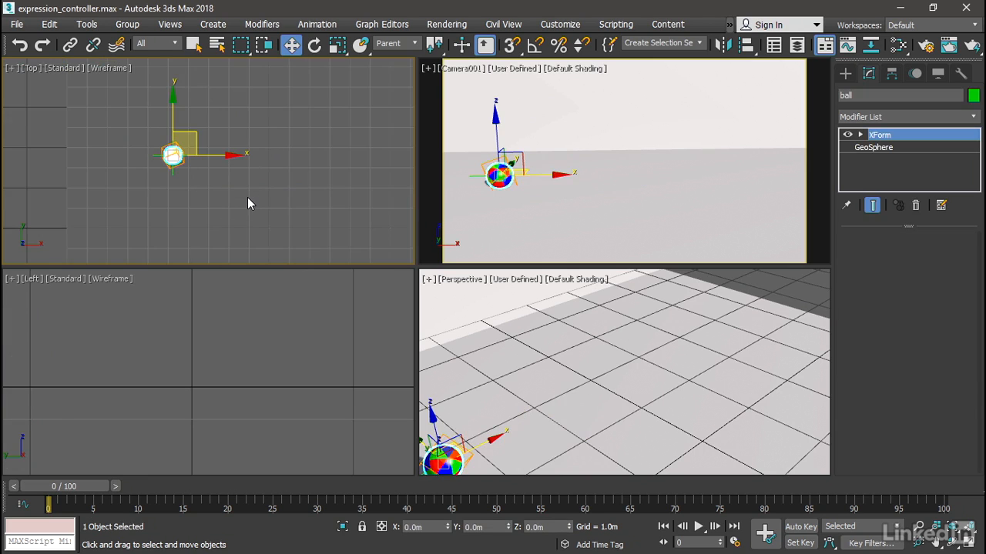
{"action": "mouse_move", "coordinate": [254, 200]}
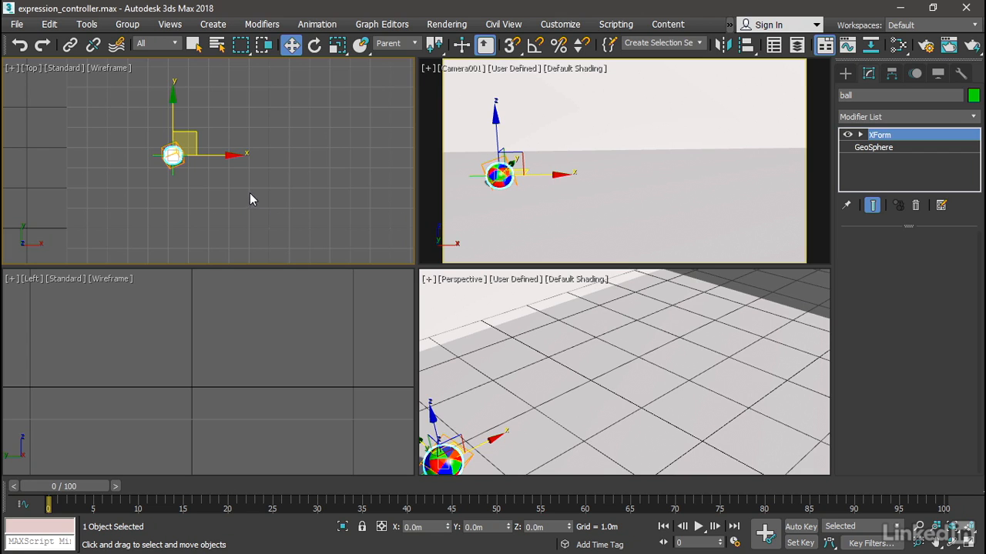
{"action": "mouse_move", "coordinate": [847, 44]}
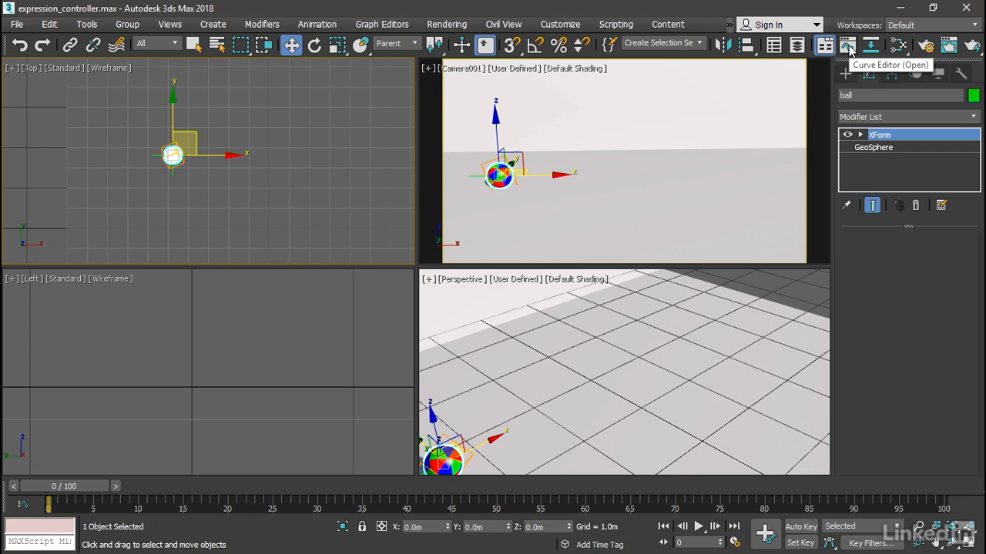
{"action": "left_click", "coordinate": [847, 45]}
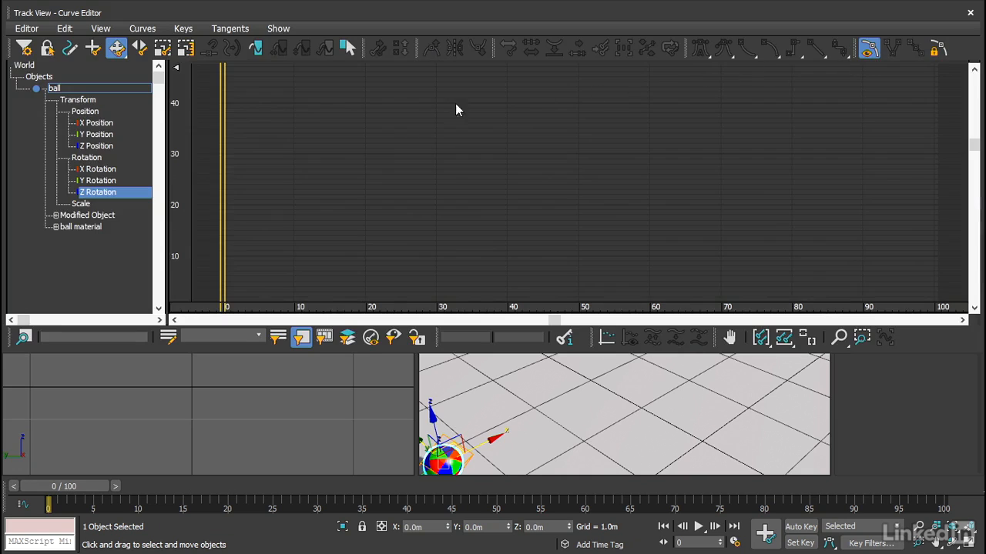
{"action": "mouse_move", "coordinate": [114, 160]}
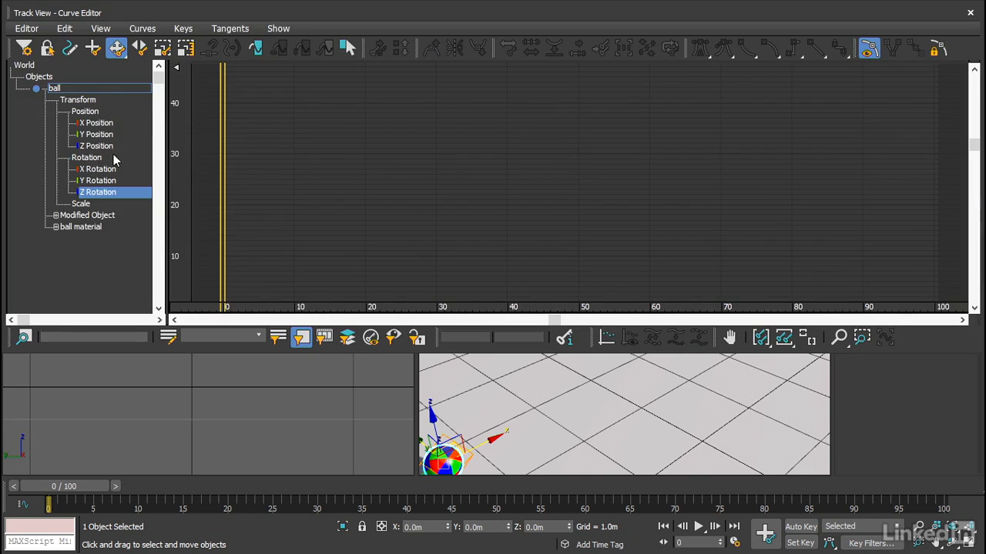
{"action": "mouse_move", "coordinate": [243, 141]}
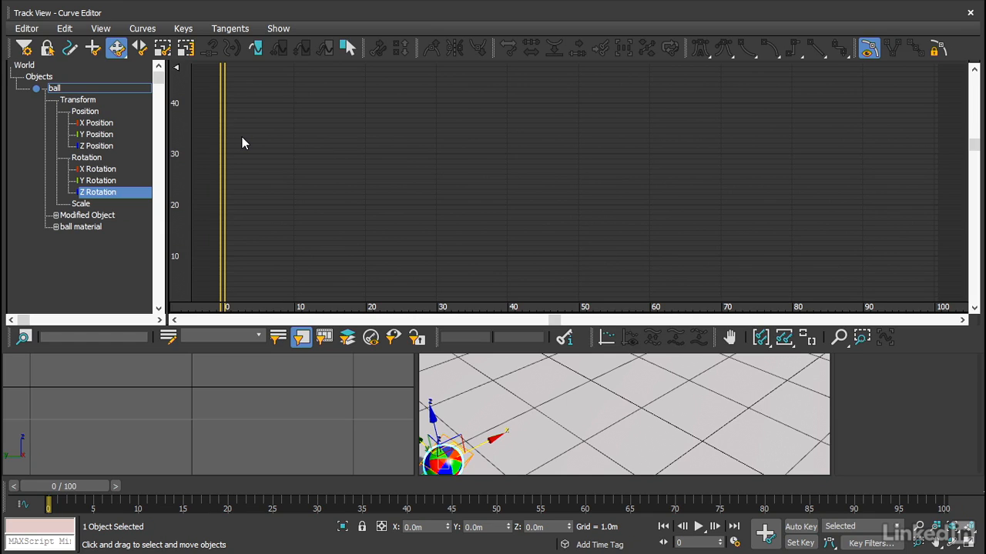
{"action": "mouse_move", "coordinate": [242, 146]}
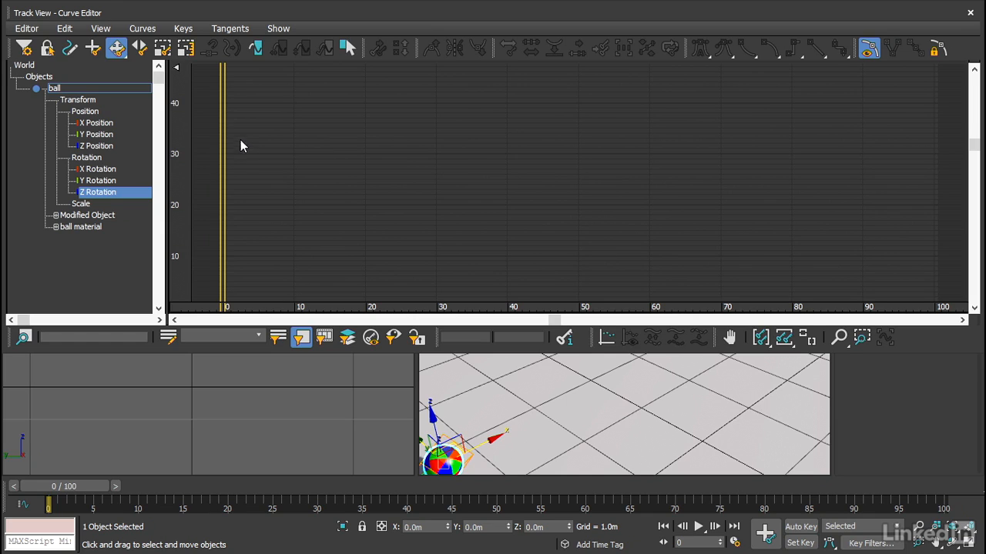
{"action": "left_click", "coordinate": [98, 180]}
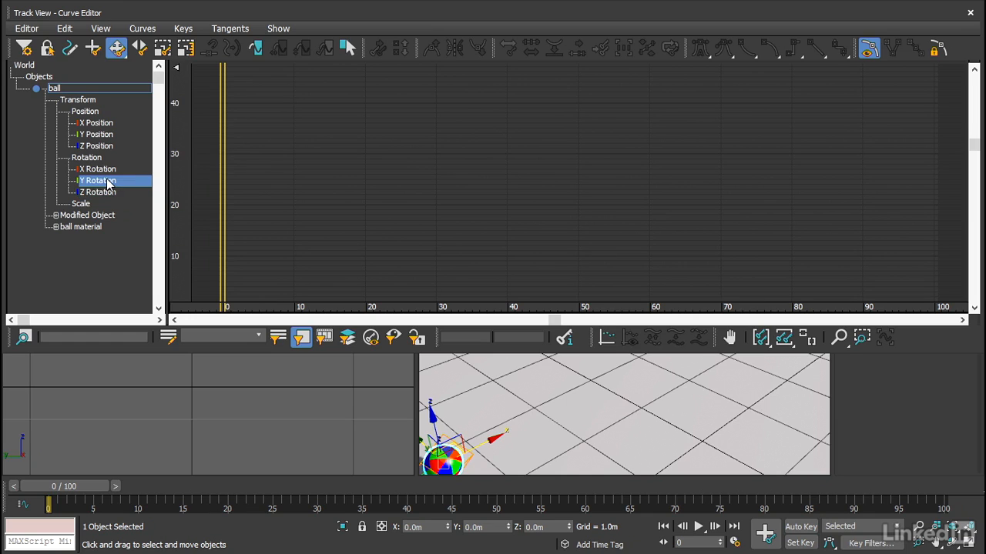
{"action": "mouse_move", "coordinate": [115, 179]}
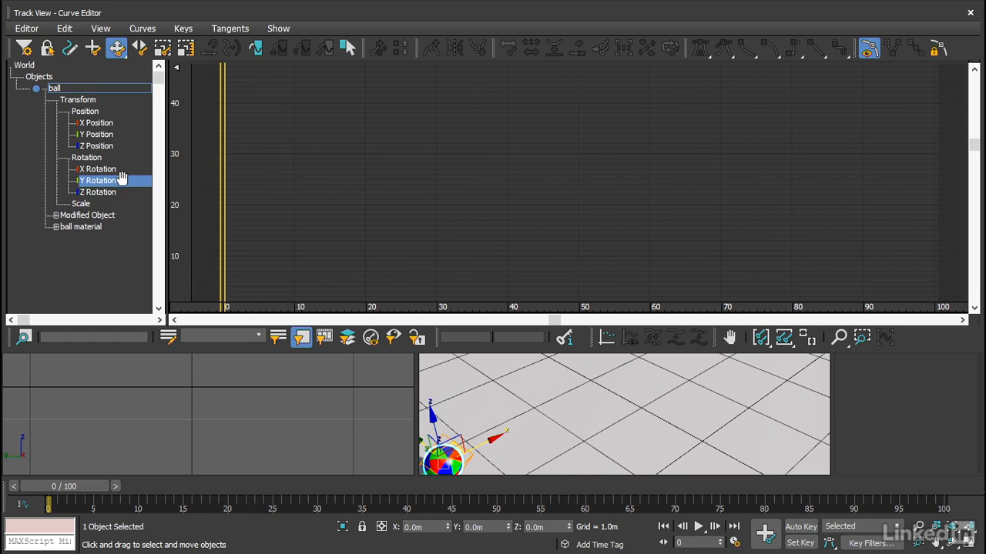
Bring up Assign Controller for the ball's Y Rotation track
{"action": "right_click", "coordinate": [100, 180]}
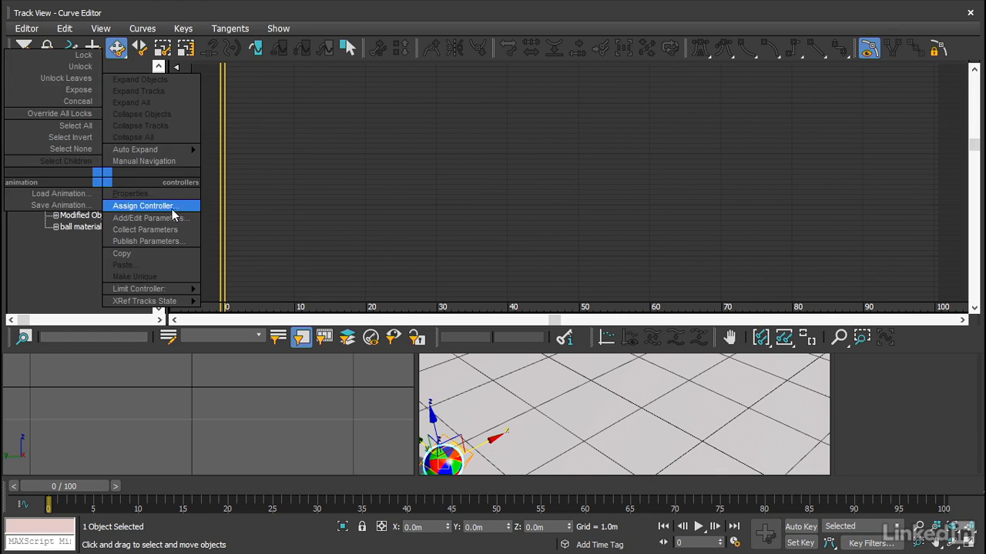
{"action": "mouse_move", "coordinate": [191, 212]}
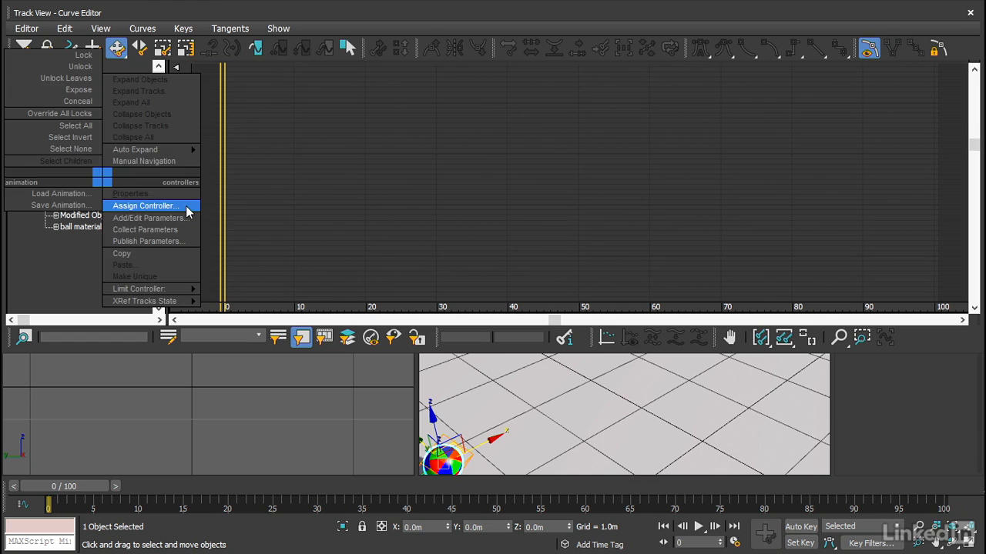
{"action": "left_click", "coordinate": [145, 207]}
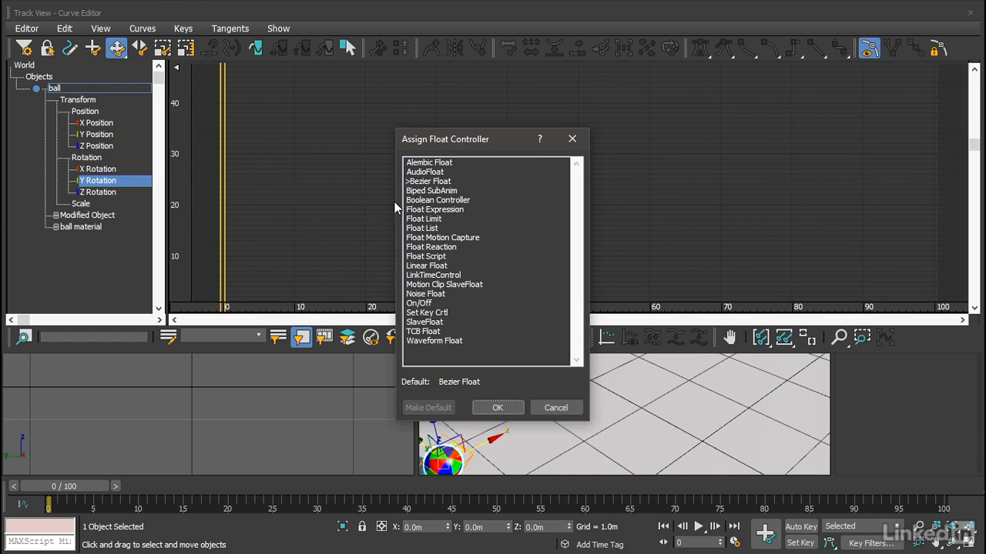
{"action": "mouse_move", "coordinate": [462, 194]}
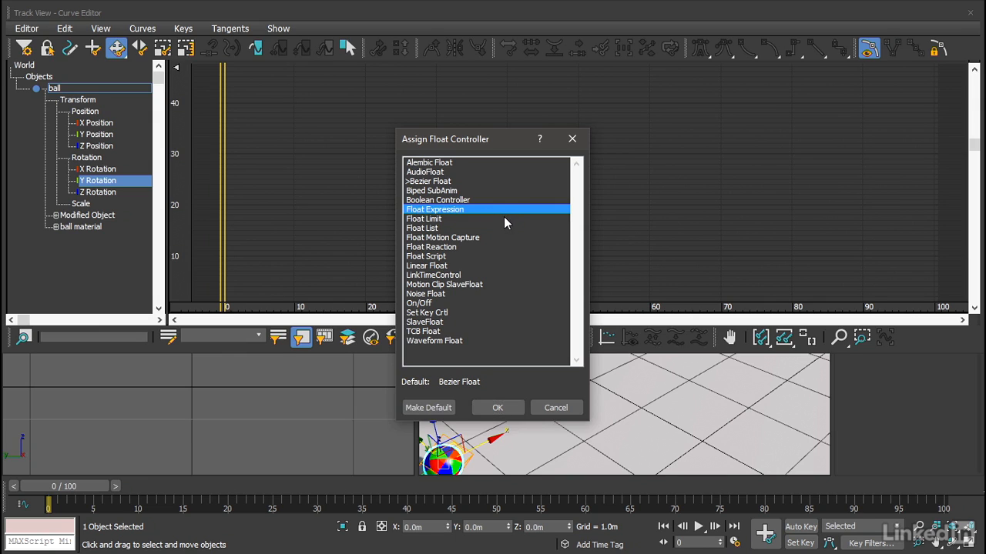
{"action": "mouse_move", "coordinate": [499, 225]}
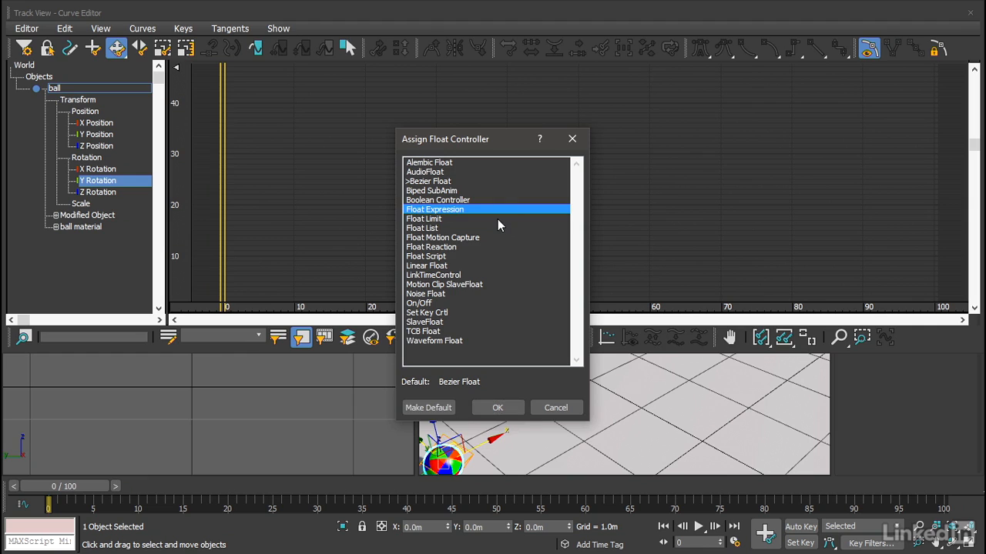
Assign Float Expression to the ball's Y Rotation, bringing up its Expression Controller
{"action": "left_click", "coordinate": [498, 406]}
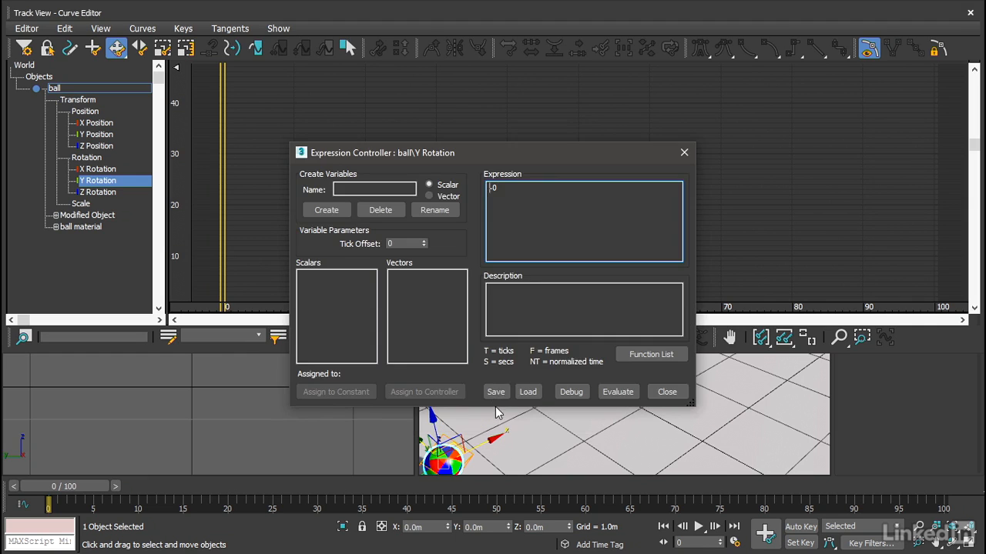
{"action": "mouse_move", "coordinate": [487, 165]}
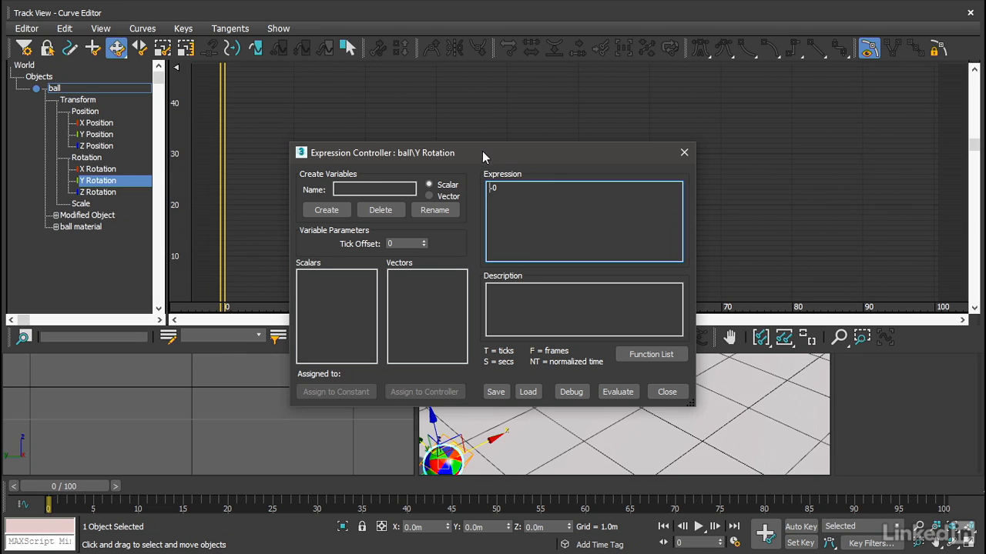
{"action": "mouse_move", "coordinate": [434, 231]}
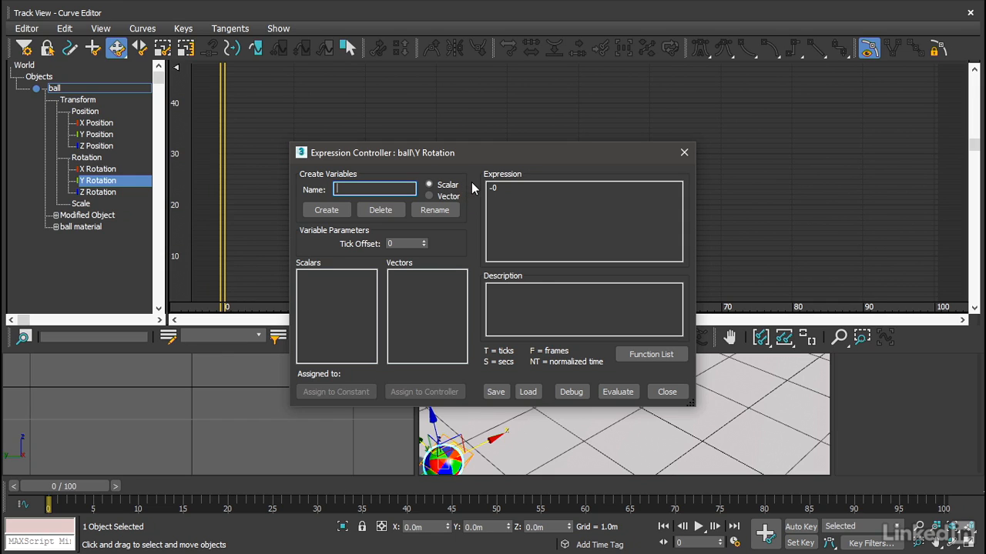
{"action": "mouse_move", "coordinate": [473, 203]}
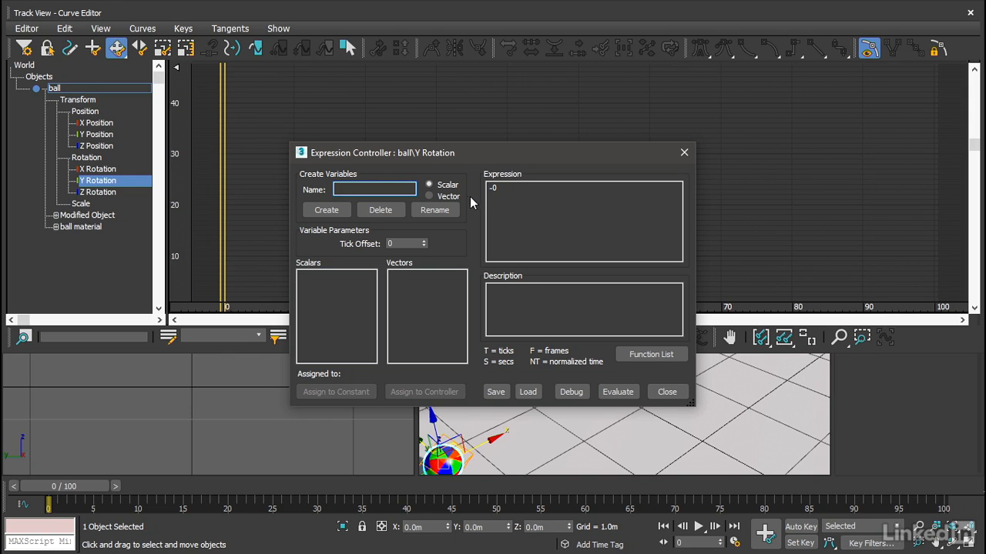
{"action": "mouse_move", "coordinate": [398, 172]}
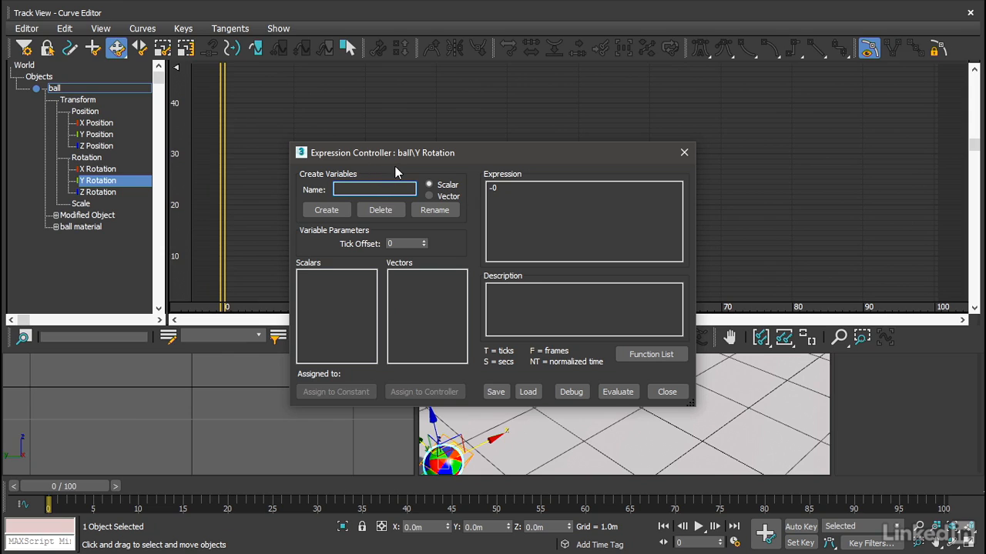
{"action": "mouse_move", "coordinate": [430, 173]}
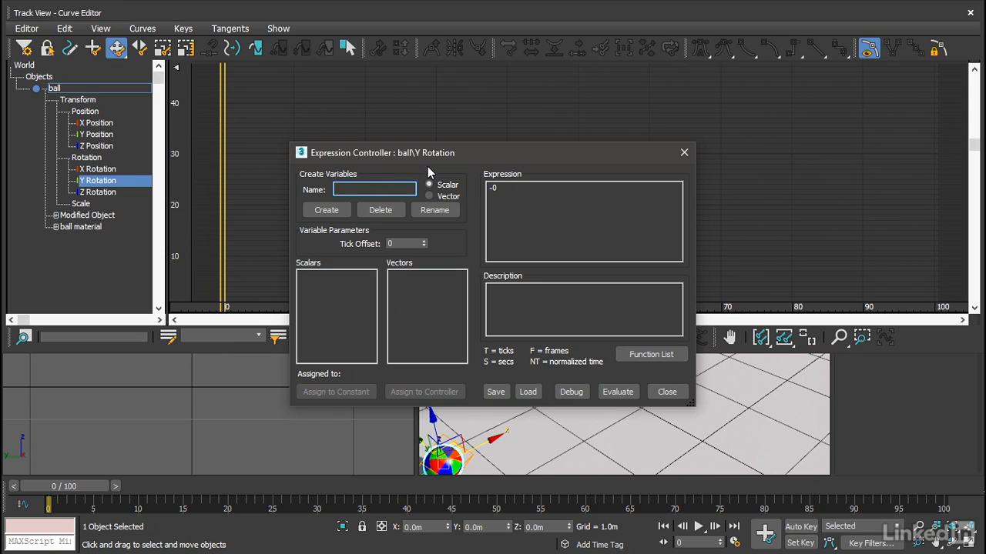
Create a scalar variable named posX in the Y Rotation expression
{"action": "type", "text": "pos"}
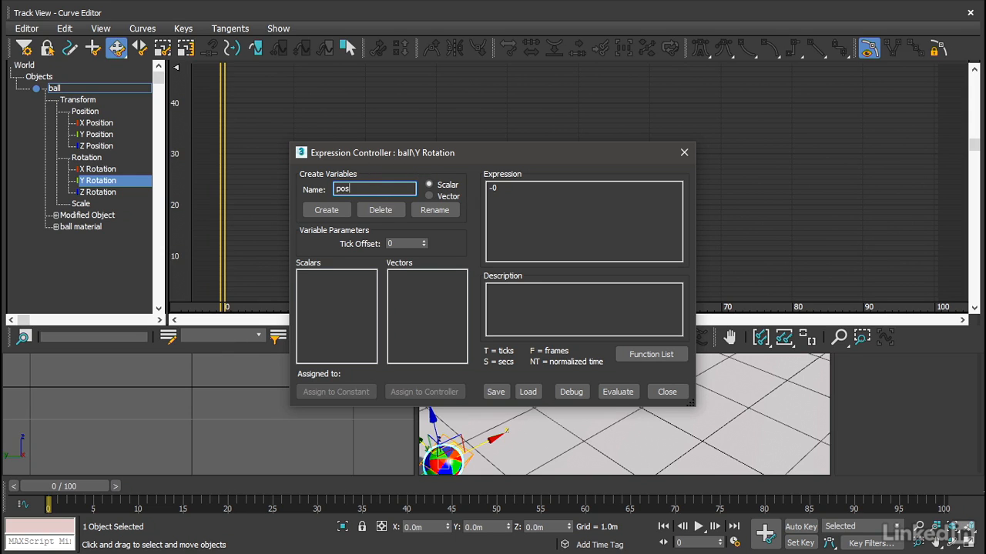
{"action": "type", "text": "X"}
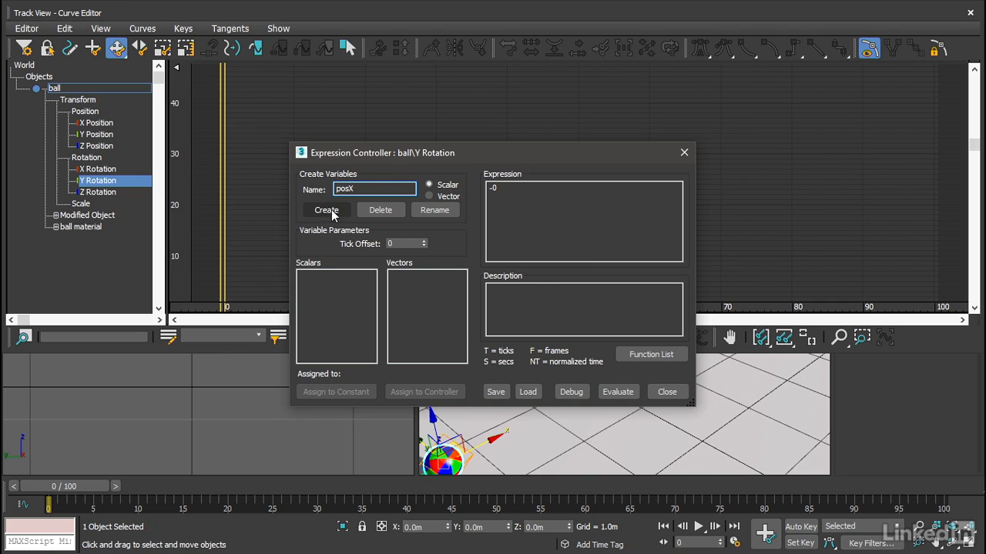
{"action": "left_click", "coordinate": [327, 209]}
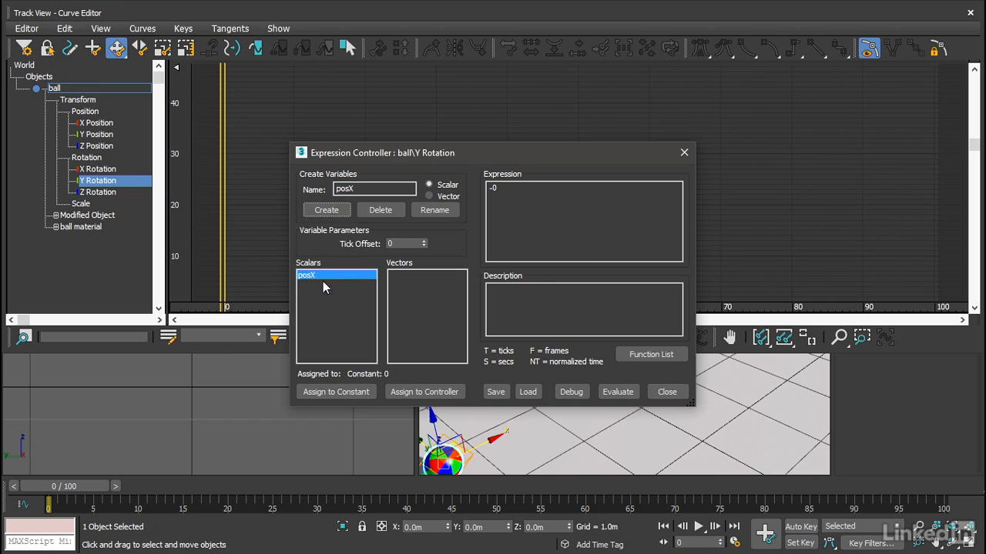
{"action": "mouse_move", "coordinate": [316, 290]}
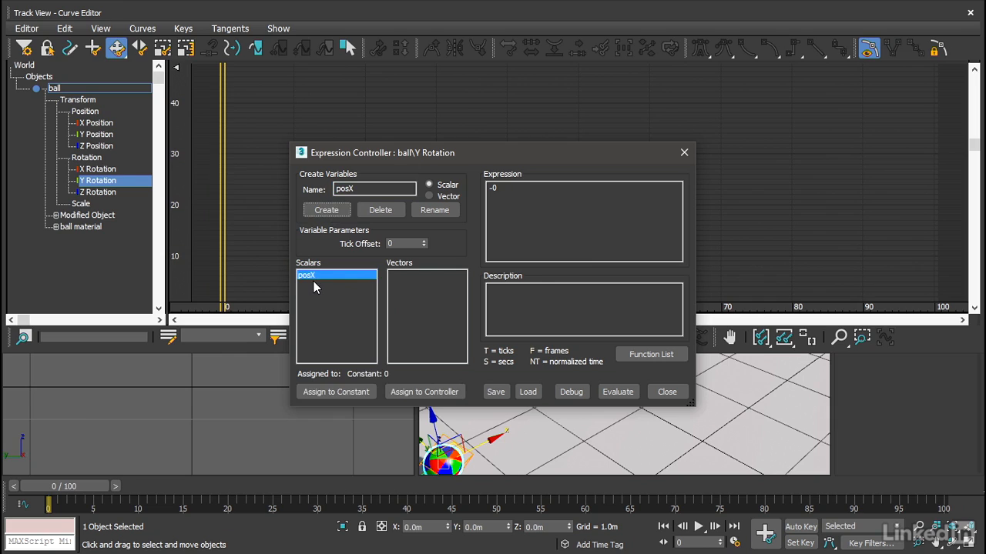
{"action": "mouse_move", "coordinate": [407, 384]}
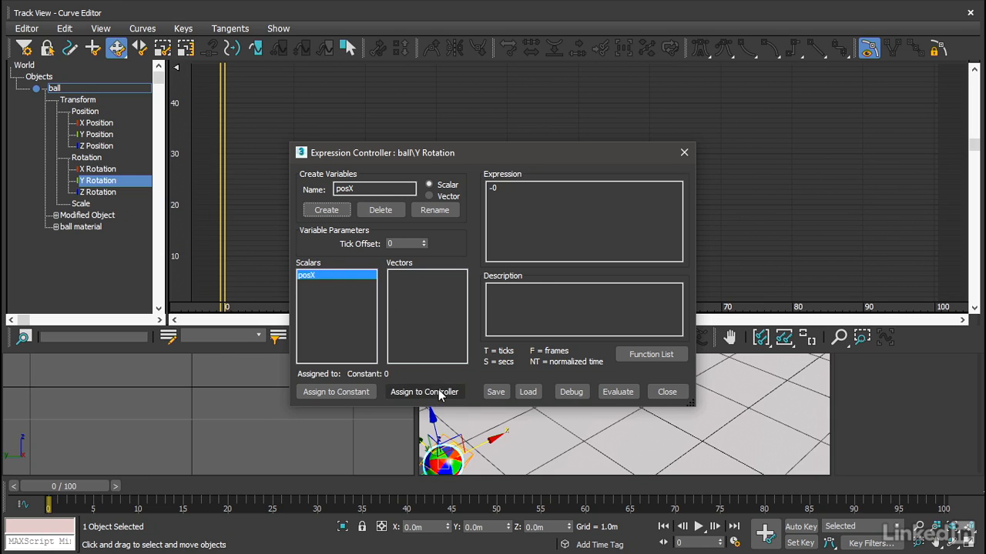
Start assigning posX to a controller and expand ball control > ball > Transform > Position tracks
{"action": "left_click", "coordinate": [423, 393]}
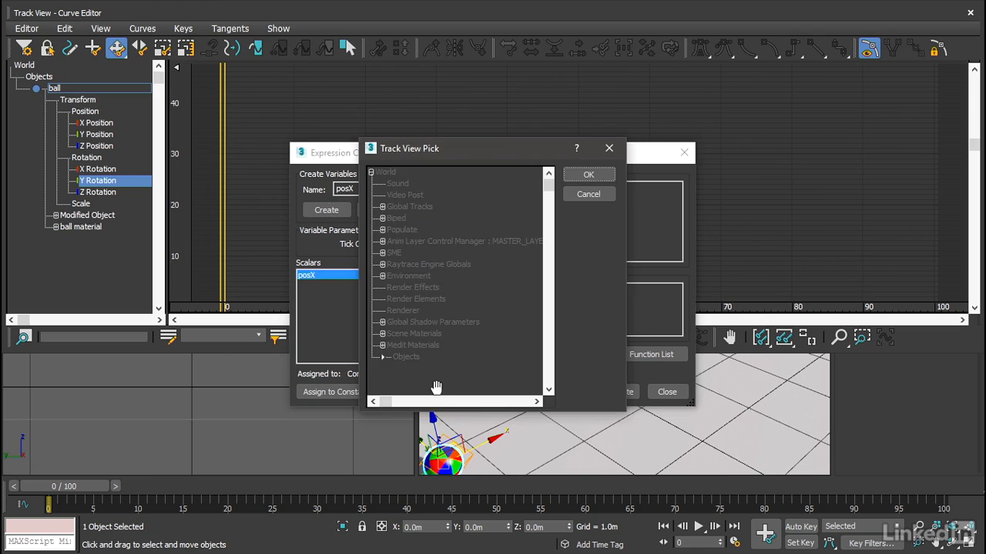
{"action": "mouse_move", "coordinate": [499, 153]}
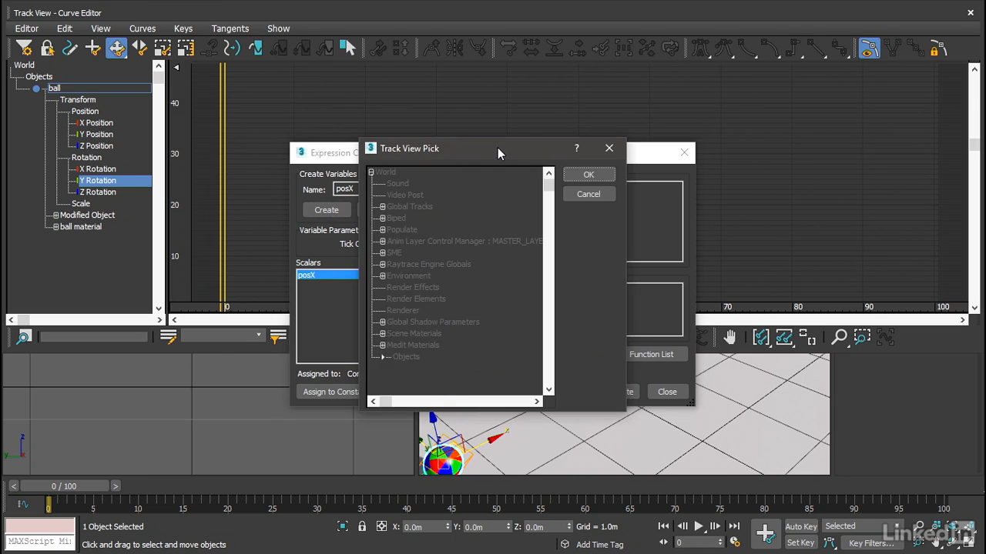
{"action": "mouse_move", "coordinate": [496, 158]}
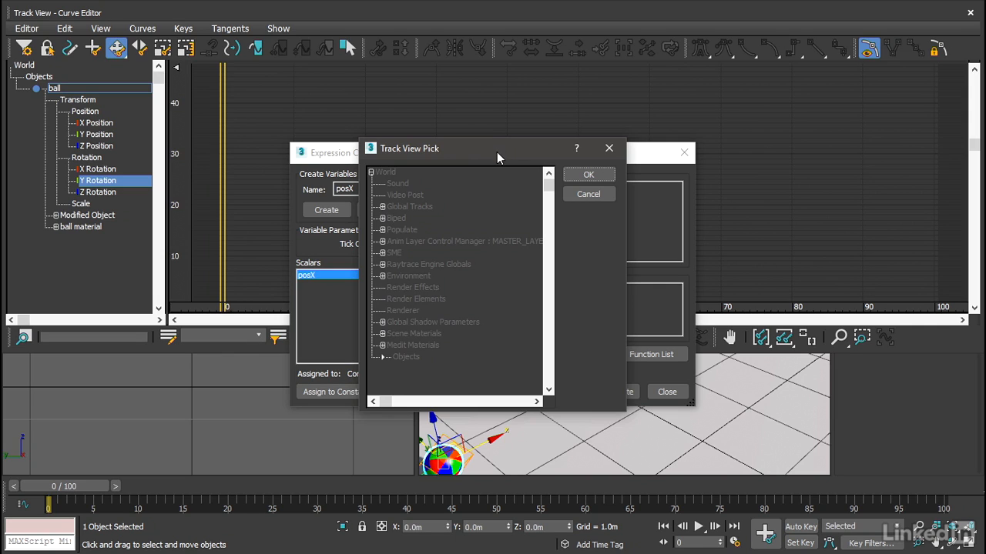
{"action": "mouse_move", "coordinate": [518, 154]}
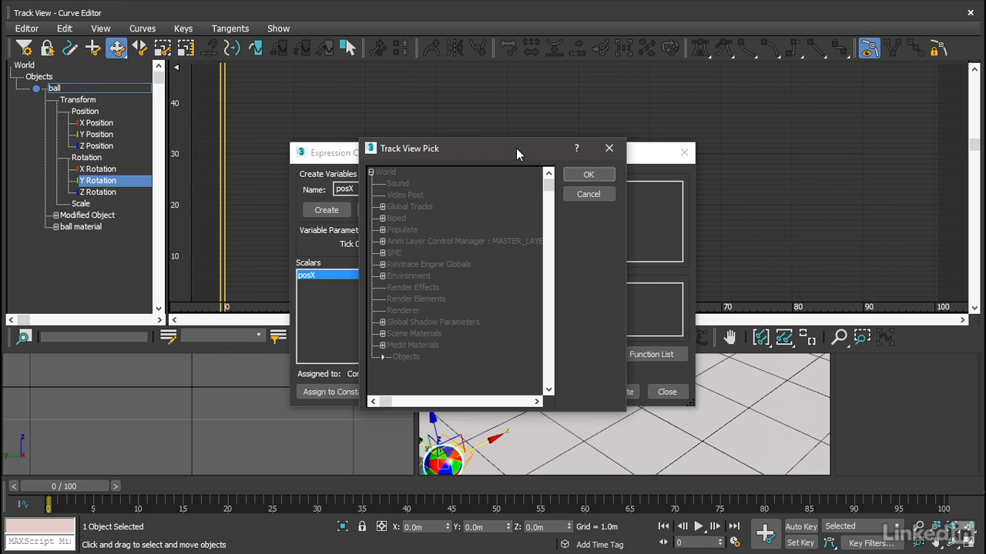
{"action": "mouse_move", "coordinate": [388, 361]}
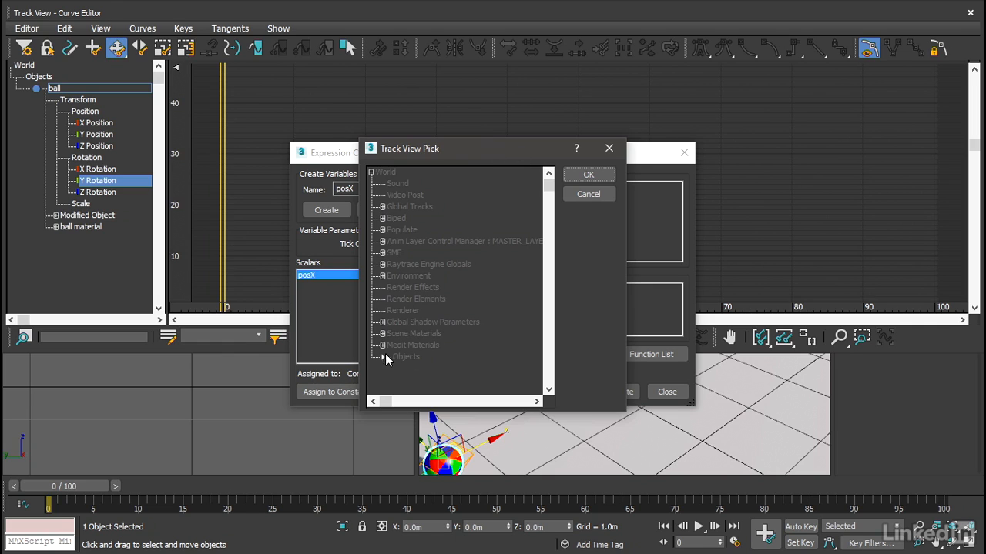
{"action": "mouse_move", "coordinate": [385, 362]}
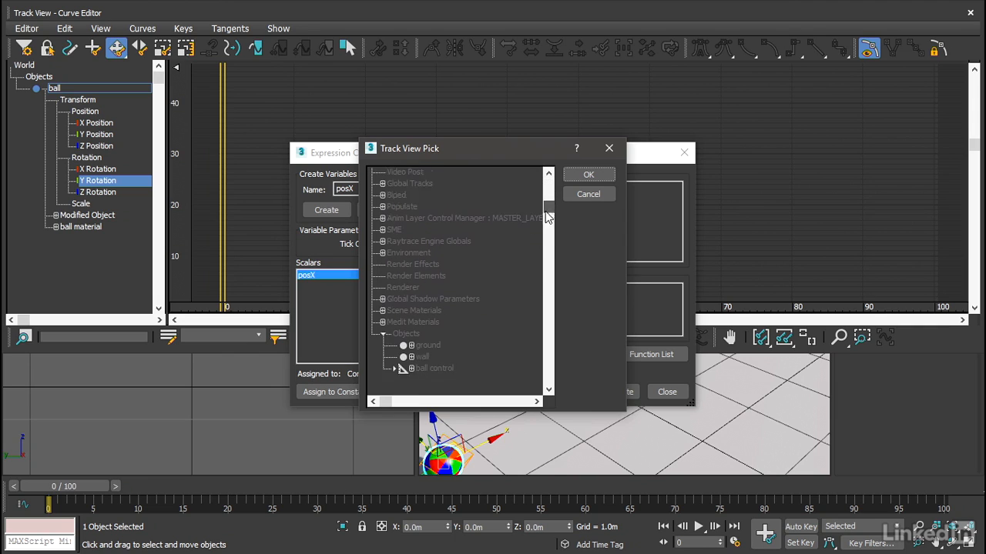
{"action": "scroll", "scroll_direction": "down", "scroll_amount": 3}
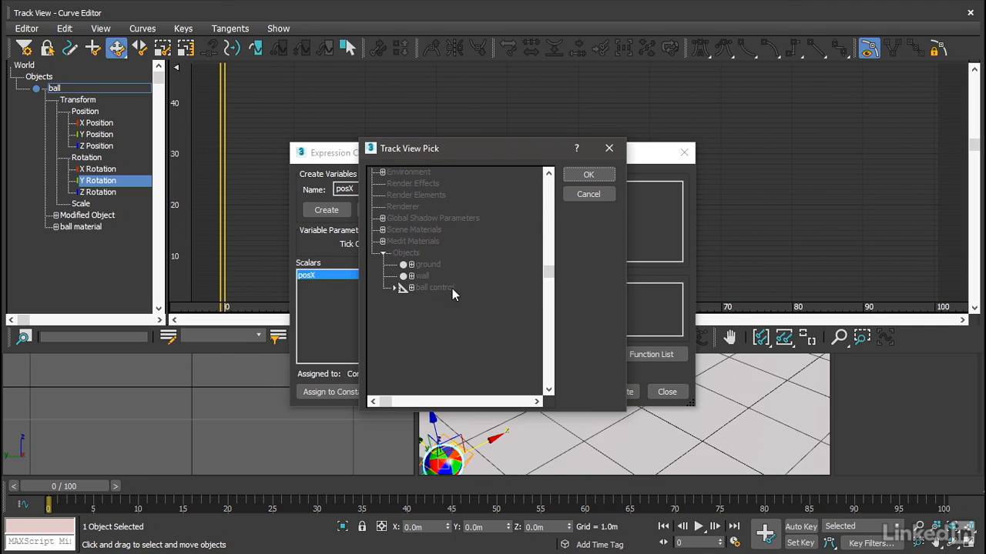
{"action": "mouse_move", "coordinate": [394, 299]}
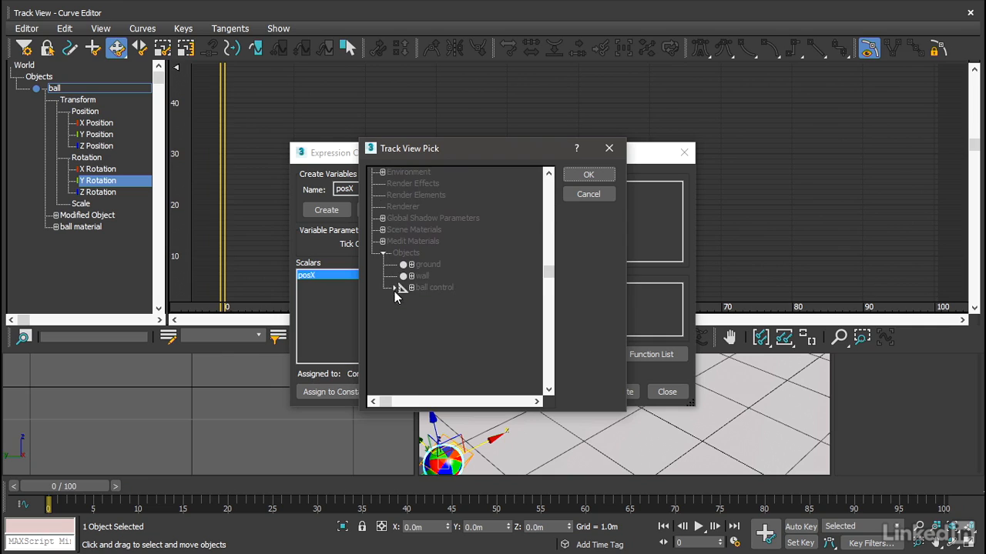
{"action": "mouse_move", "coordinate": [393, 299]}
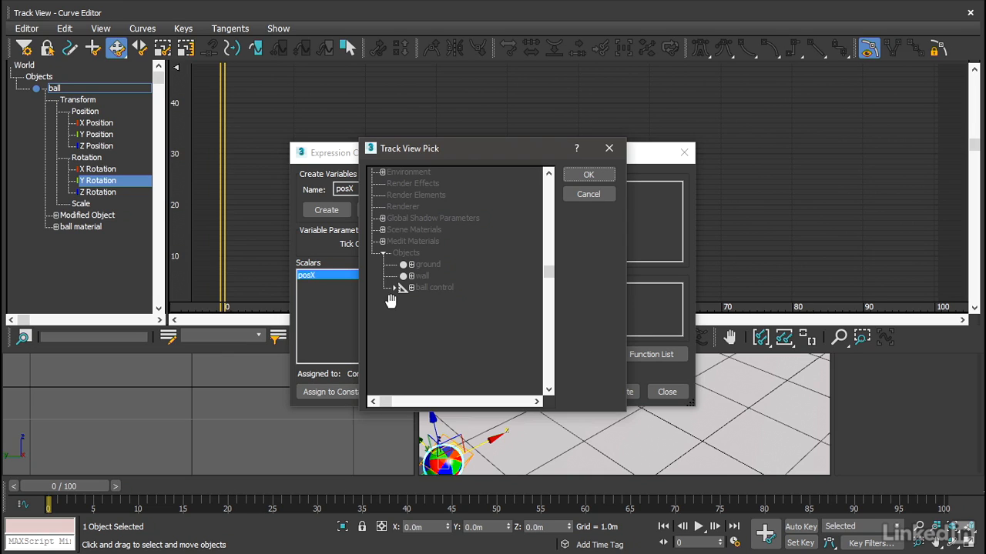
{"action": "left_click", "coordinate": [394, 288]}
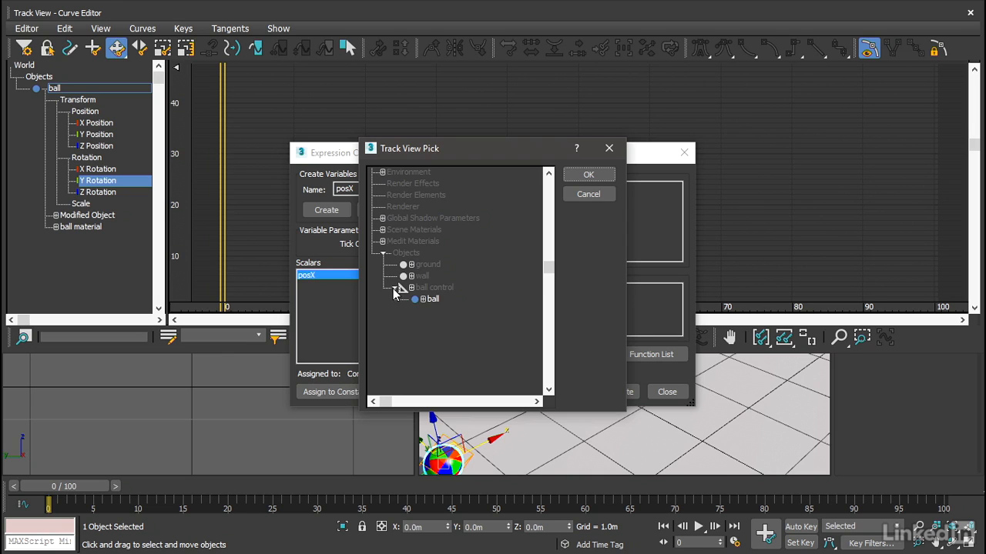
{"action": "mouse_move", "coordinate": [430, 311]}
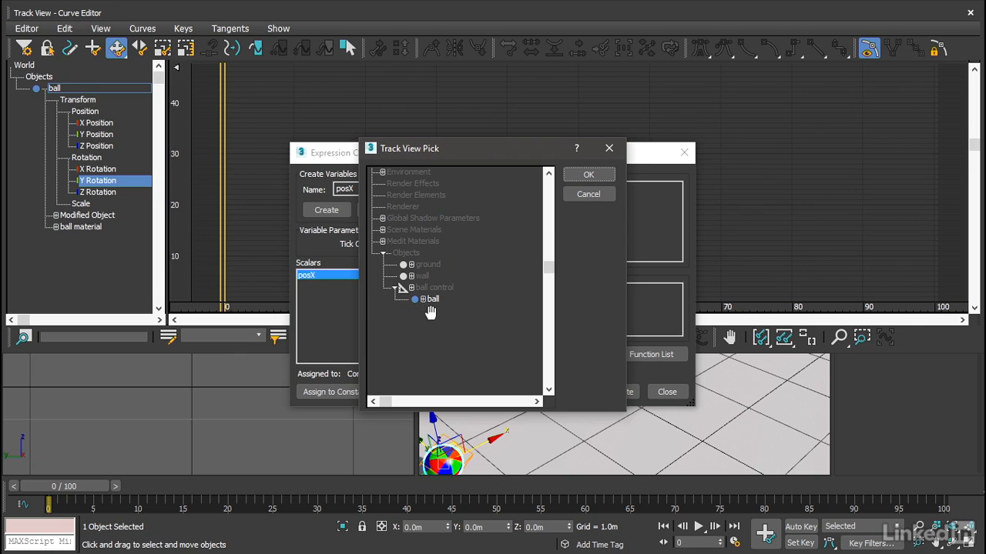
{"action": "mouse_move", "coordinate": [424, 308]}
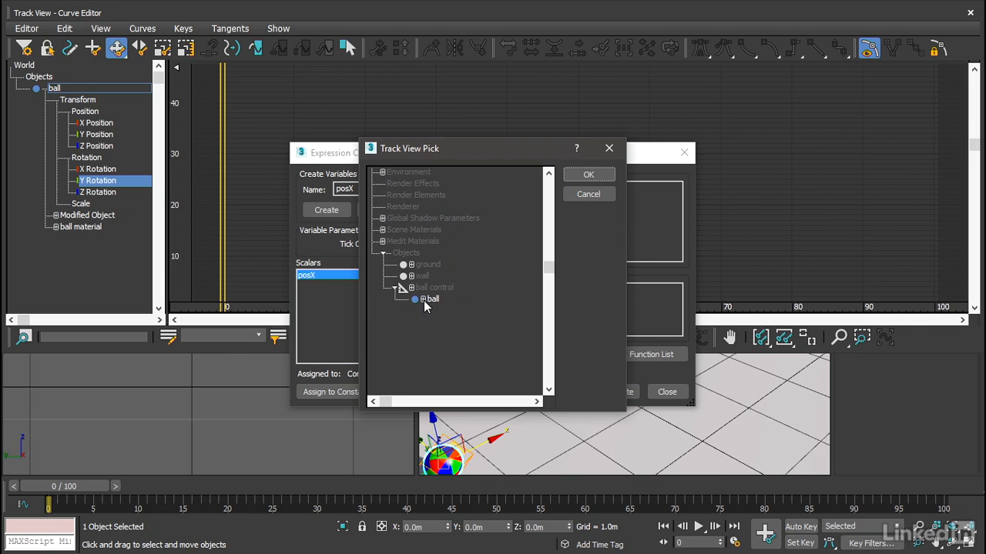
{"action": "left_click", "coordinate": [416, 299]}
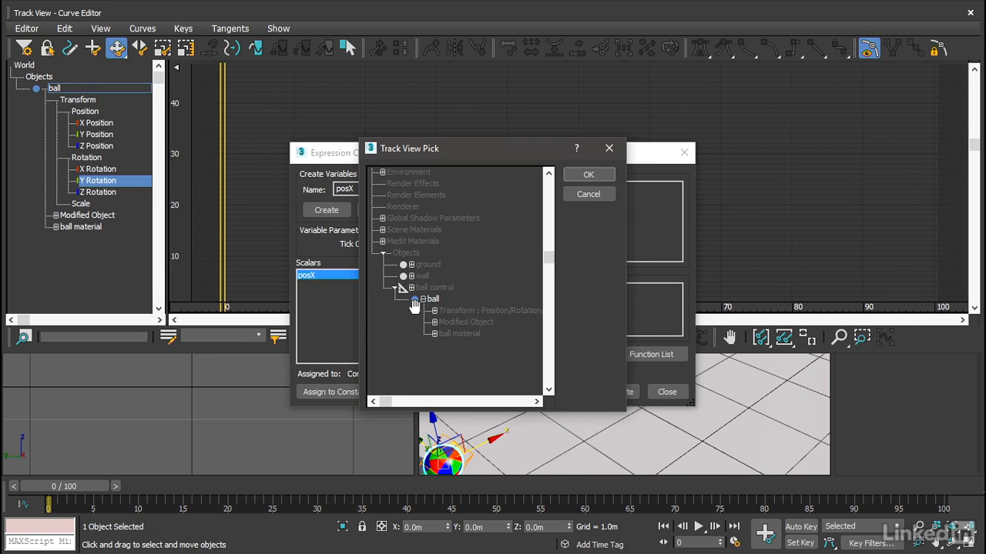
{"action": "left_click", "coordinate": [425, 299]}
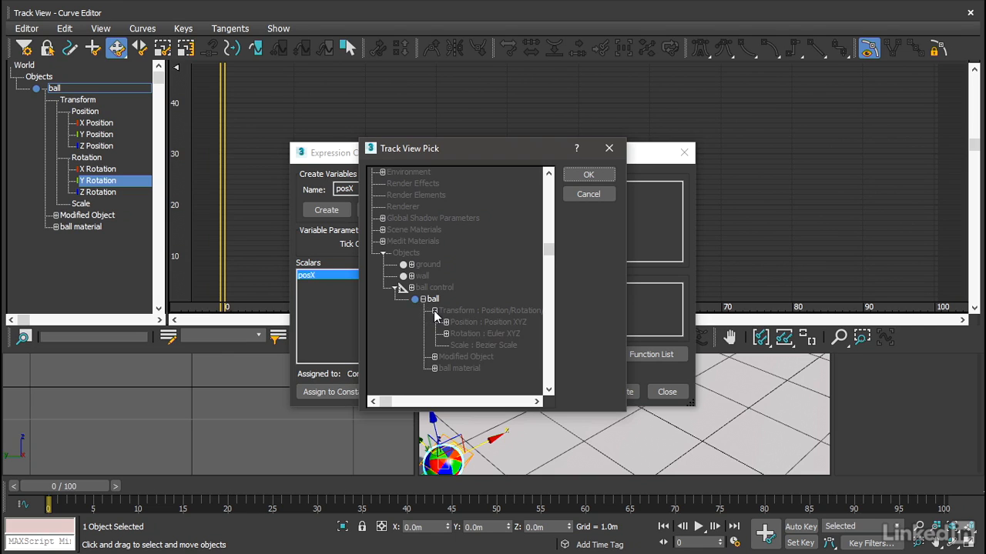
{"action": "left_click", "coordinate": [434, 322]}
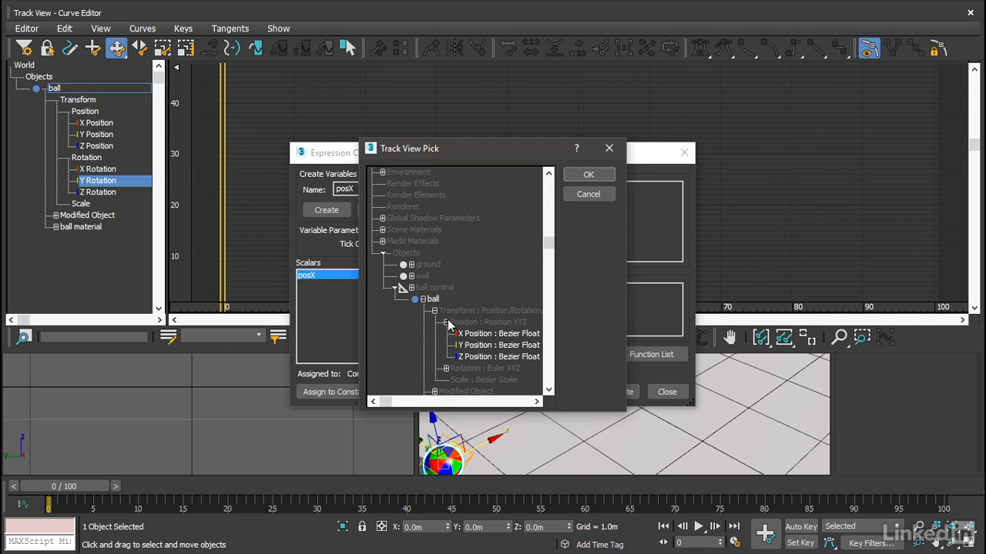
Link posX to the ball's X Position track
{"action": "left_click", "coordinate": [499, 333]}
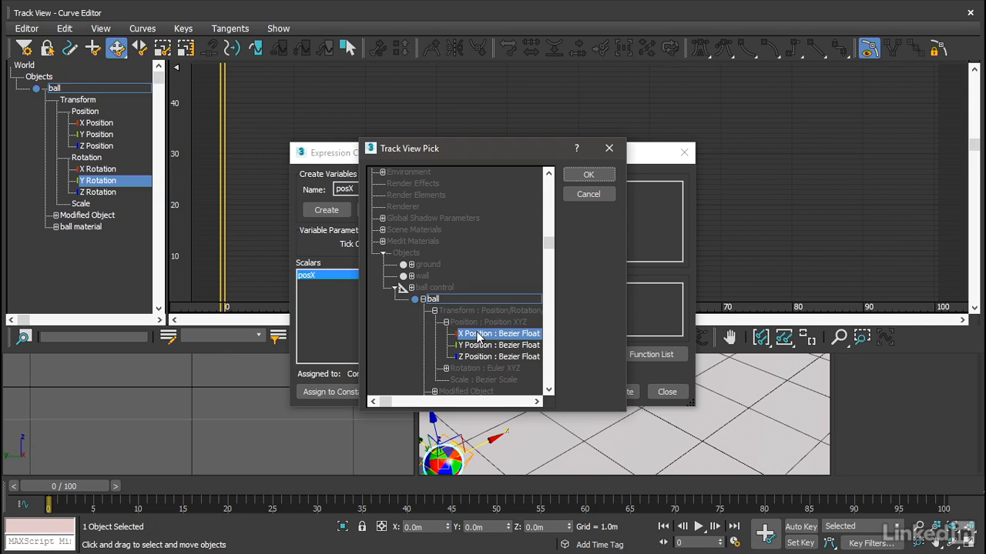
{"action": "mouse_move", "coordinate": [582, 308]}
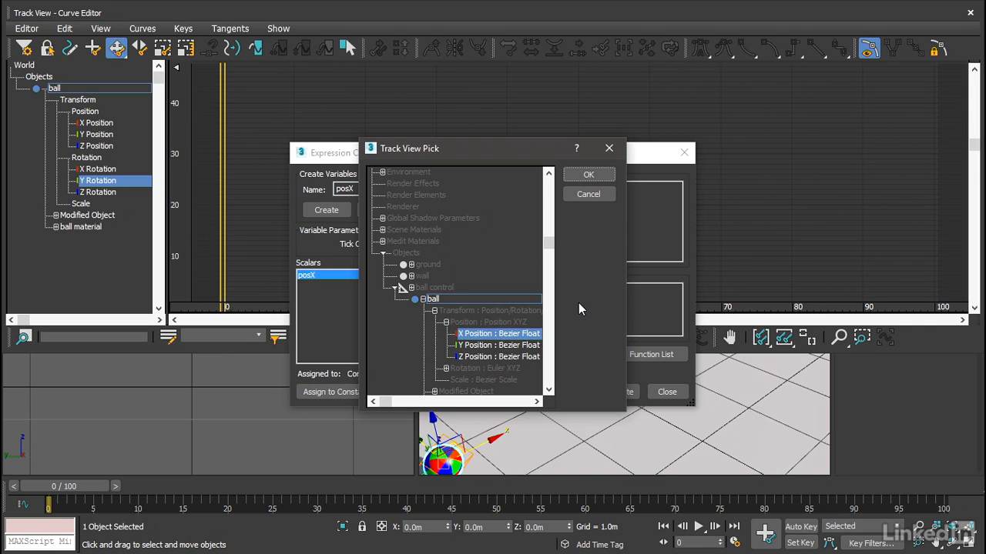
{"action": "left_click", "coordinate": [588, 174]}
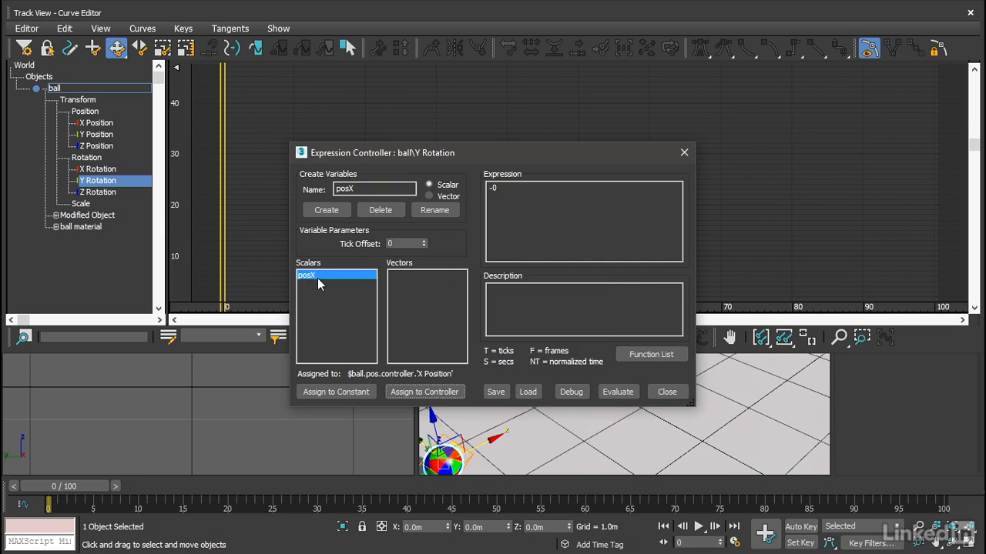
{"action": "mouse_move", "coordinate": [320, 288]}
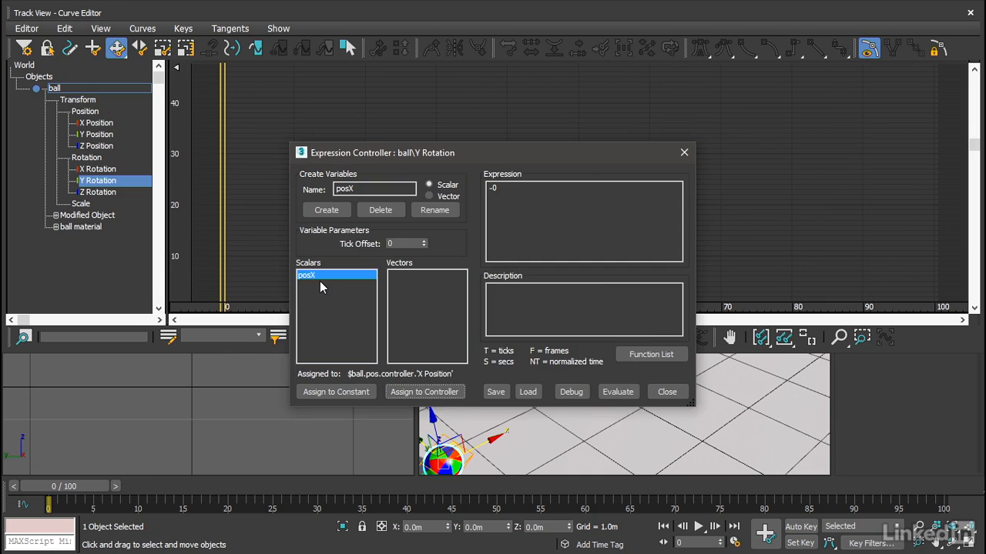
{"action": "mouse_move", "coordinate": [352, 384]}
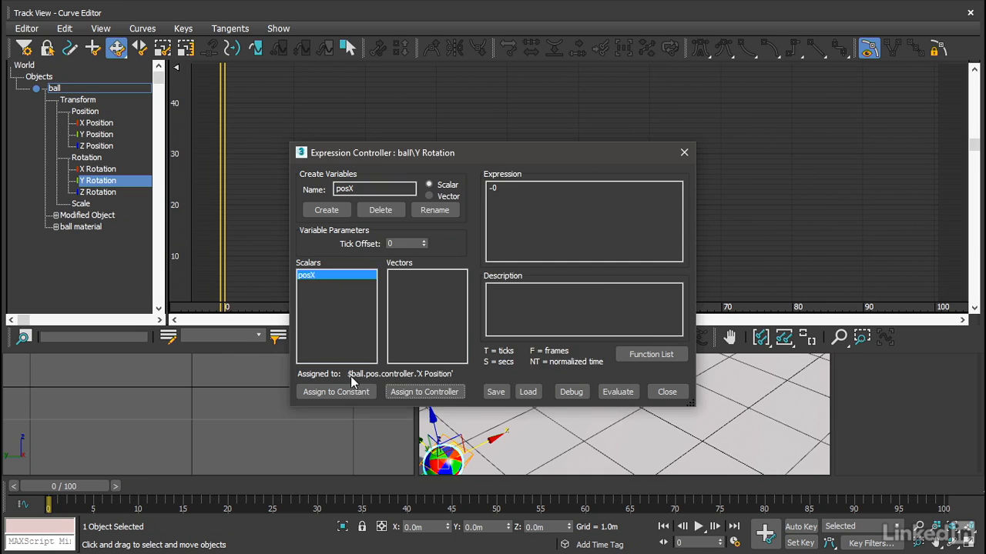
{"action": "mouse_move", "coordinate": [397, 385]}
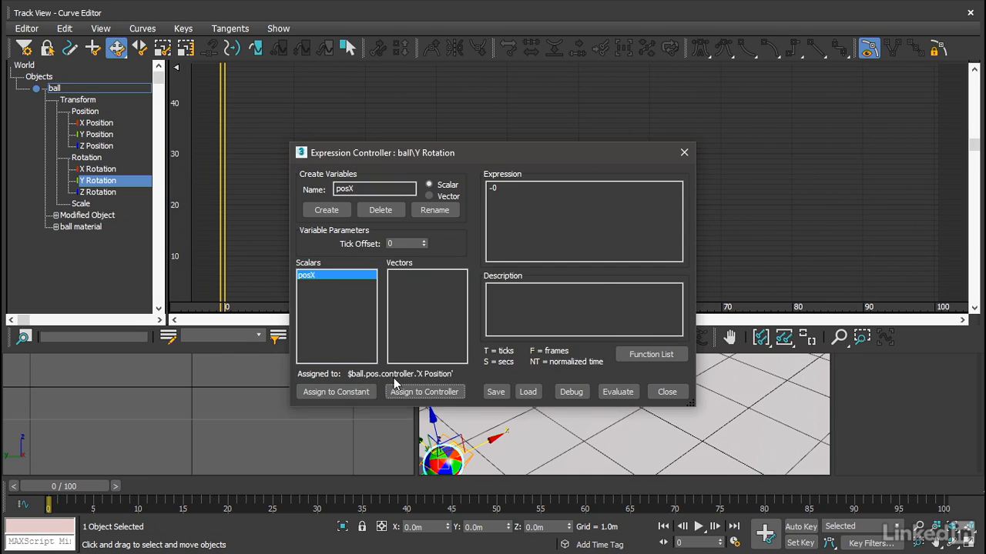
{"action": "mouse_move", "coordinate": [470, 378]}
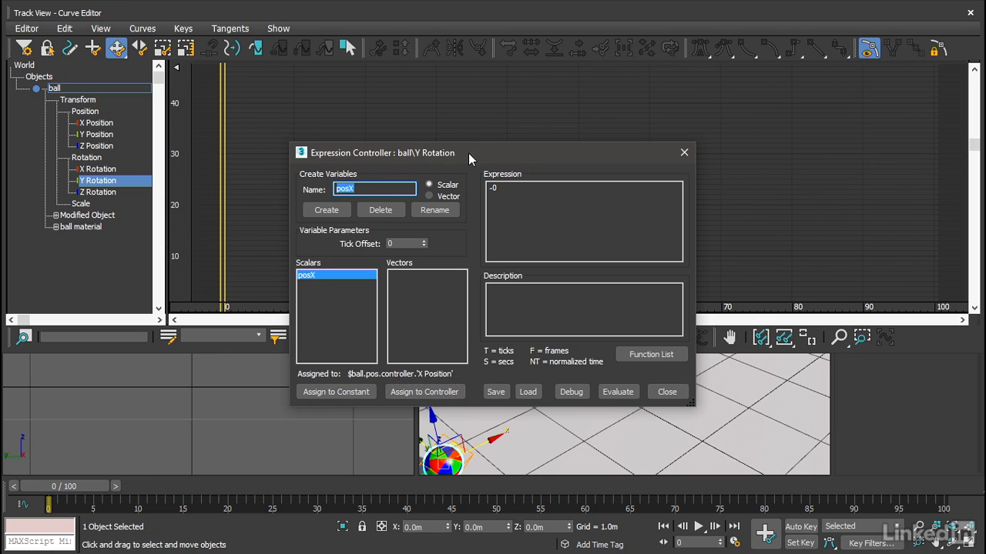
Create a second scalar variable named radius in the Y Rotation expression
{"action": "type", "text": "radius"}
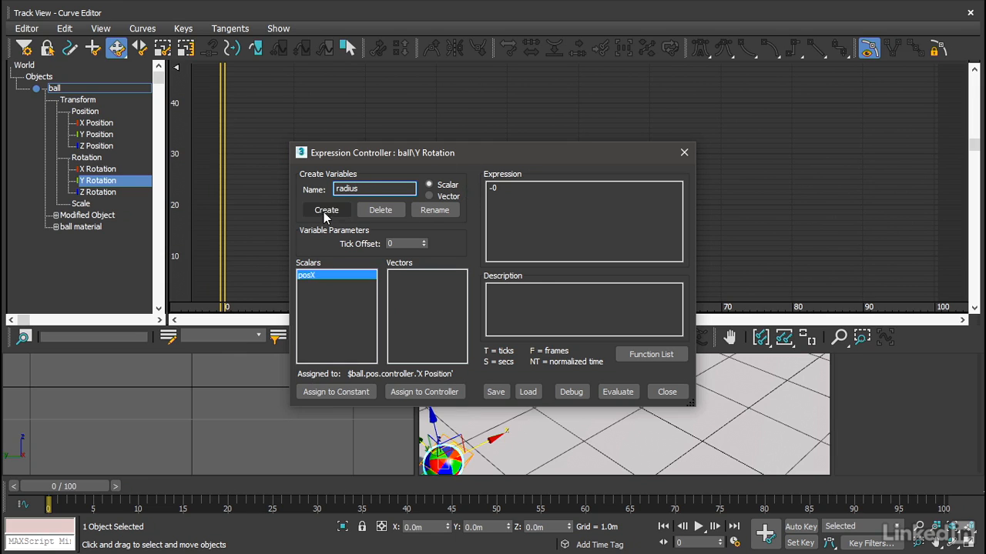
{"action": "left_click", "coordinate": [327, 209]}
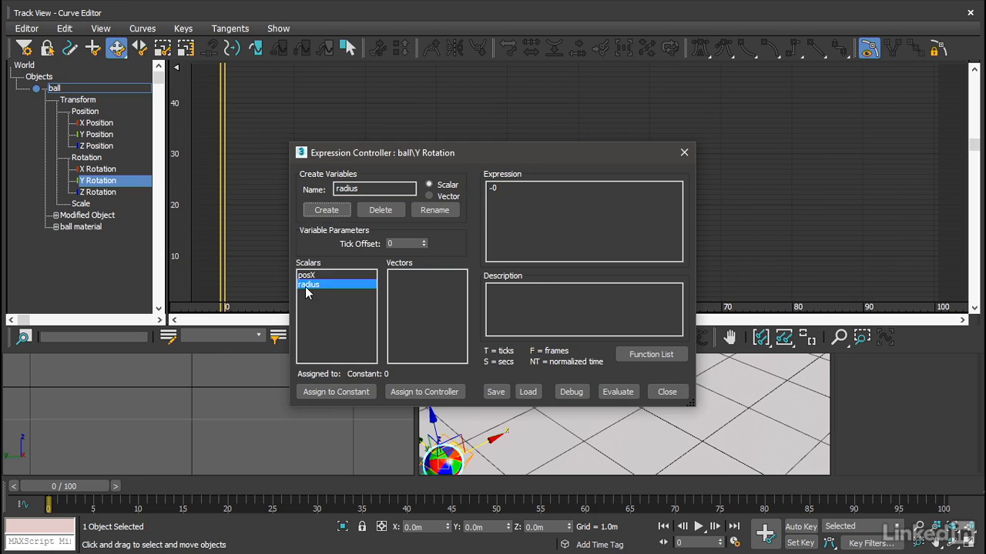
{"action": "mouse_move", "coordinate": [368, 348]}
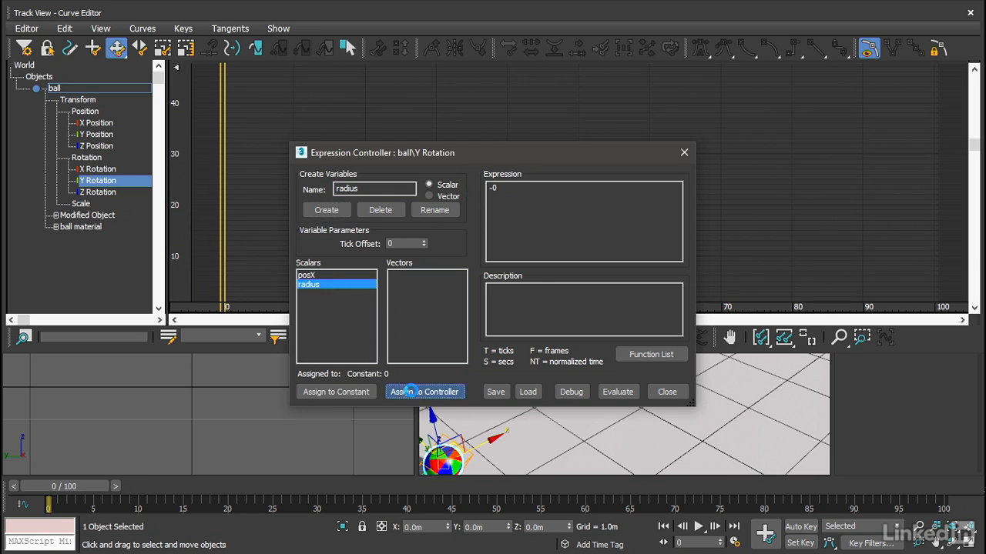
Link the radius variable to the GeoSphere's Radius parameter under Modified Object
{"action": "left_click", "coordinate": [425, 393]}
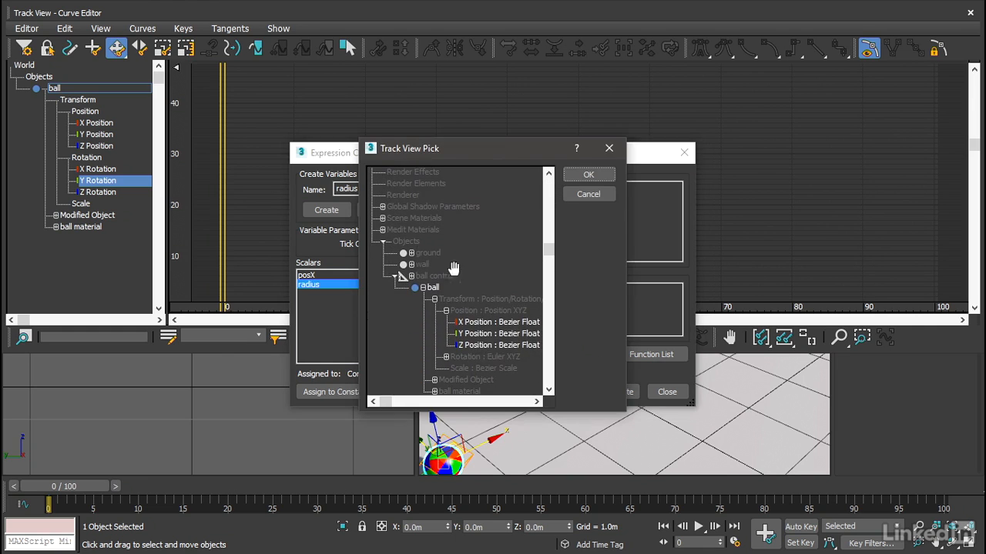
{"action": "mouse_move", "coordinate": [459, 280]}
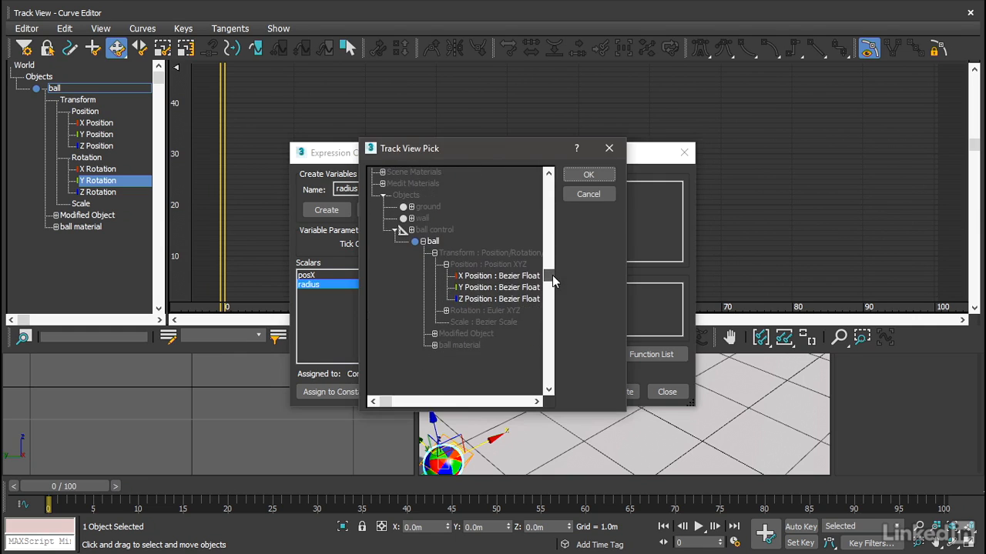
{"action": "mouse_move", "coordinate": [435, 339]}
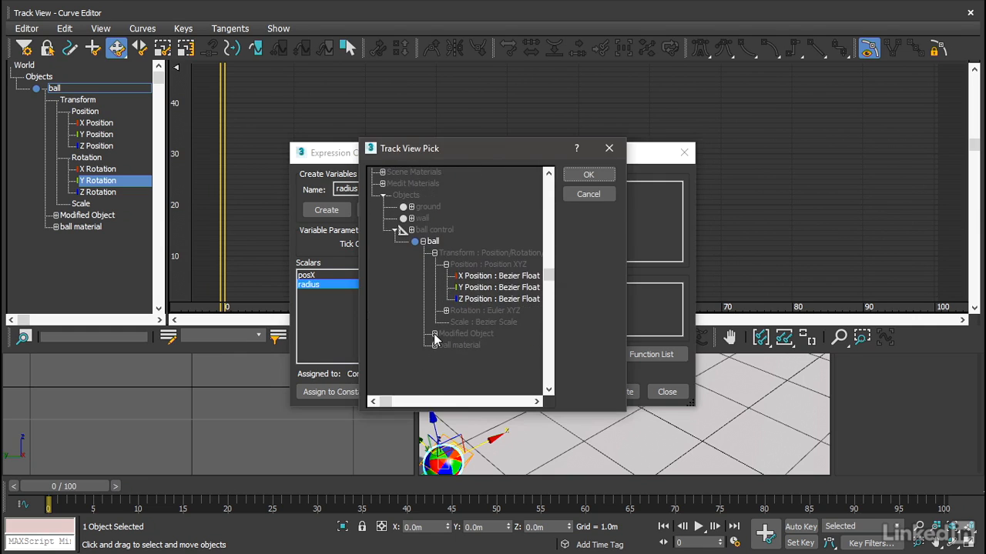
{"action": "left_click", "coordinate": [438, 333]}
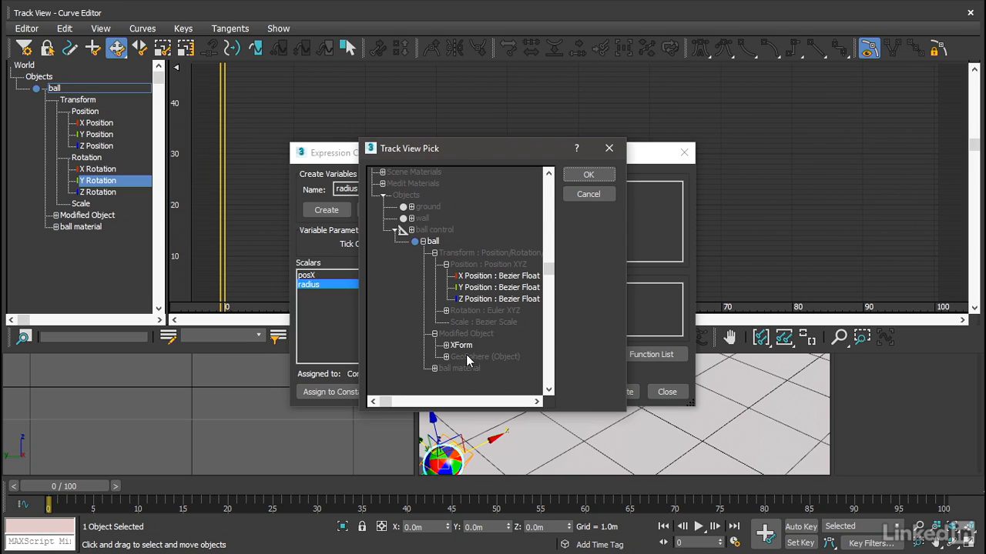
{"action": "mouse_move", "coordinate": [522, 366]}
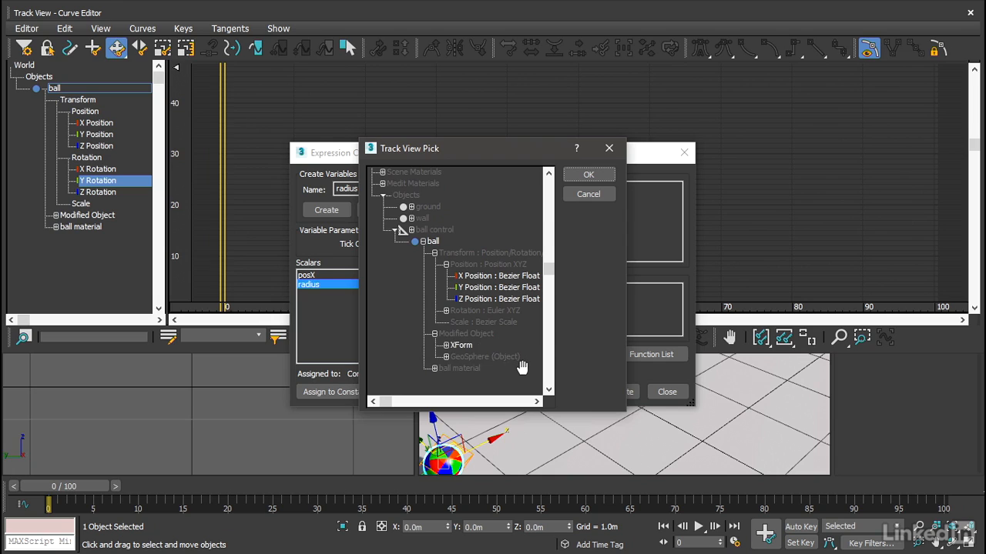
{"action": "mouse_move", "coordinate": [445, 367]}
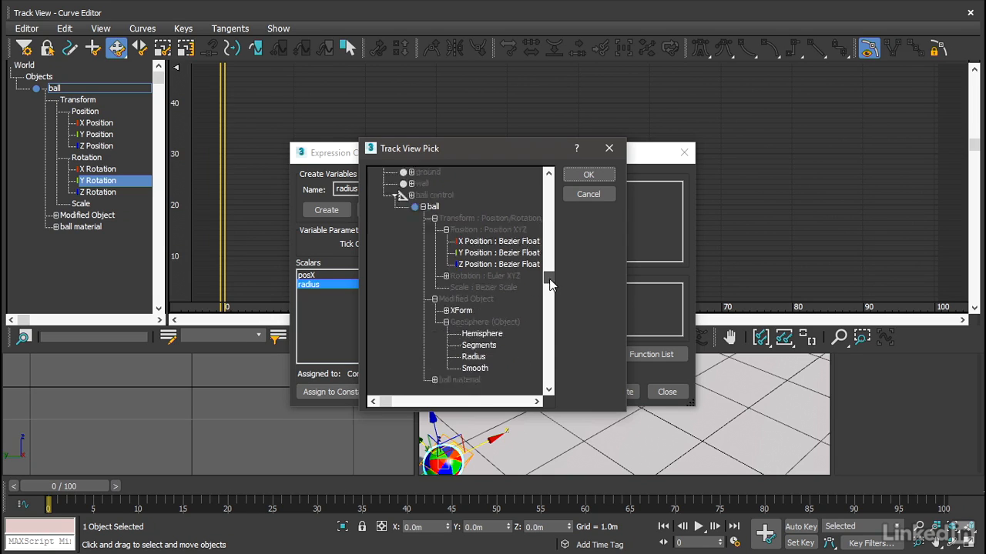
{"action": "left_click", "coordinate": [474, 332]}
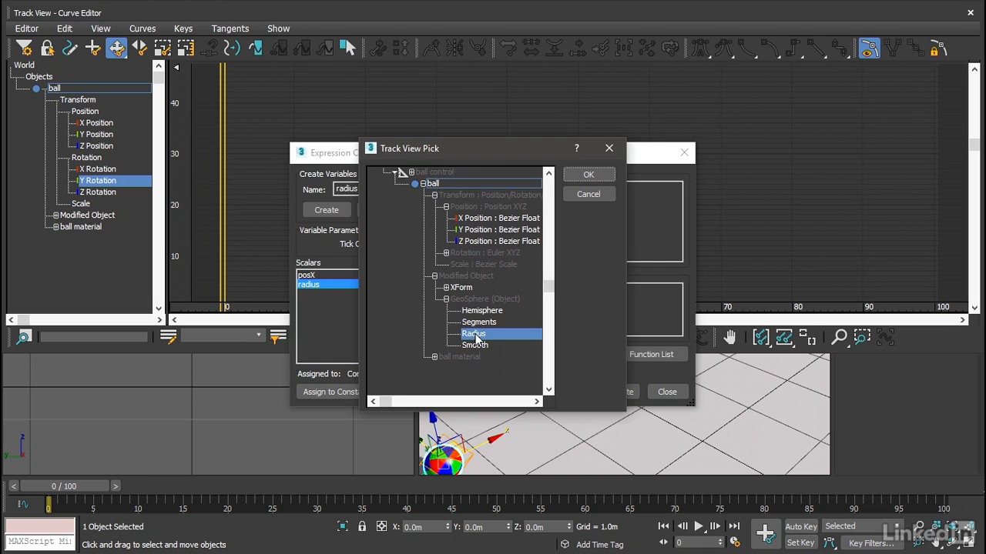
{"action": "left_click", "coordinate": [589, 174]}
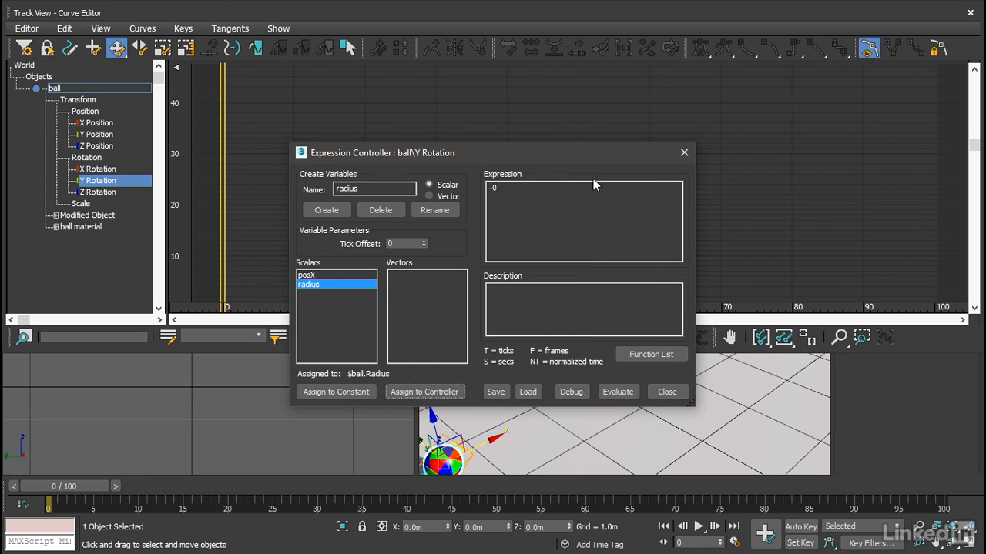
{"action": "mouse_move", "coordinate": [453, 255]}
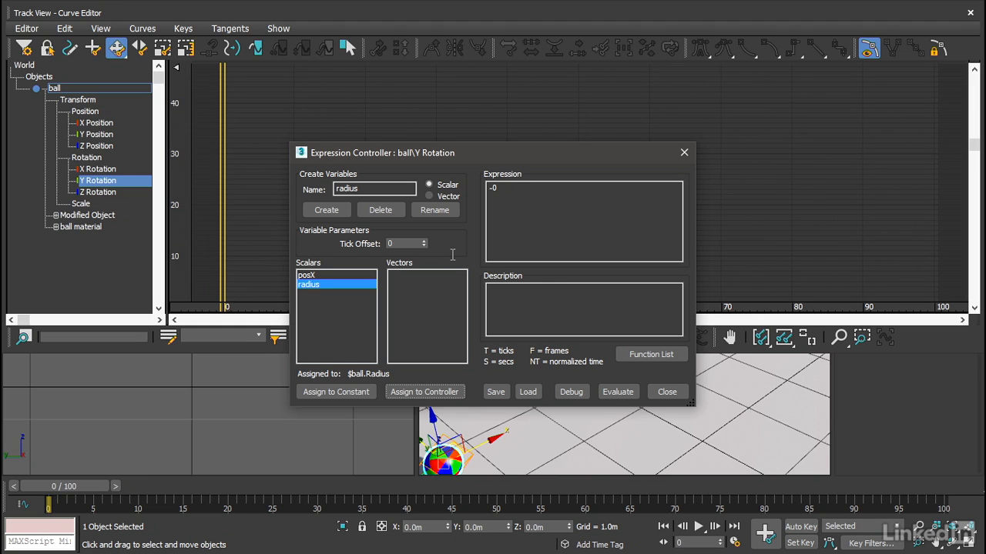
{"action": "mouse_move", "coordinate": [449, 162]}
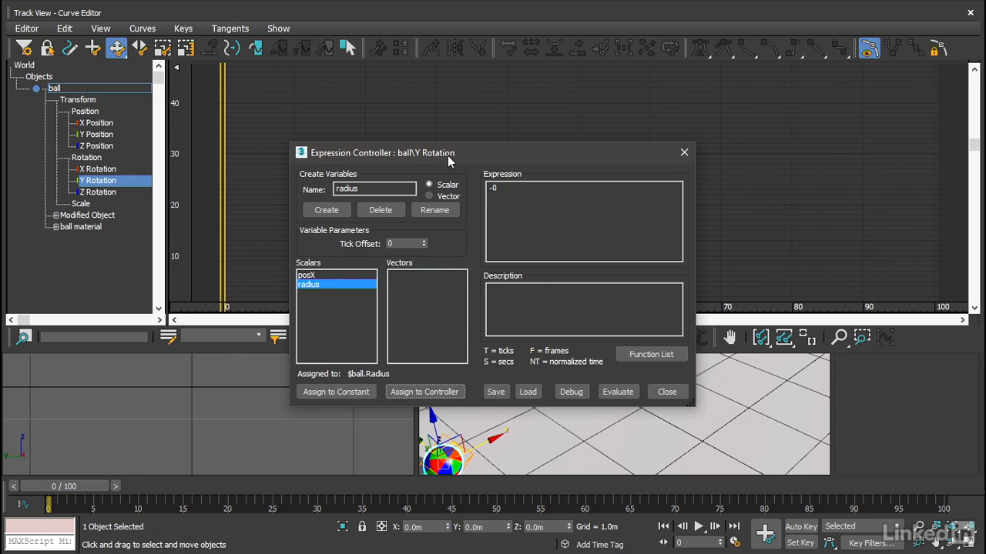
{"action": "mouse_move", "coordinate": [465, 161]}
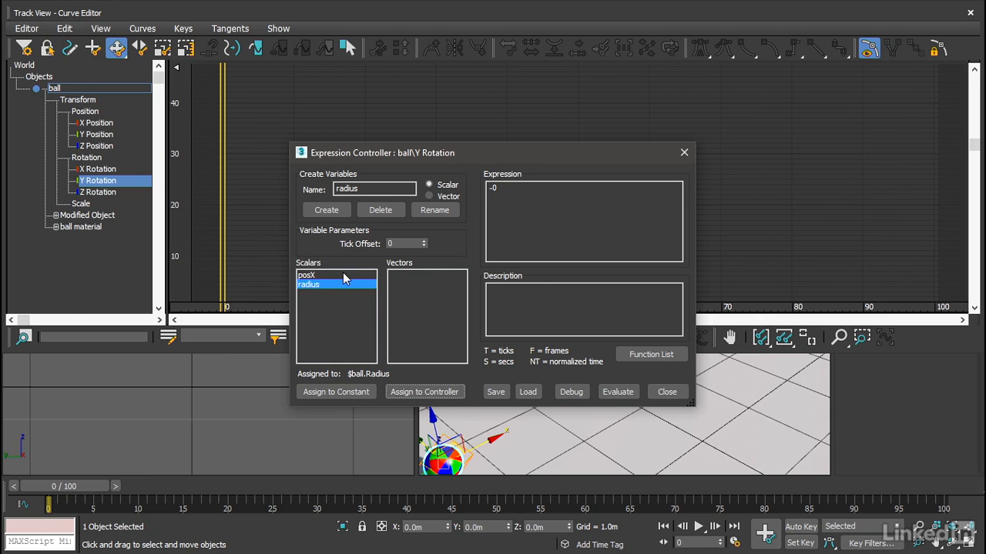
{"action": "mouse_move", "coordinate": [334, 325]}
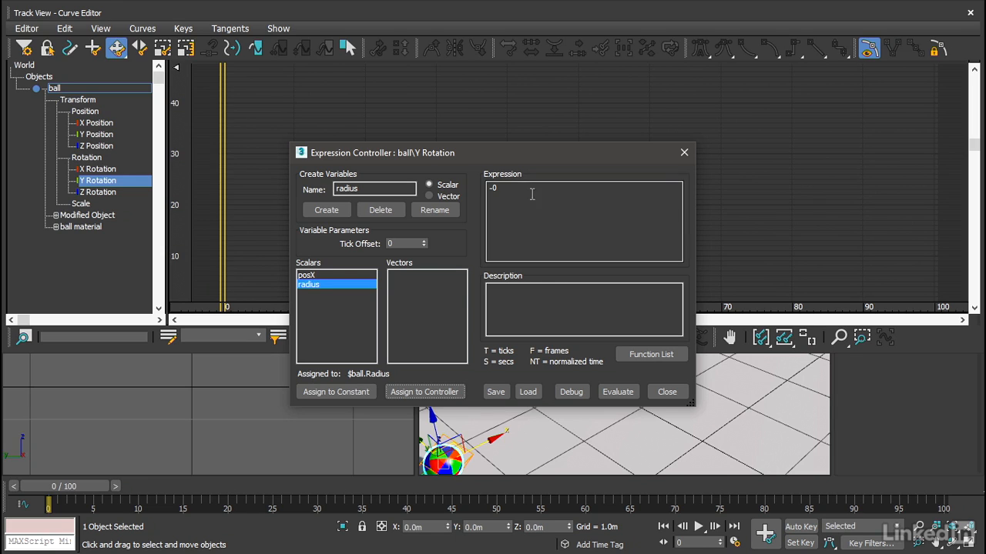
{"action": "mouse_move", "coordinate": [573, 231]}
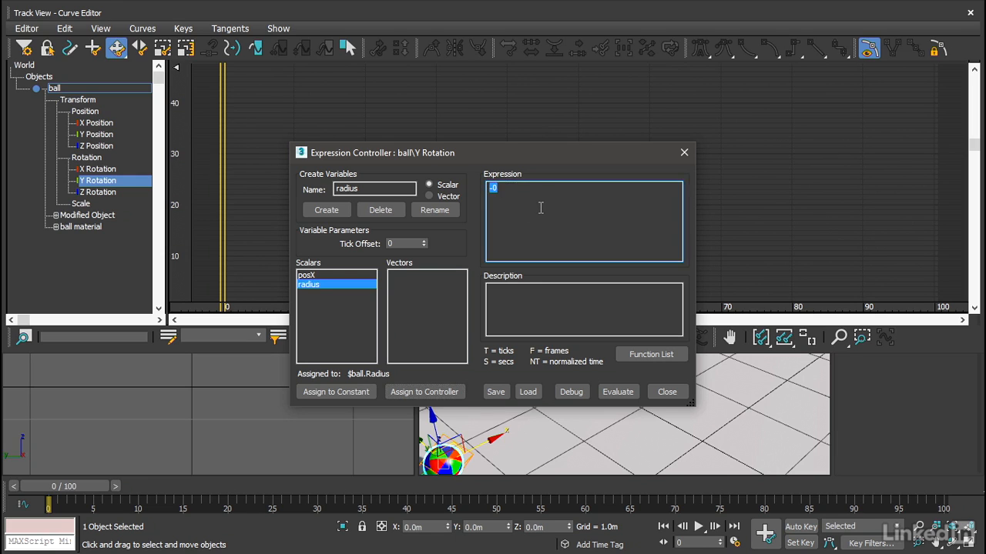
Replace the old expression with posX / radius and close the Expression Controller
{"action": "key", "text": "Delete"}
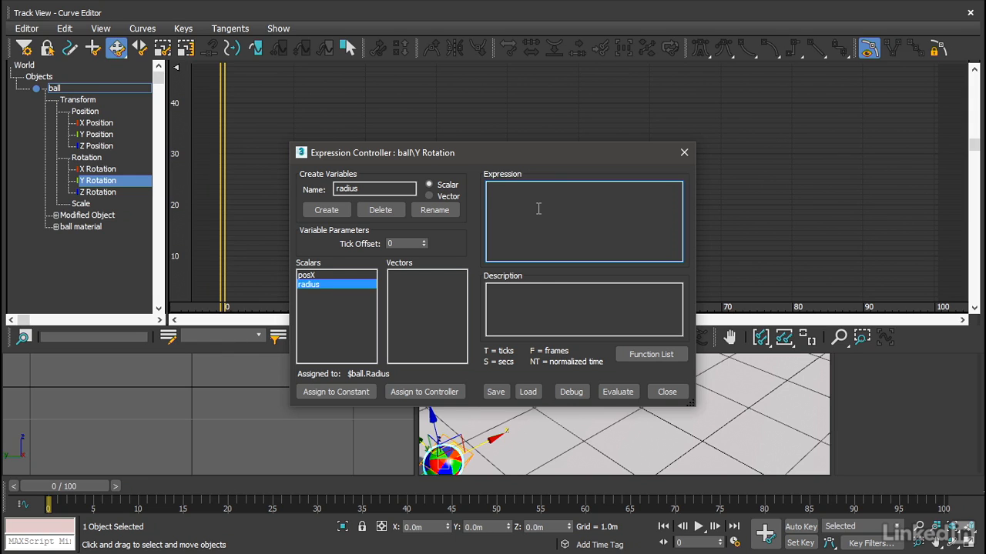
{"action": "type", "text": "pos"}
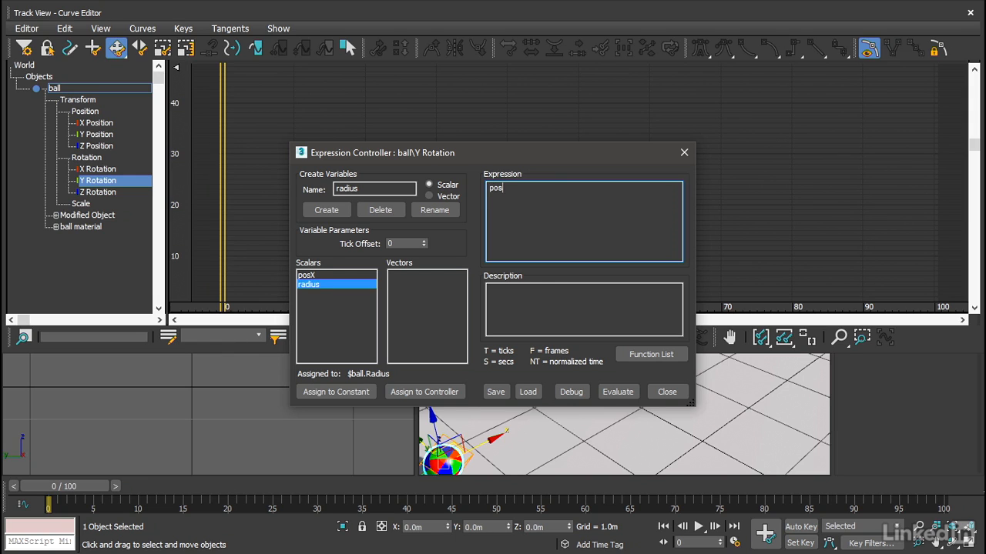
{"action": "type", "text": "X"}
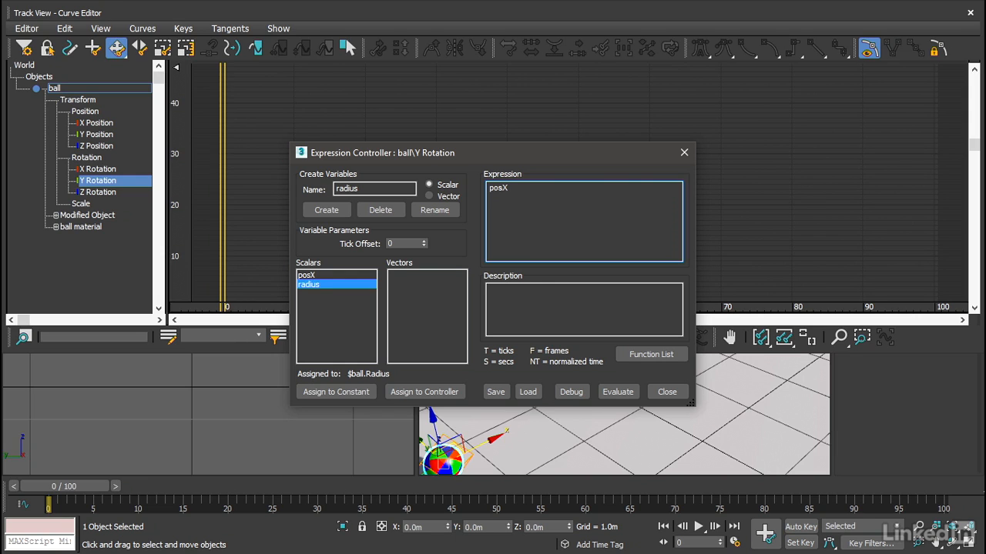
{"action": "type", "text": "/"}
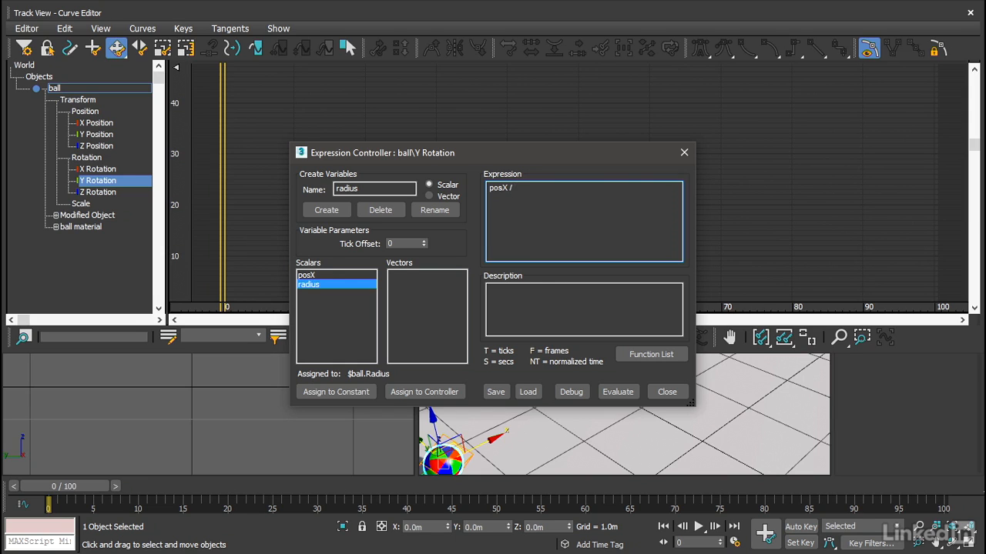
{"action": "type", "text": "r"}
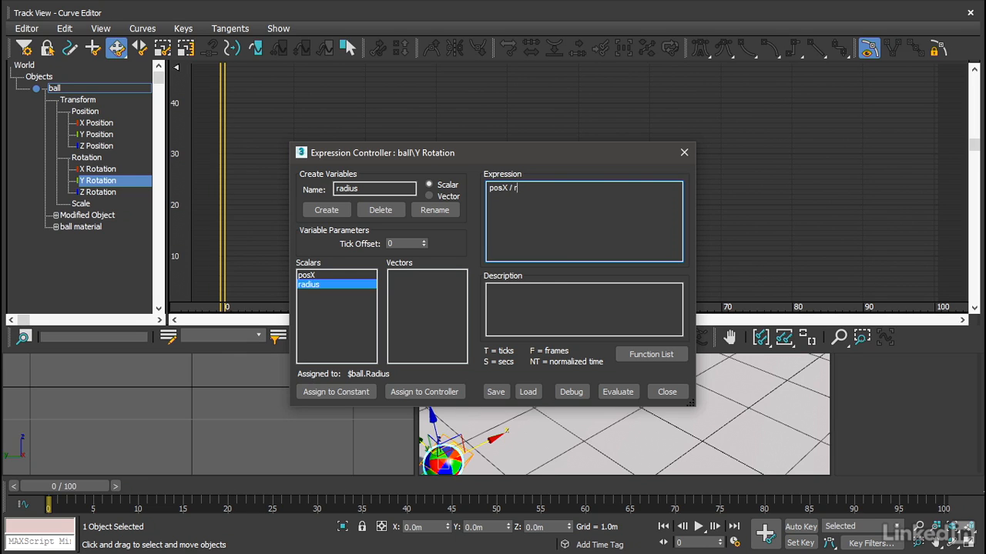
{"action": "type", "text": "adius"}
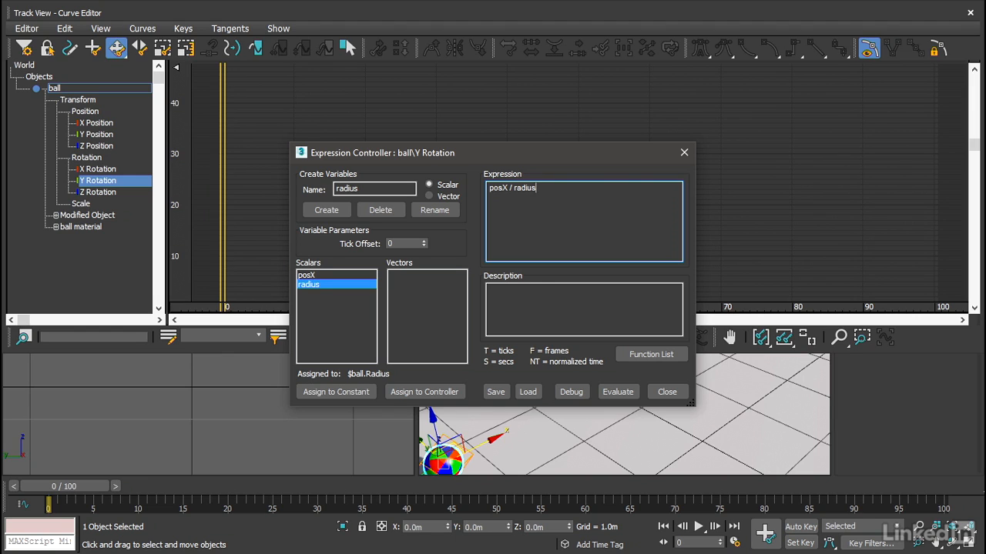
{"action": "mouse_move", "coordinate": [546, 203]}
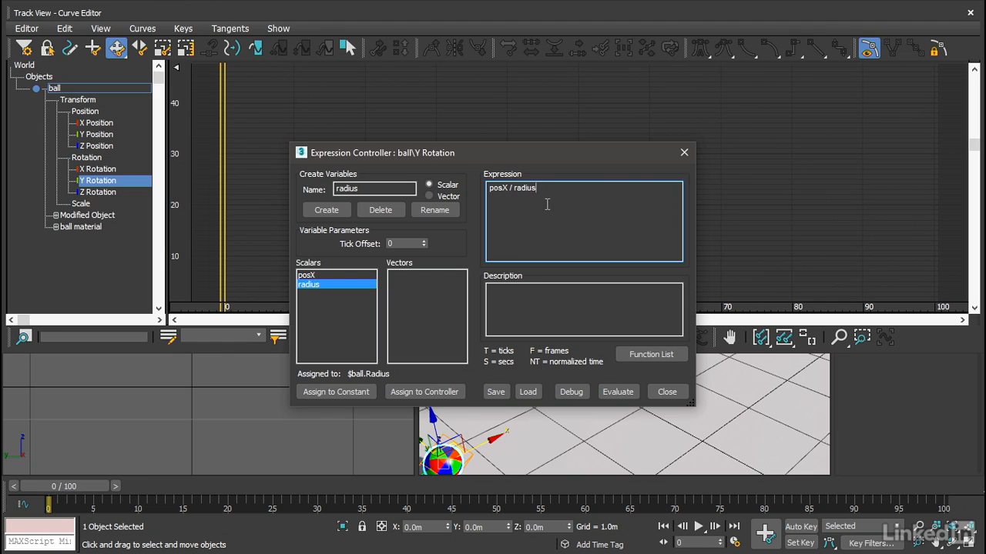
{"action": "left_click", "coordinate": [667, 391]}
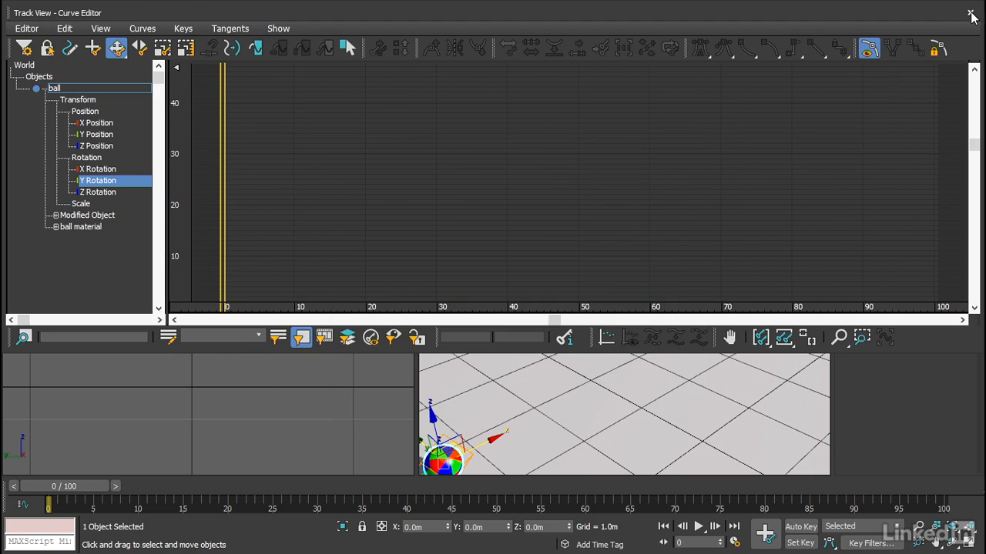
Select the ball and drag it along the helper's X so it visibly rolls to about 2.94 m
{"action": "left_click", "coordinate": [972, 14]}
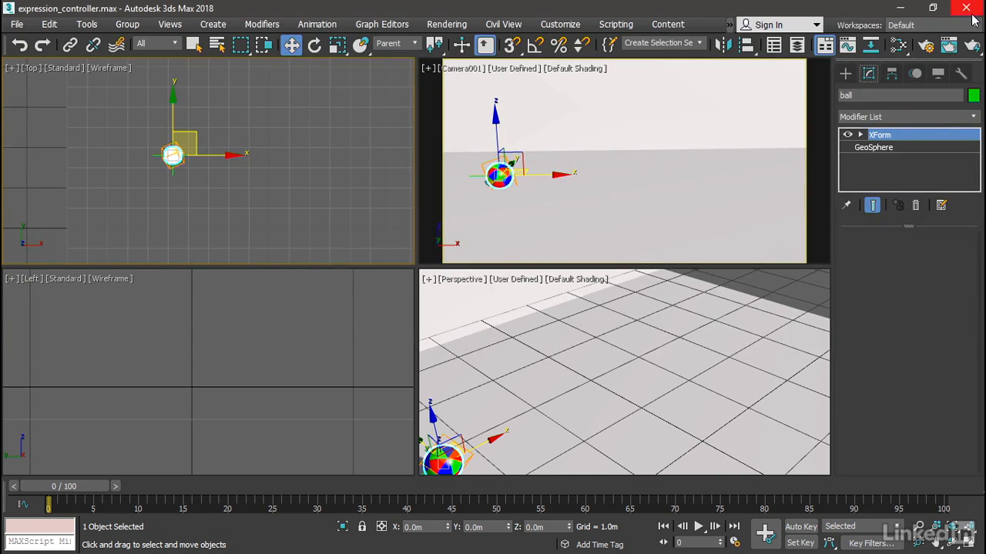
{"action": "mouse_move", "coordinate": [606, 179]}
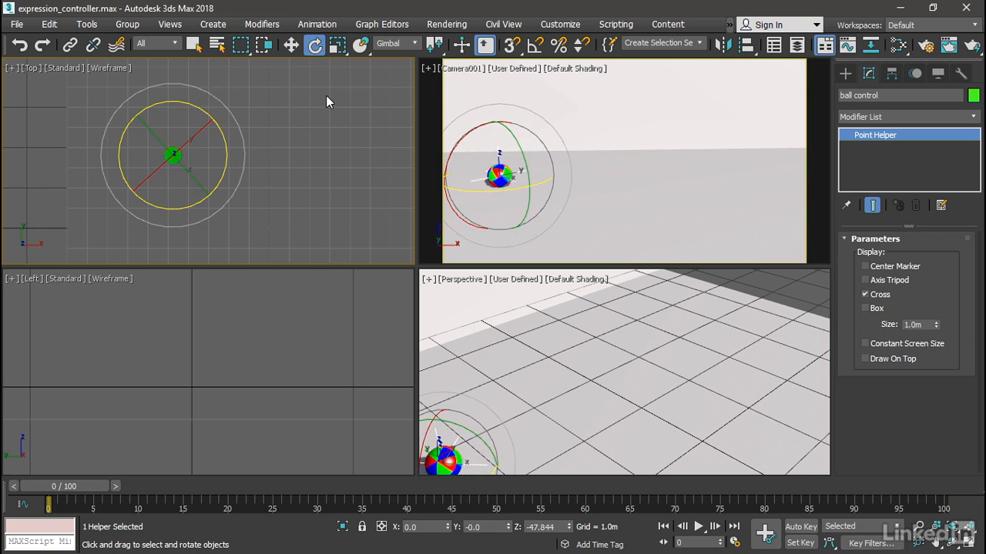
{"action": "left_click", "coordinate": [291, 43]}
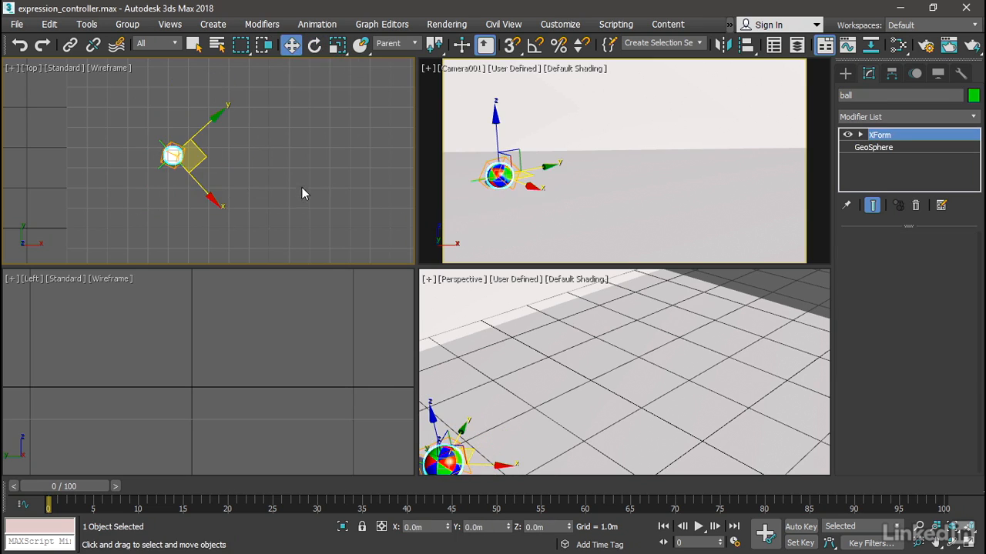
{"action": "mouse_move", "coordinate": [292, 45]}
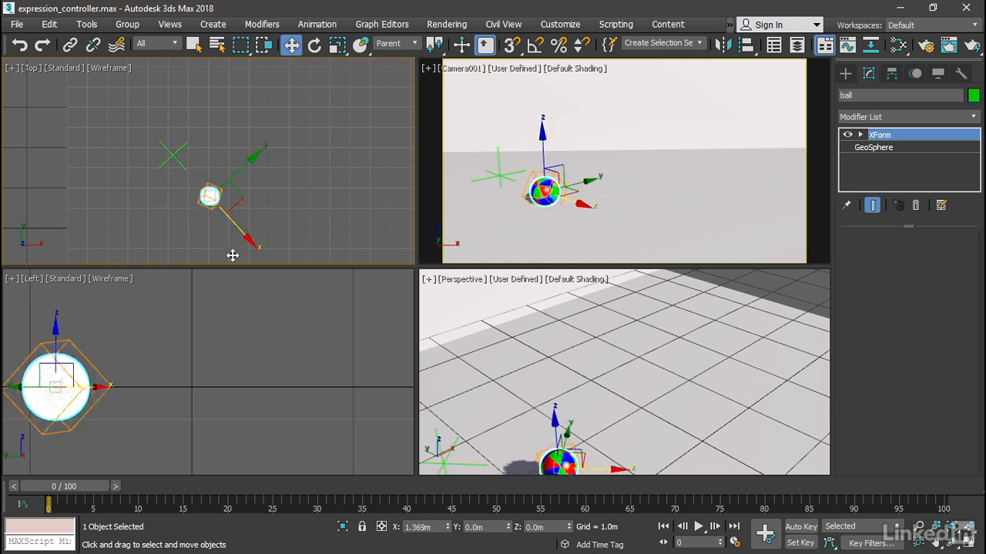
{"action": "left_click_drag", "start_coordinate": [210, 197], "coordinate": [171, 154]}
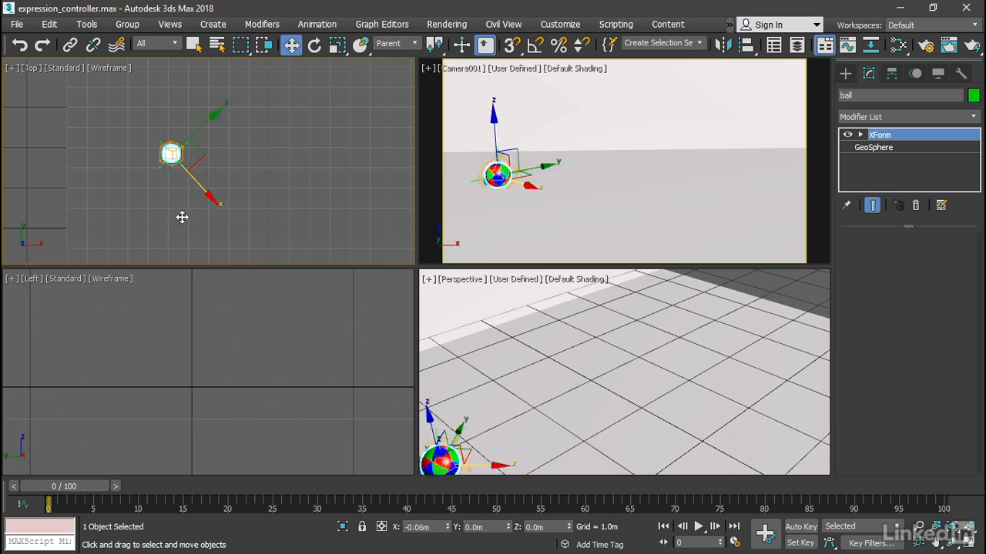
{"action": "left_click_drag", "start_coordinate": [171, 154], "coordinate": [239, 228]}
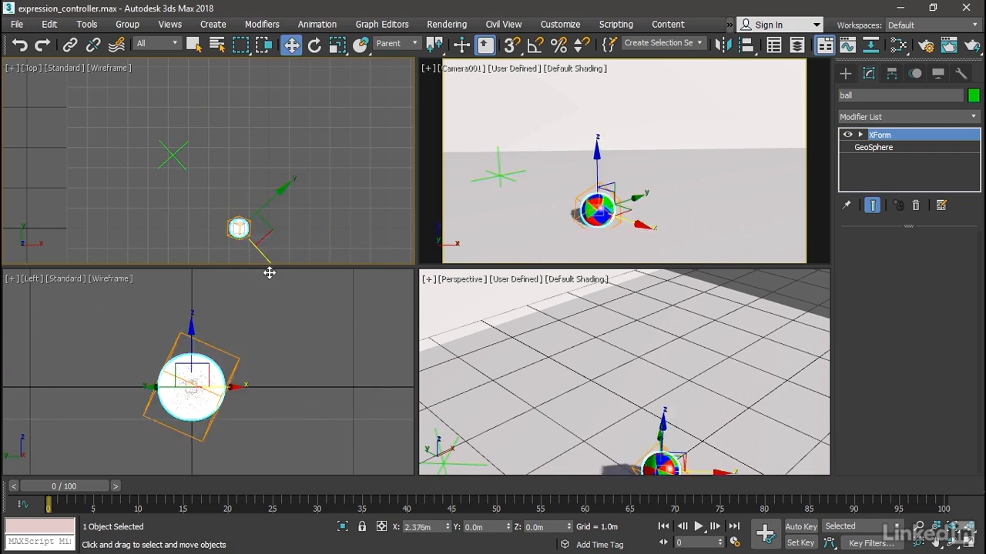
{"action": "left_click_drag", "start_coordinate": [191, 385], "coordinate": [306, 385]}
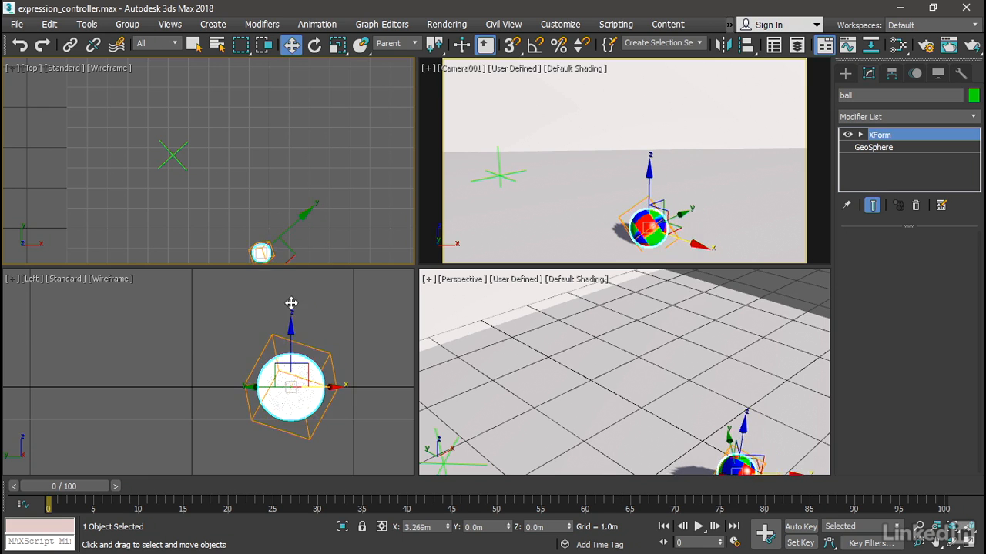
{"action": "left_click_drag", "start_coordinate": [291, 385], "coordinate": [253, 385]}
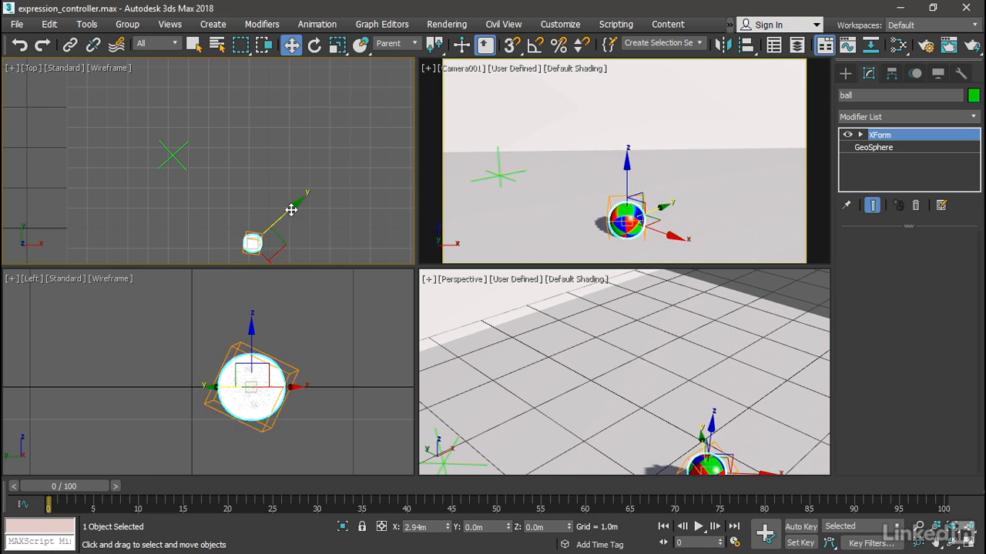
{"action": "mouse_move", "coordinate": [311, 241]}
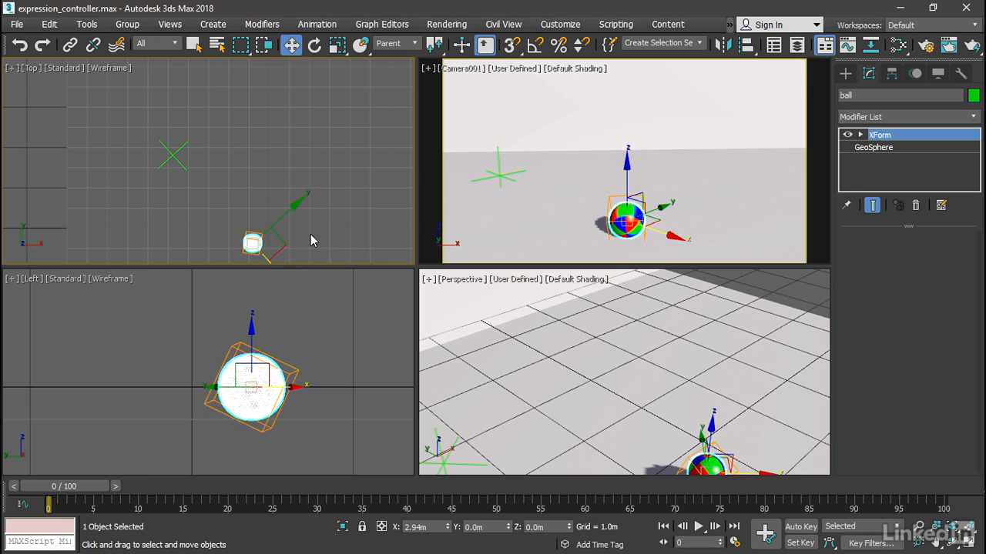
{"action": "mouse_move", "coordinate": [173, 154]}
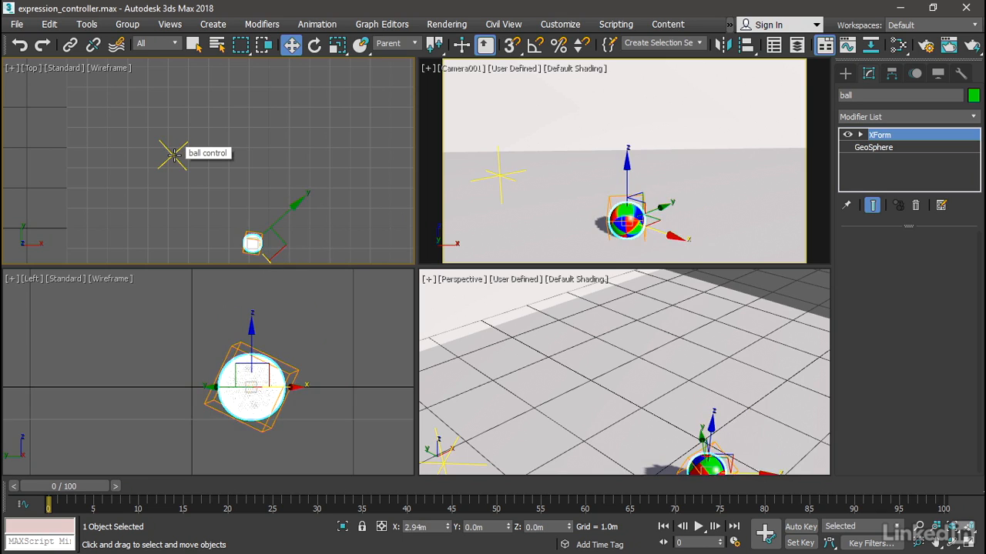
{"action": "mouse_move", "coordinate": [300, 234]}
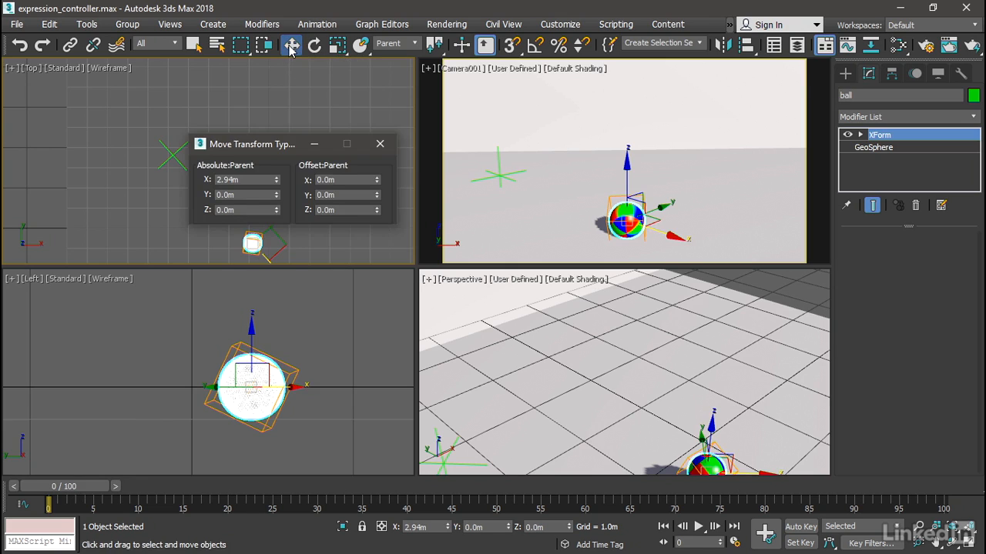
Set the ball's Absolute X to 0 in Move Transform Type-In and dismiss the dialog
{"action": "triple_click", "coordinate": [240, 179]}
{"action": "type", "text": "0.0m"}
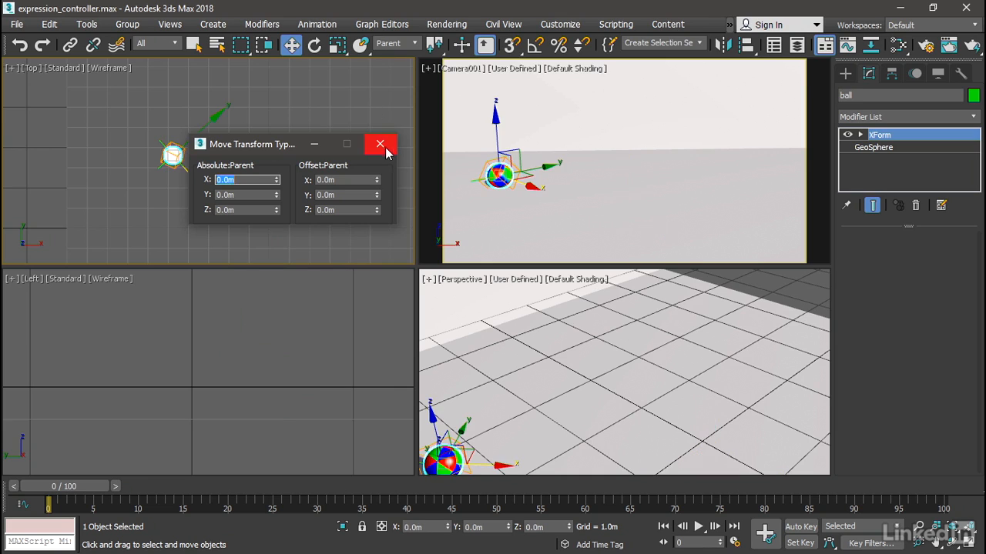
{"action": "left_click", "coordinate": [379, 145]}
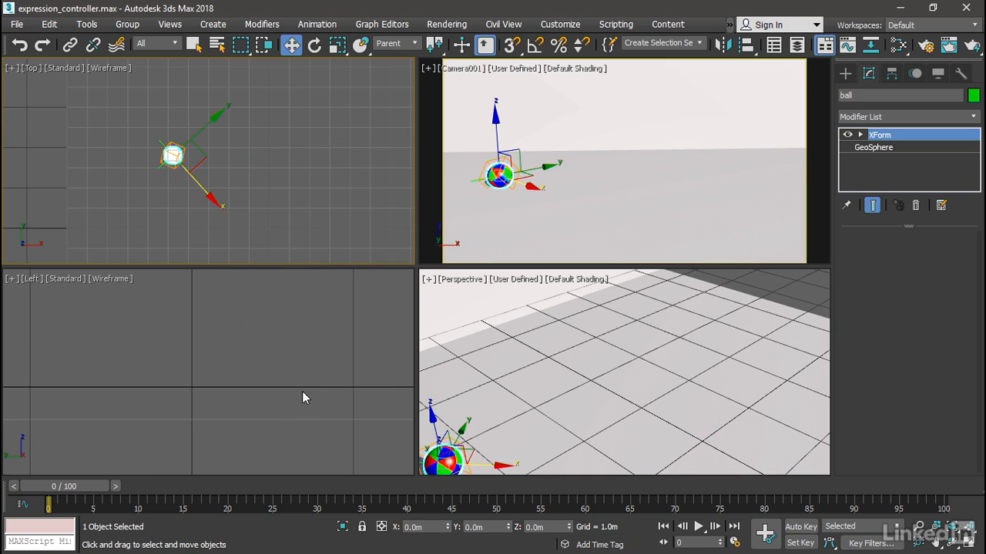
Move the time slider to frame 60 and switch to Select and Move for keying the ball
{"action": "left_click_drag", "start_coordinate": [49, 505], "coordinate": [254, 506]}
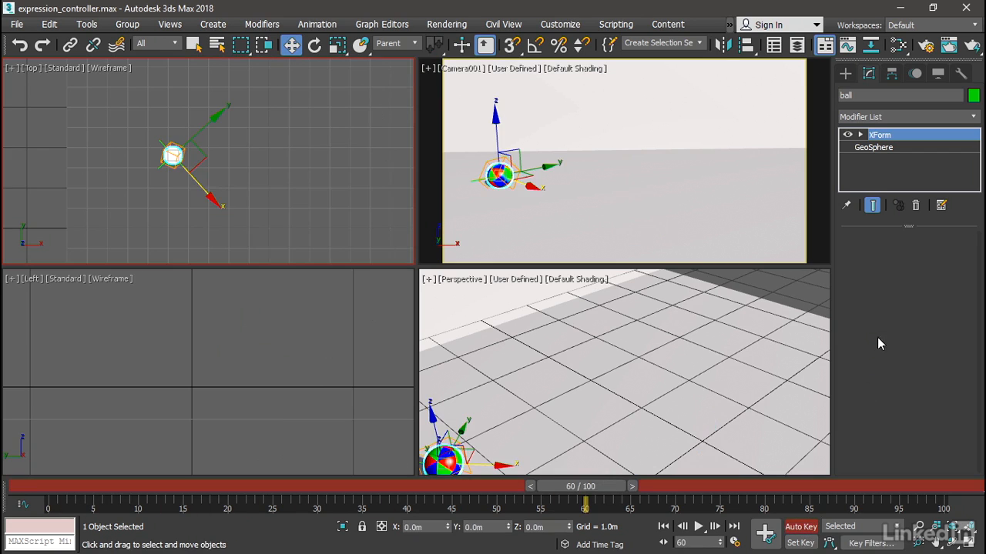
{"action": "mouse_move", "coordinate": [886, 340]}
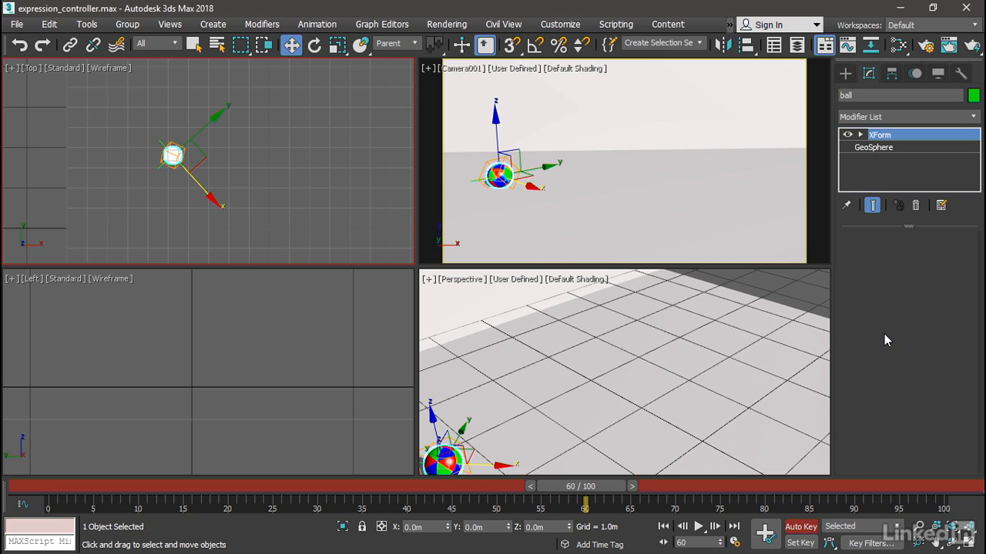
{"action": "mouse_move", "coordinate": [716, 481]}
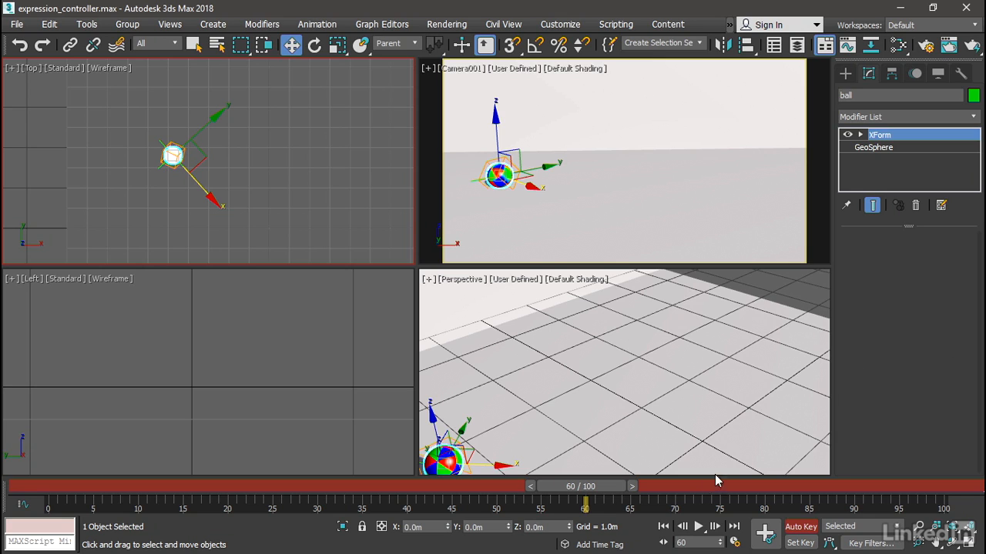
{"action": "mouse_move", "coordinate": [475, 512]}
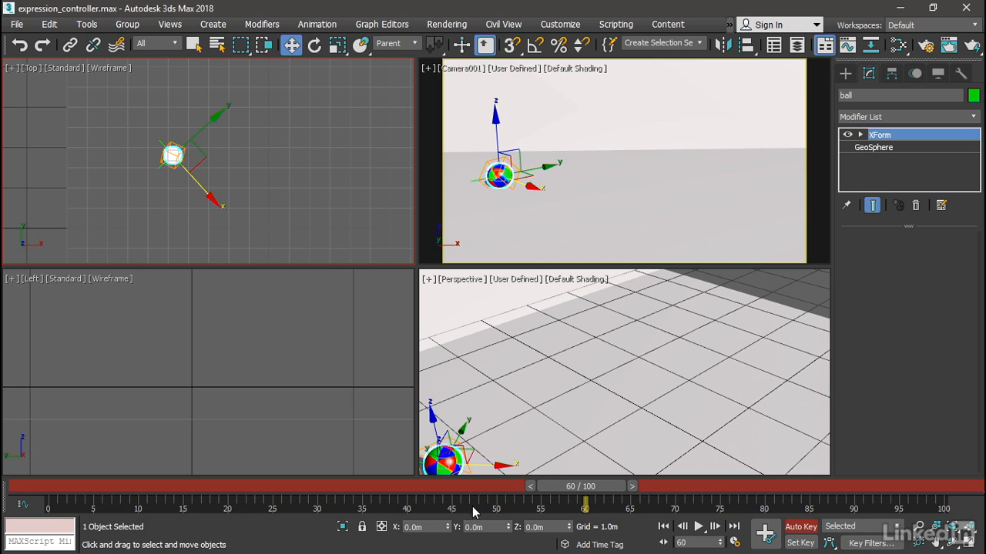
{"action": "mouse_move", "coordinate": [600, 496]}
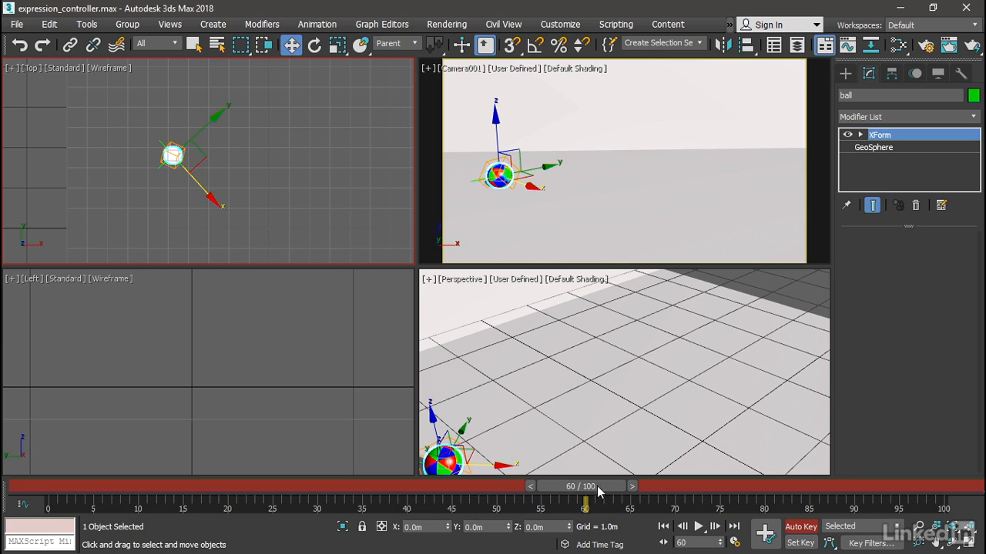
{"action": "mouse_move", "coordinate": [601, 490]}
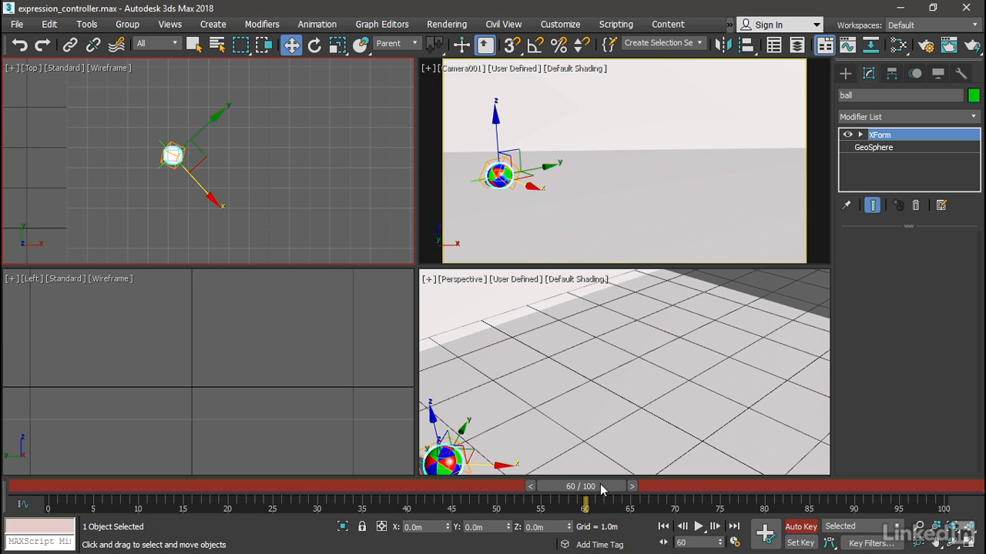
{"action": "mouse_move", "coordinate": [432, 507]}
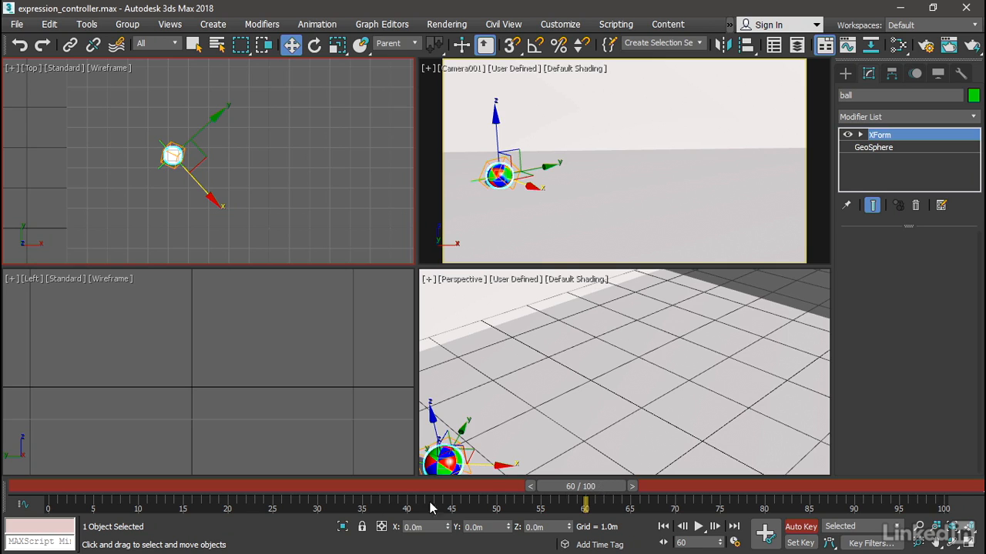
{"action": "mouse_move", "coordinate": [376, 533]}
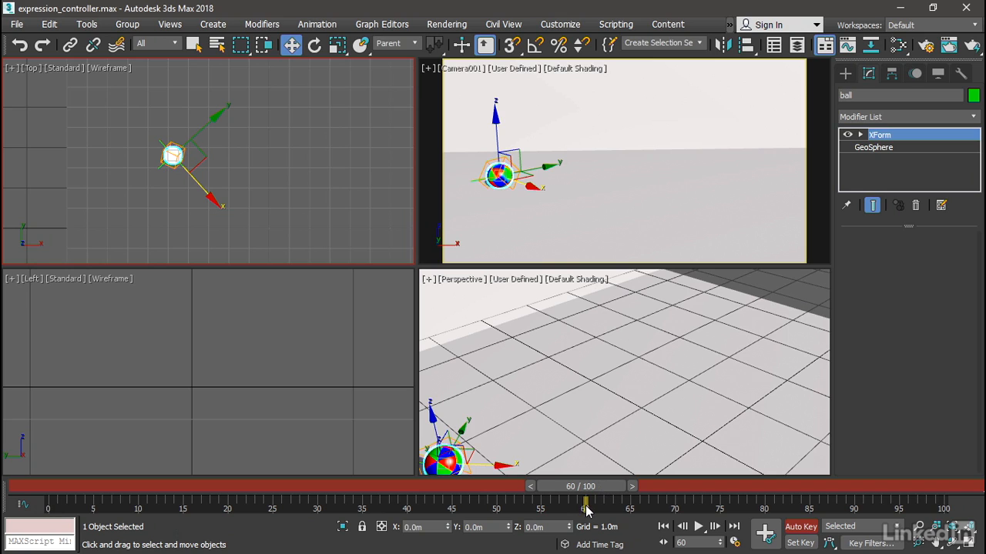
{"action": "mouse_move", "coordinate": [291, 45]}
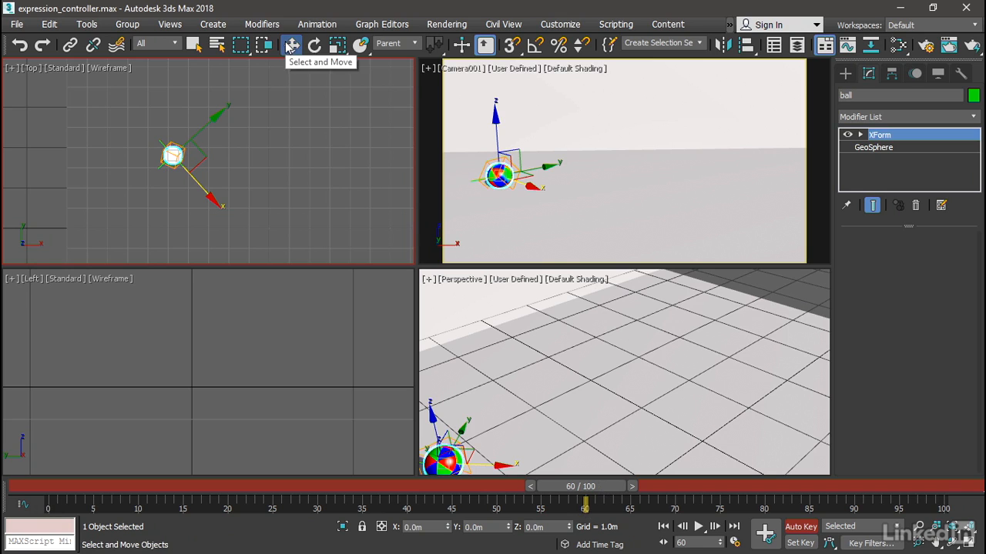
{"action": "left_click", "coordinate": [291, 43]}
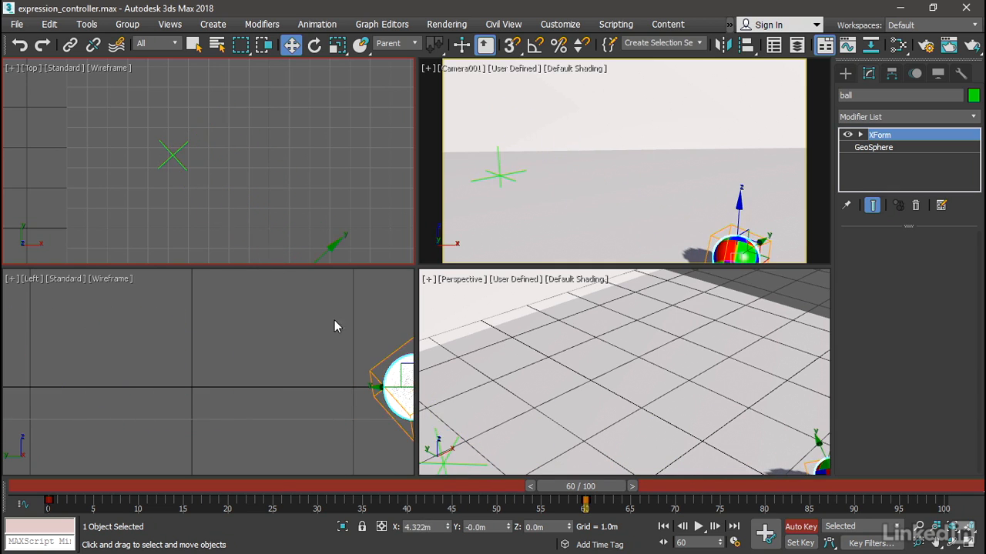
{"action": "mouse_move", "coordinate": [177, 515]}
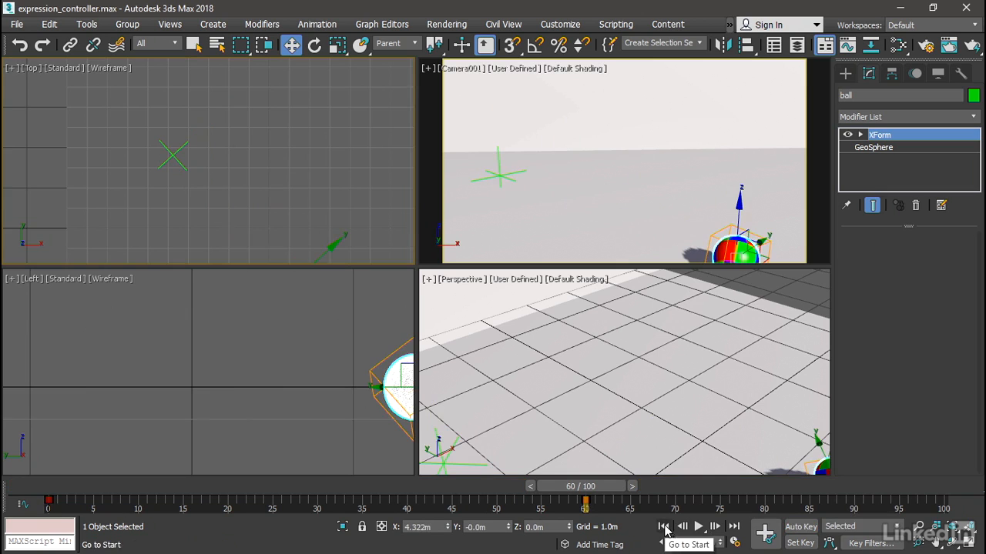
Play the animation from the first frame to watch the ball roll, stopping near frame 41
{"action": "left_click", "coordinate": [698, 527]}
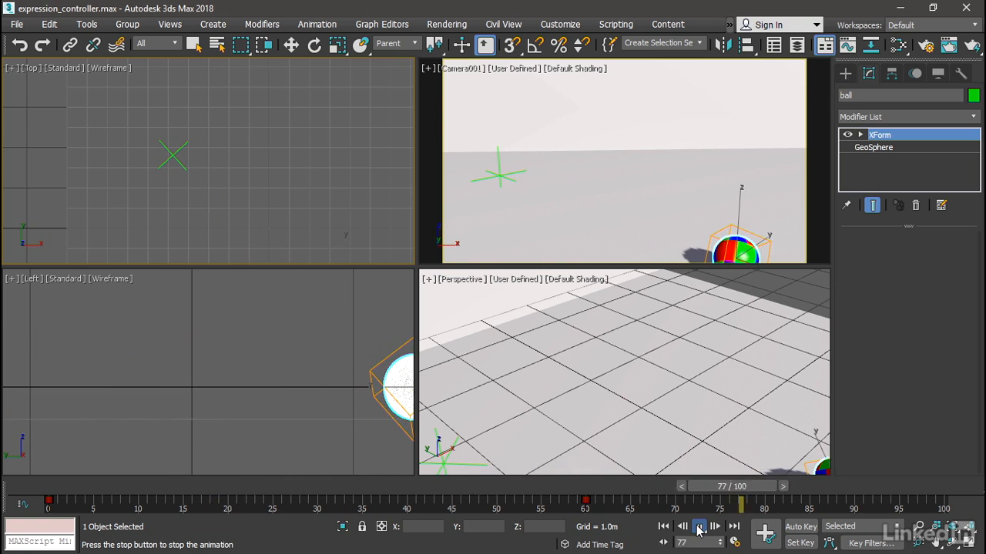
{"action": "left_click", "coordinate": [699, 526]}
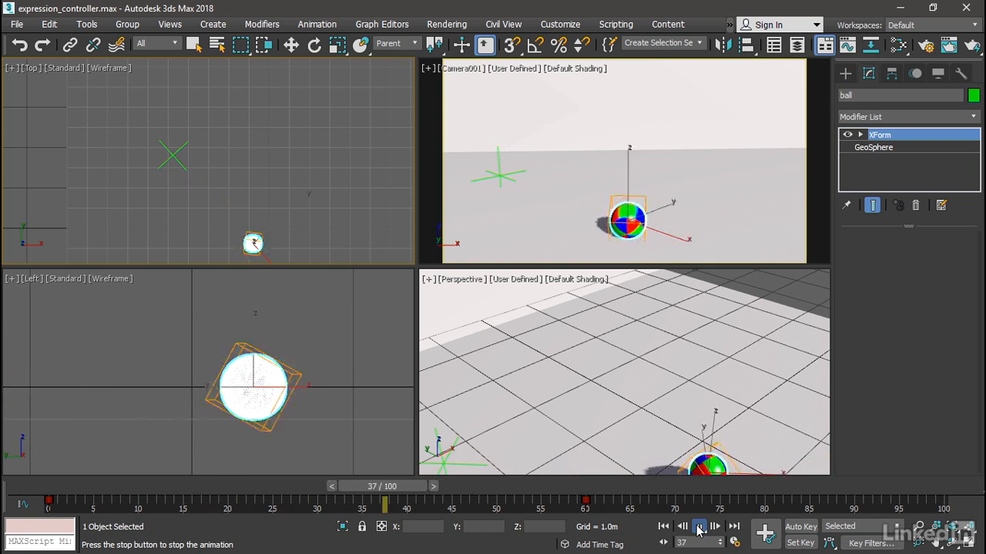
{"action": "left_click", "coordinate": [696, 527]}
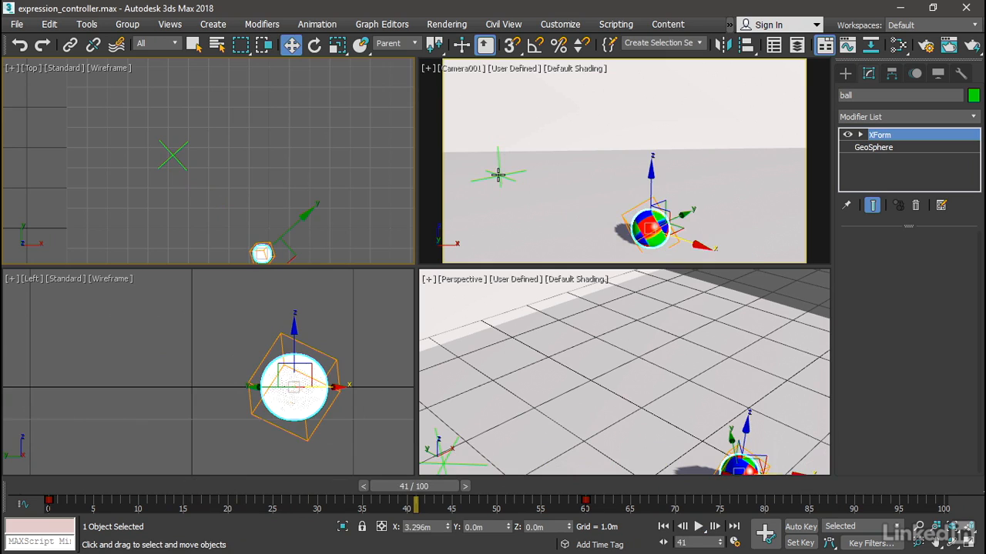
{"action": "mouse_move", "coordinate": [499, 175]}
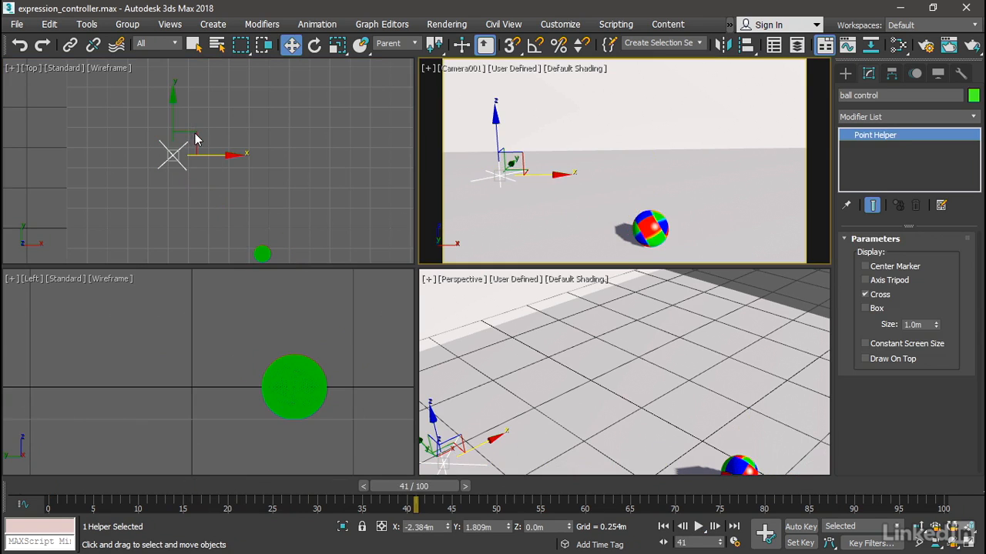
{"action": "mouse_move", "coordinate": [198, 126]}
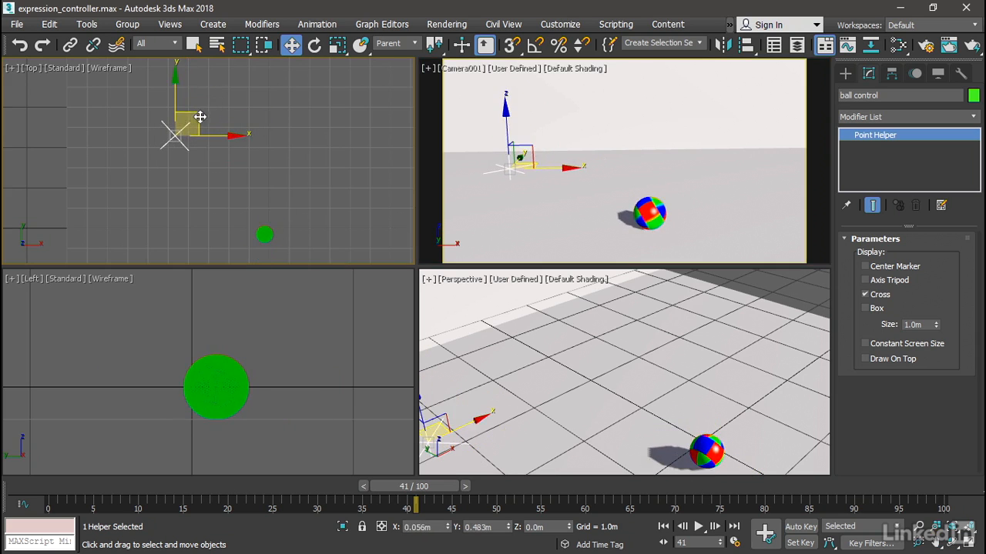
Switch to Select and Rotate to turn the ball control helper about Z
{"action": "left_click", "coordinate": [315, 43]}
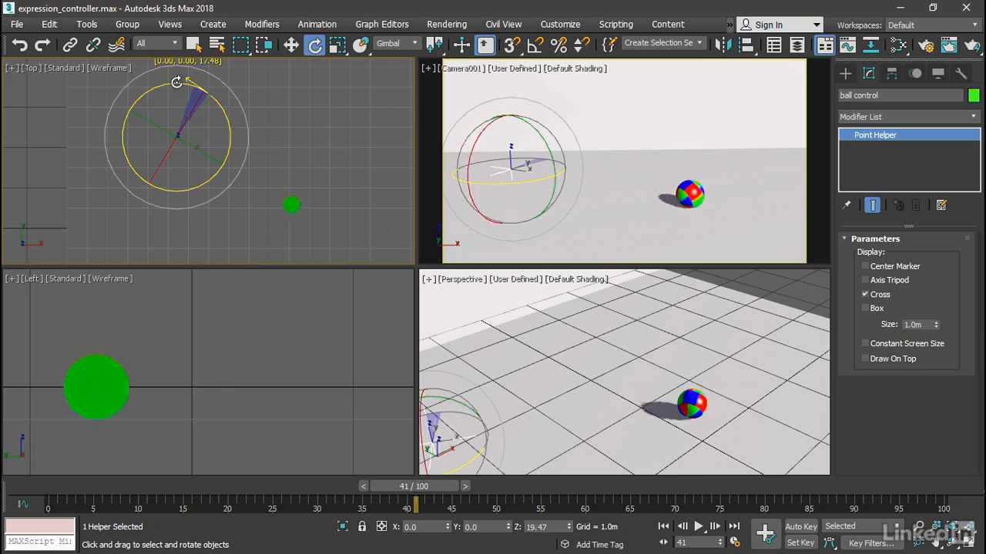